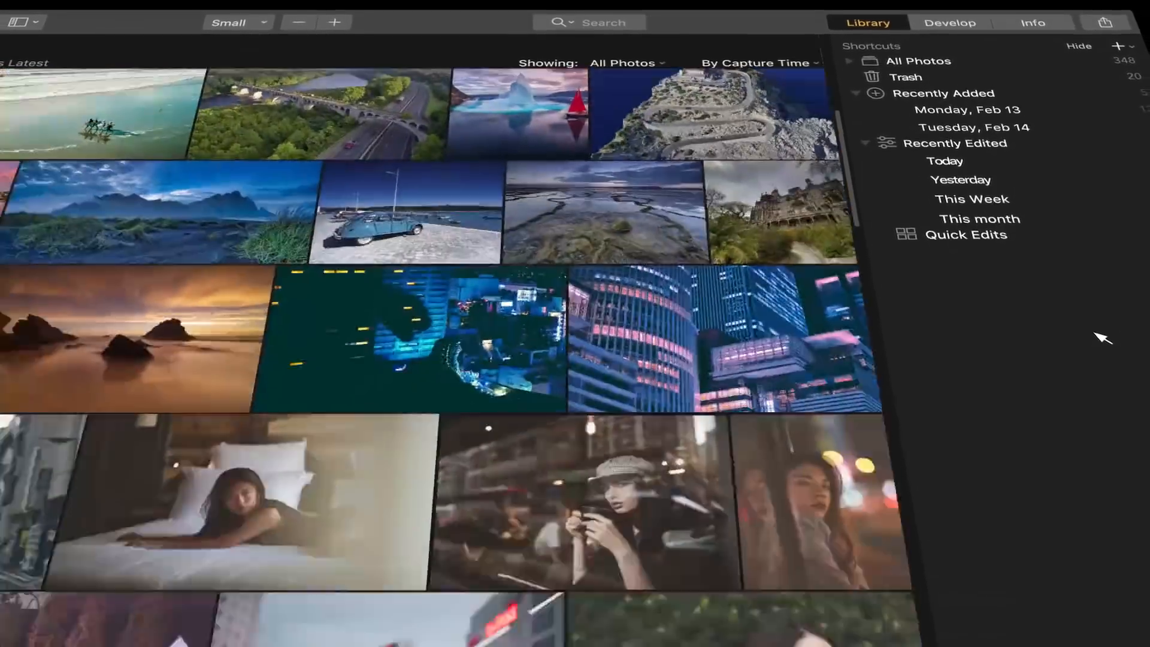
# Expand All Photos into year groups, then expand 2018 to list its months
pyautogui.click(848, 61)
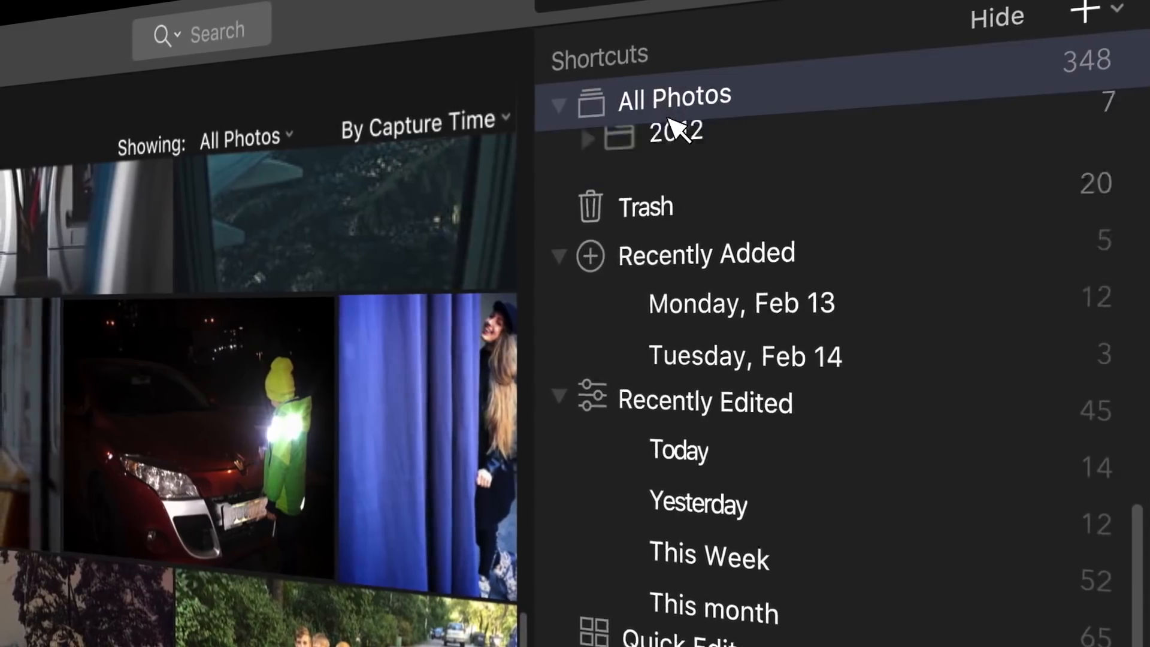
pyautogui.click(559, 103)
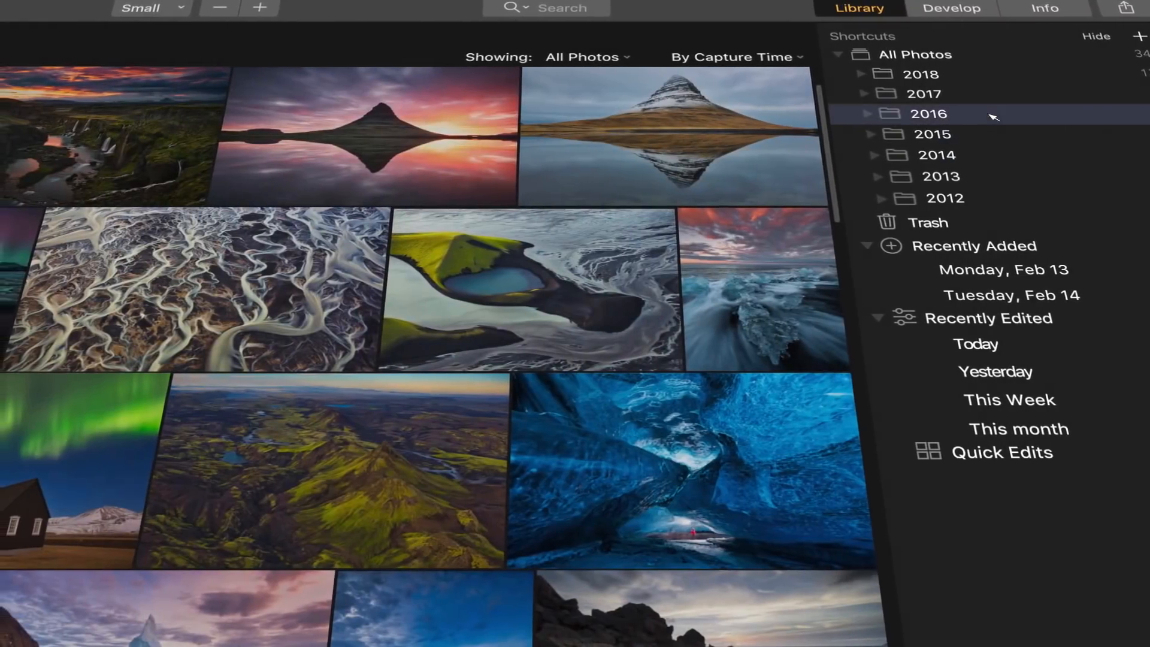
pyautogui.click(919, 73)
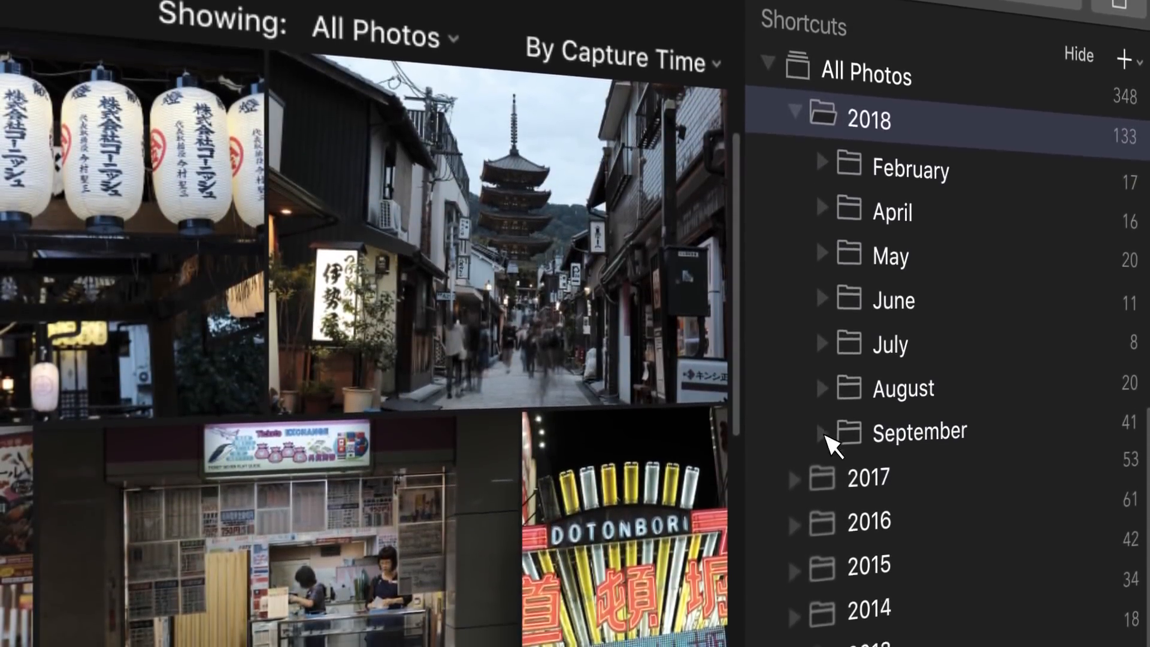
pyautogui.click(823, 432)
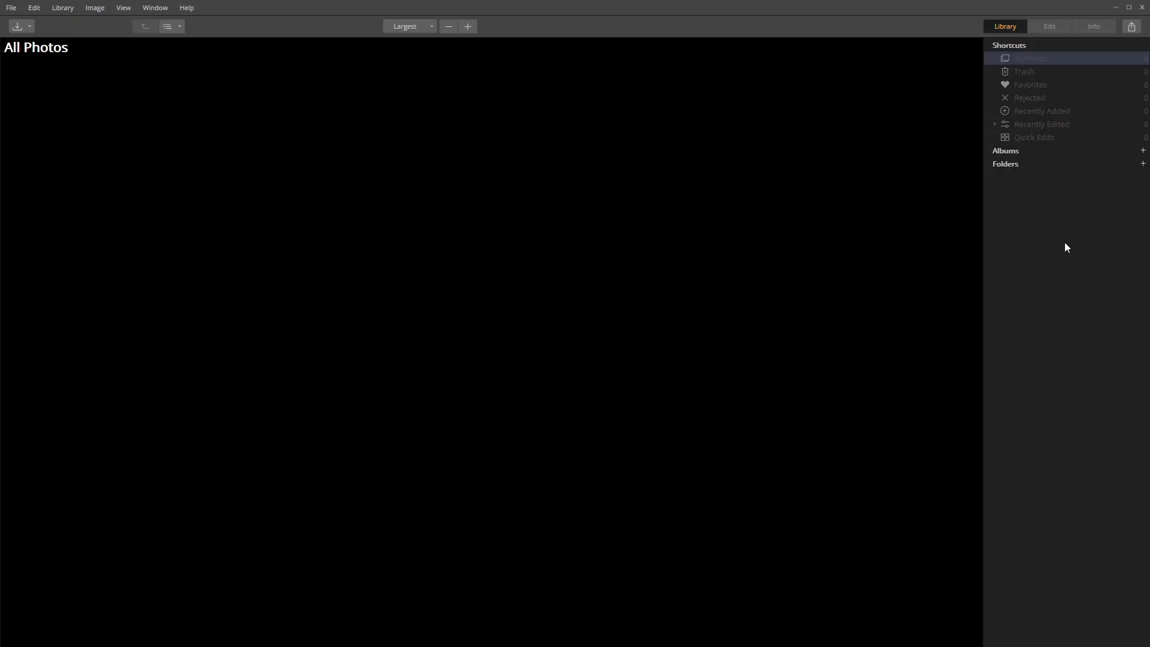
pyautogui.moveTo(675, 173)
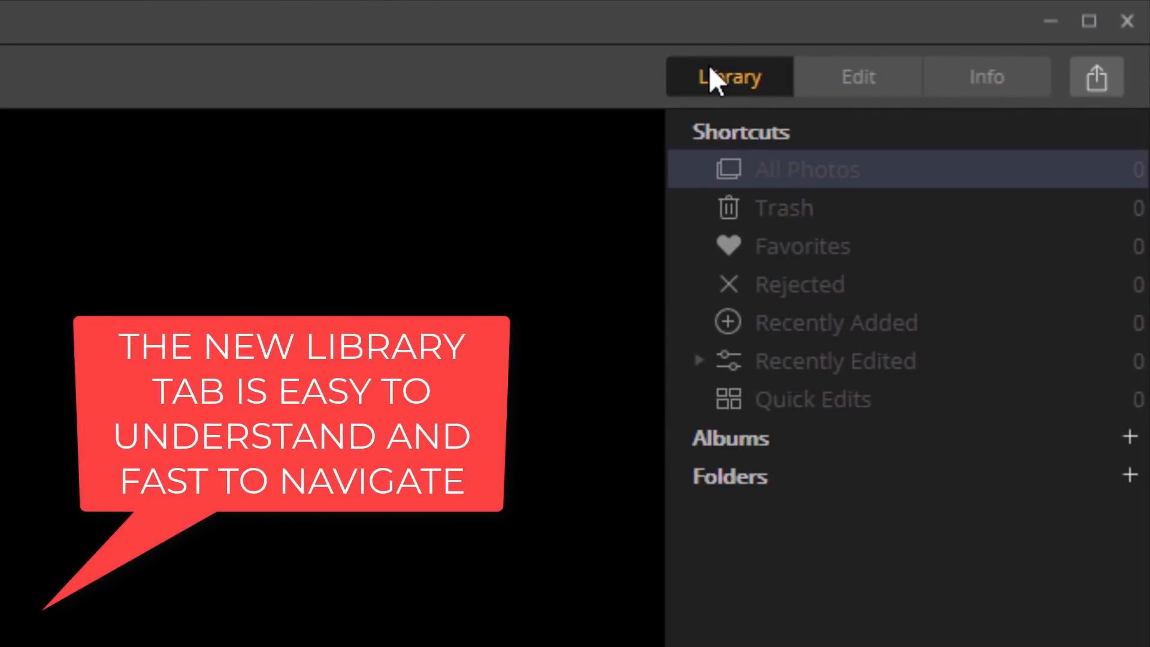
pyautogui.moveTo(658, 86)
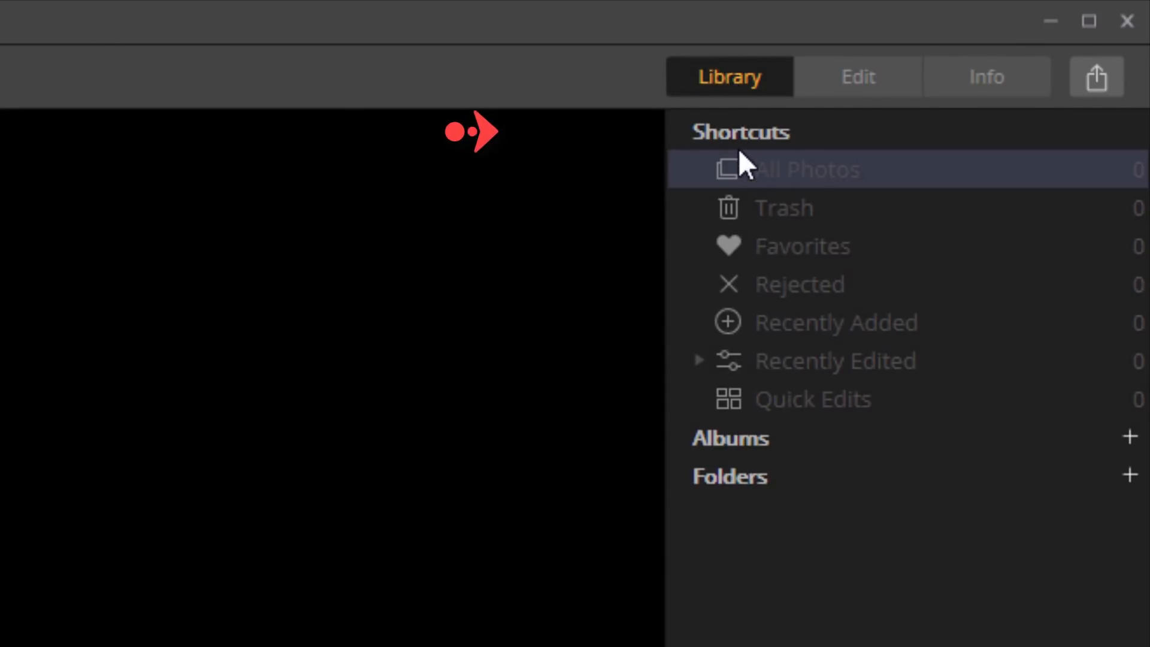
pyautogui.moveTo(806, 491)
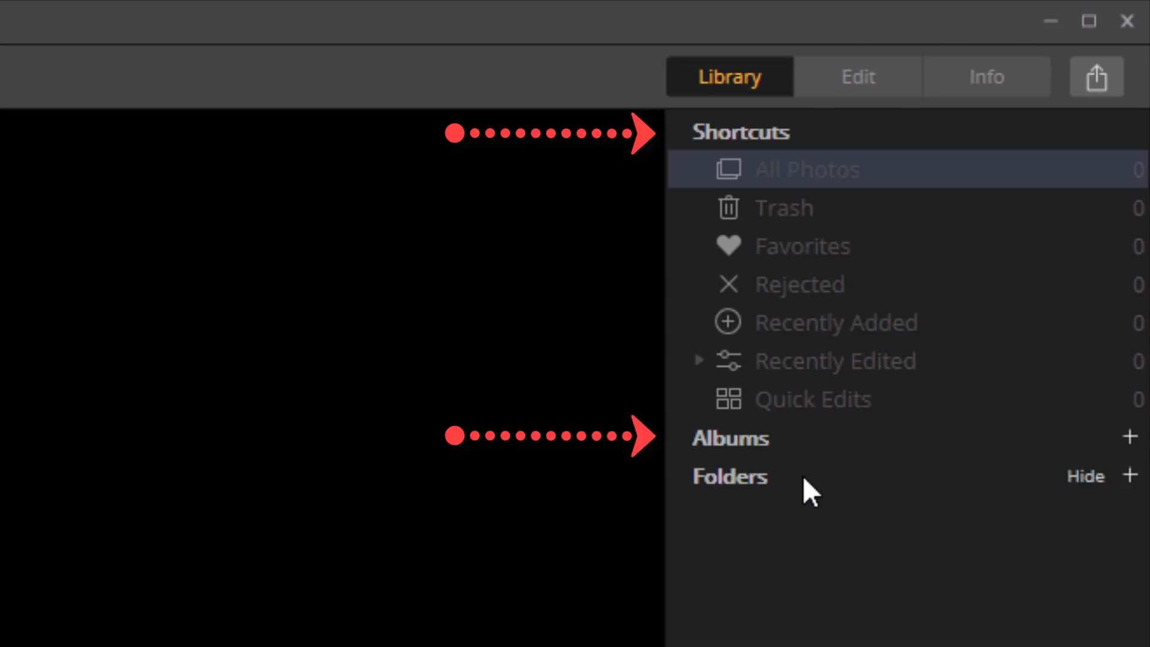
pyautogui.click(1086, 475)
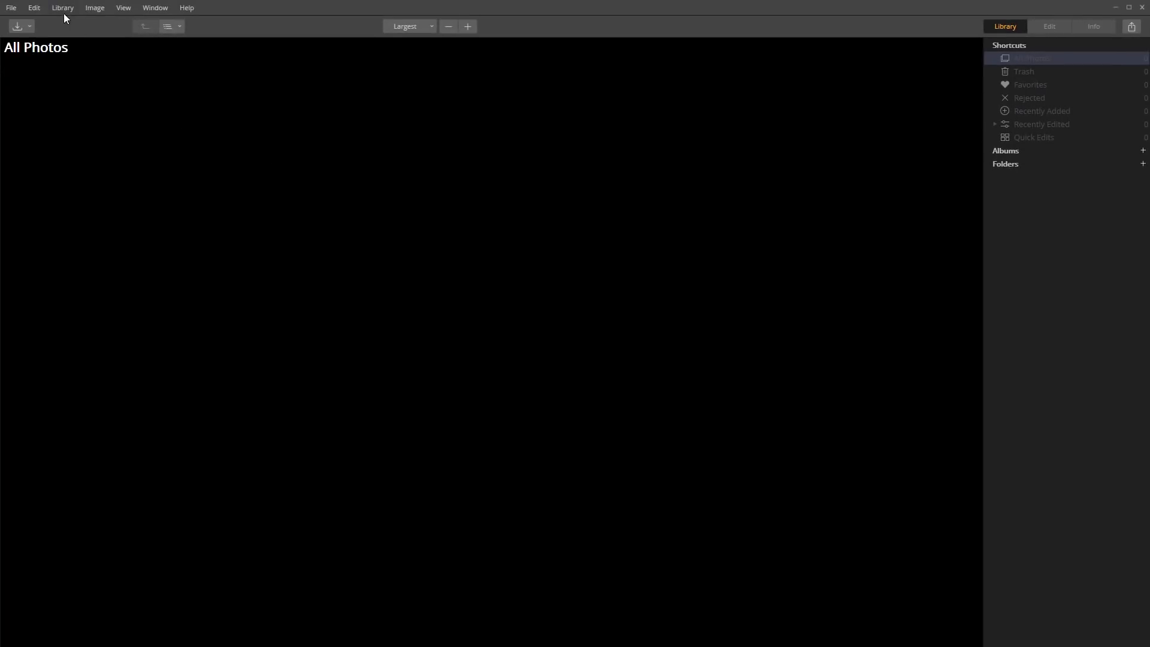
pyautogui.click(11, 8)
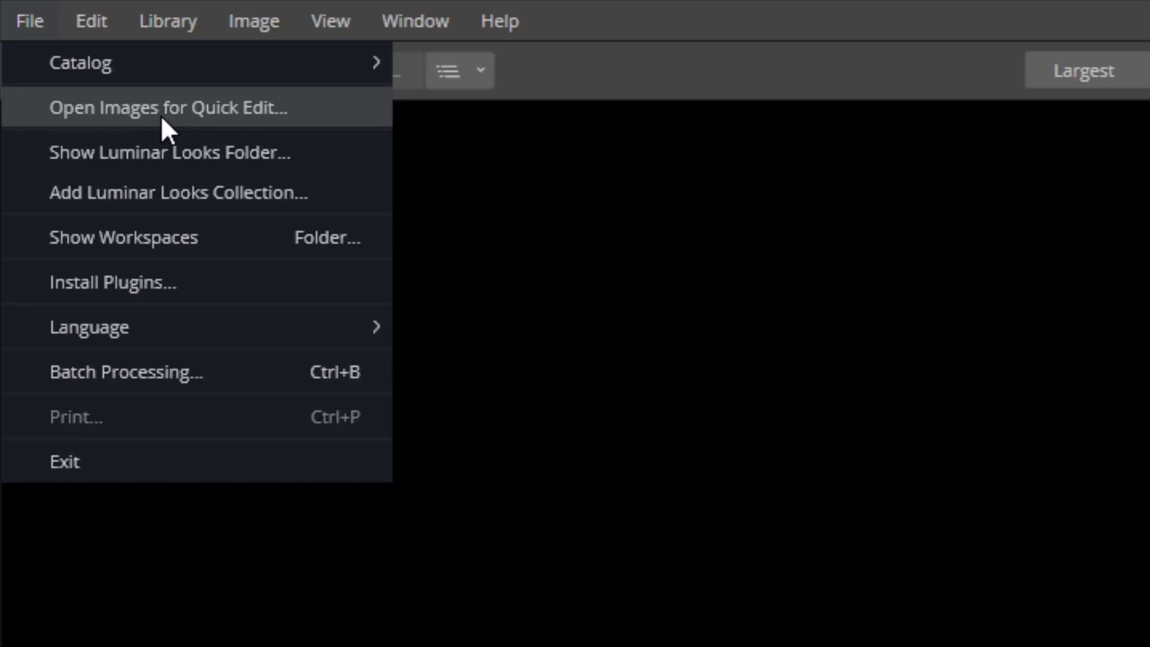
pyautogui.moveTo(262, 139)
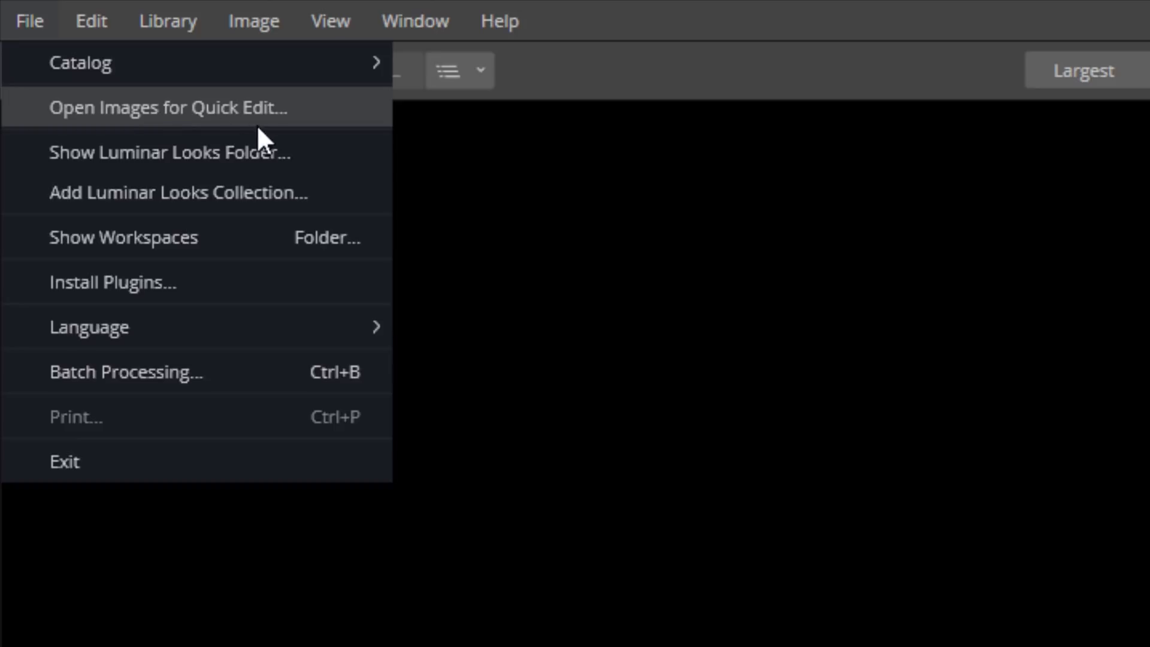
pyautogui.moveTo(743, 192)
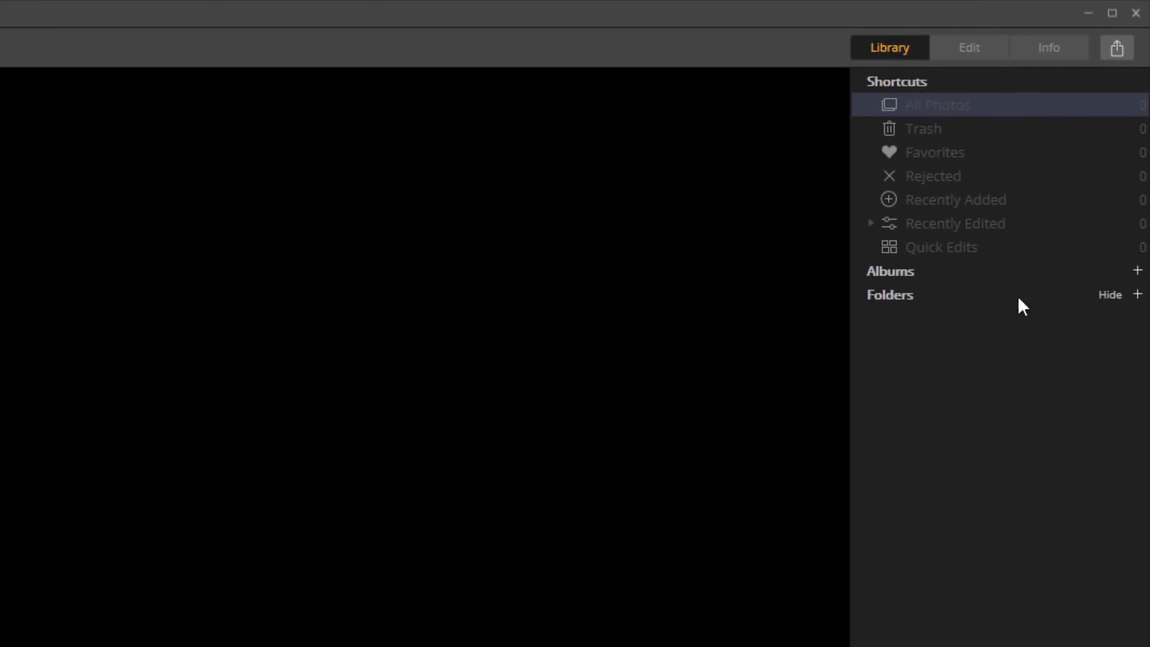
pyautogui.moveTo(1140, 302)
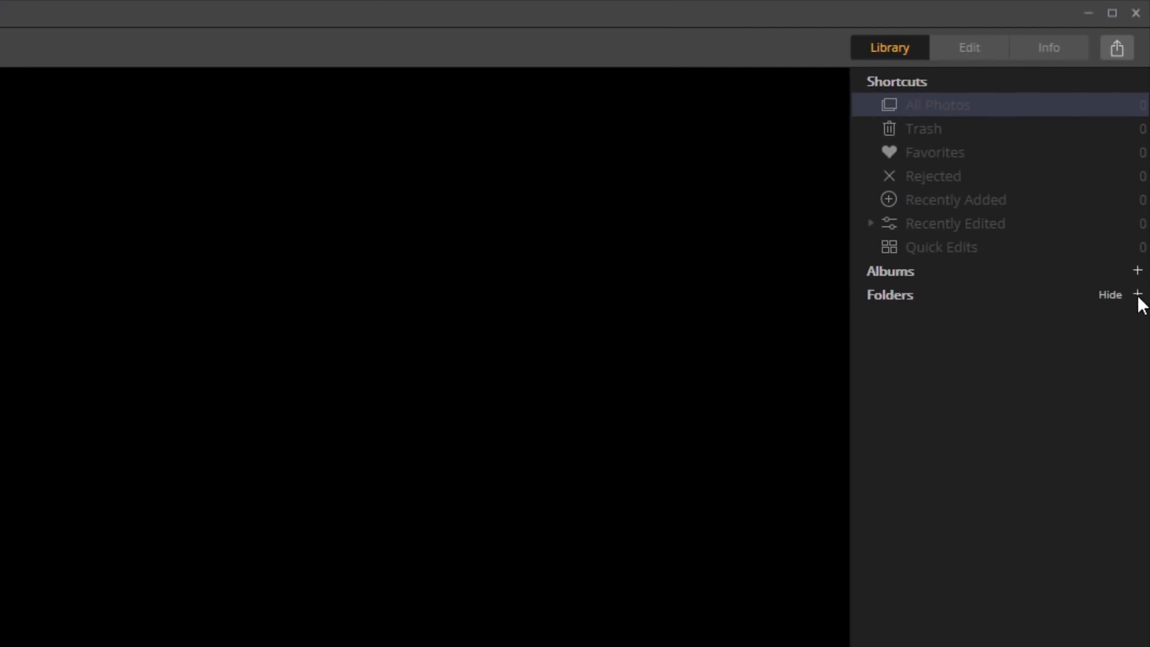
# Add the PHOTOSRAW folder from This PC > SPEED (K:) to the library, importing its 4024 photos
pyautogui.click(1108, 295)
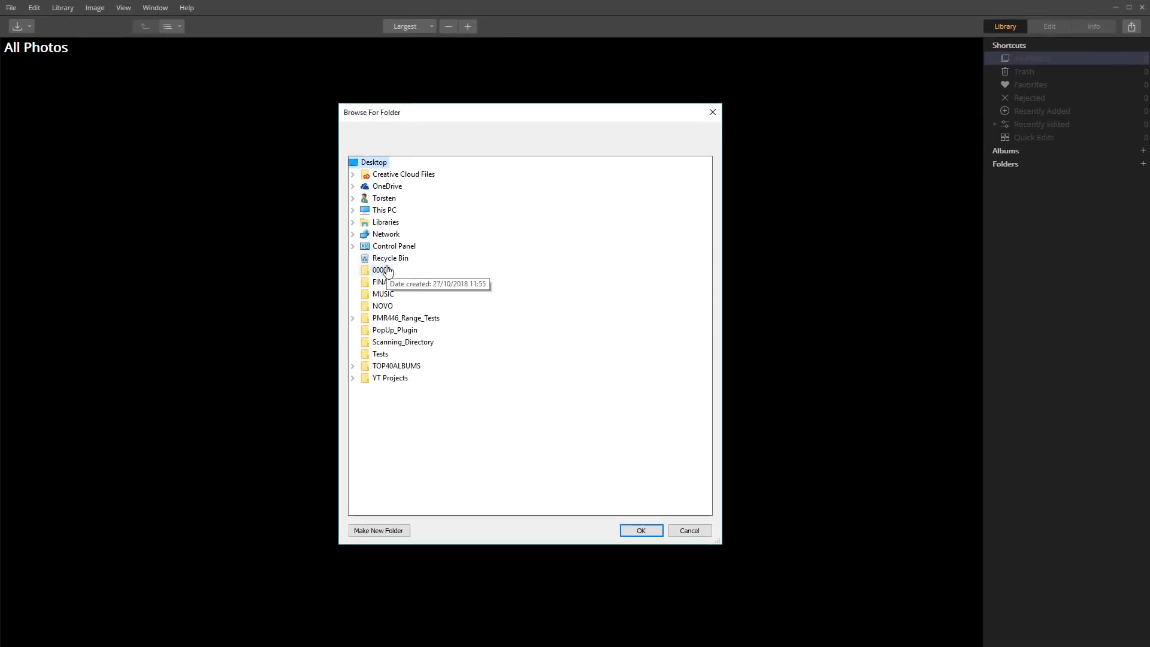
pyautogui.click(354, 211)
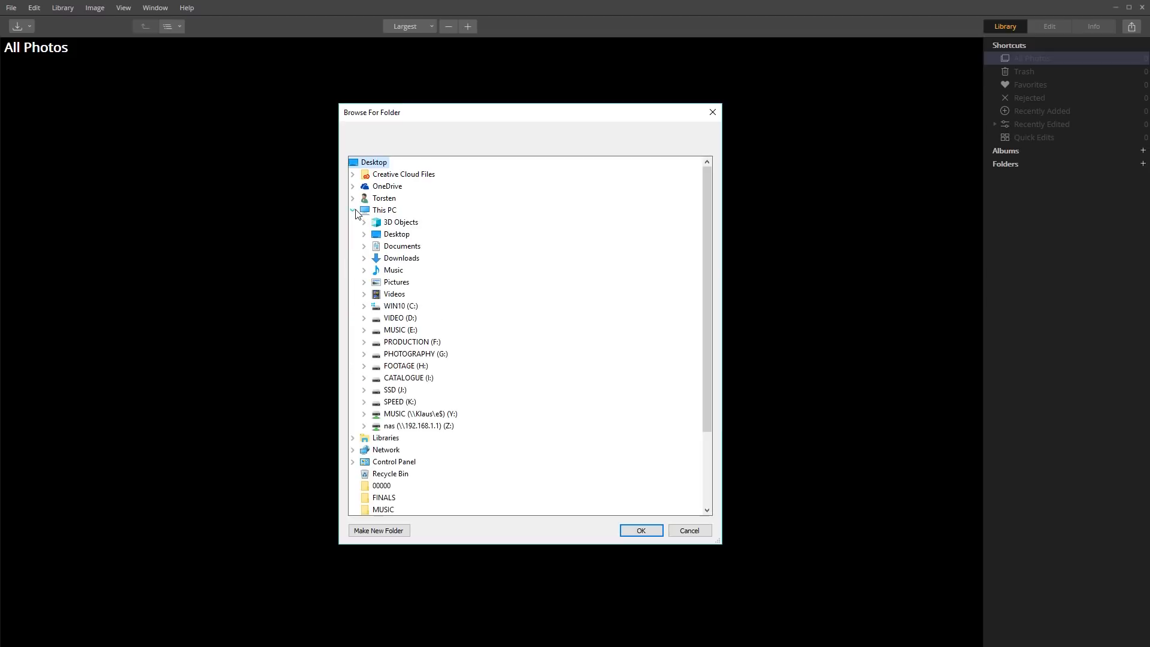
pyautogui.click(364, 402)
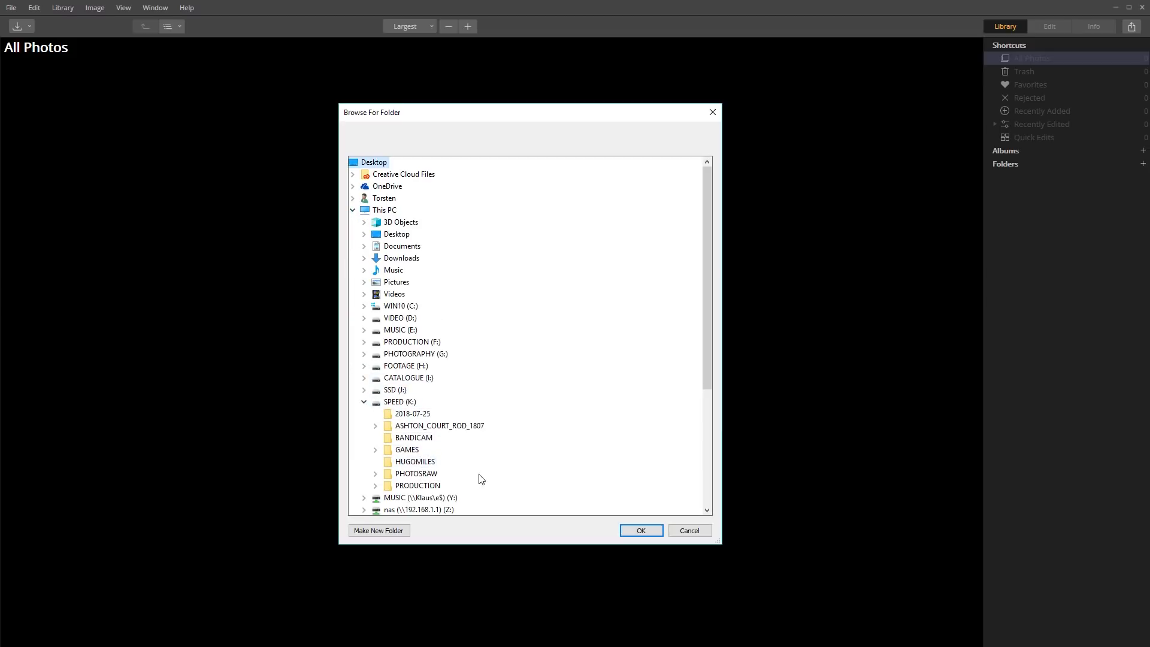
pyautogui.click(374, 473)
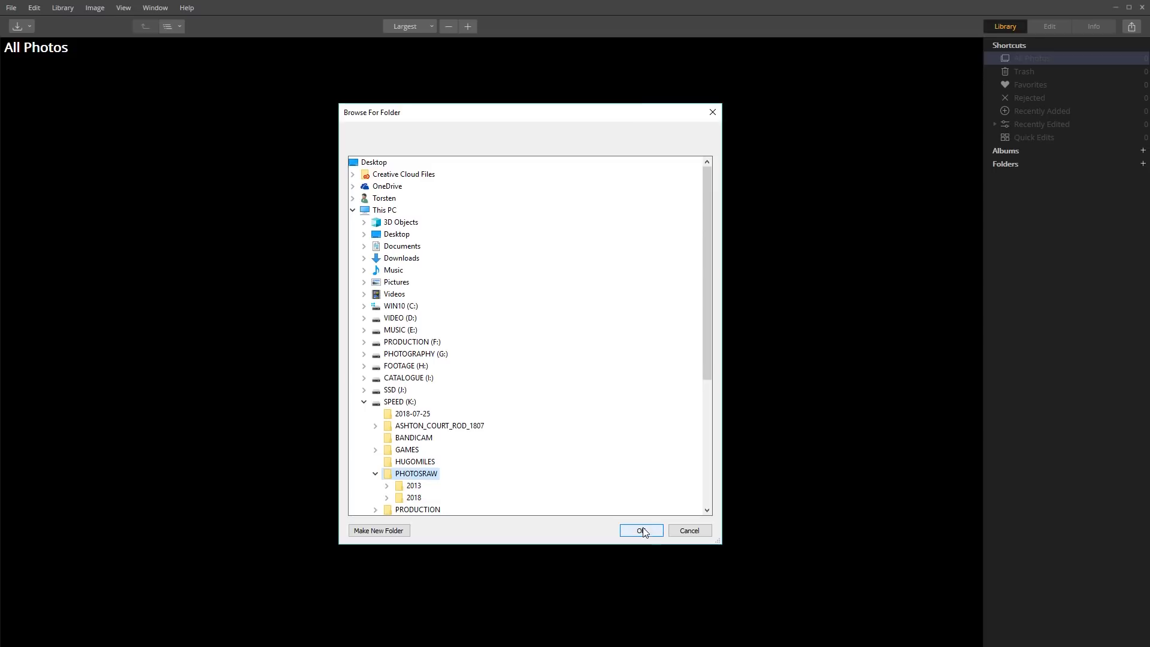
pyautogui.click(639, 530)
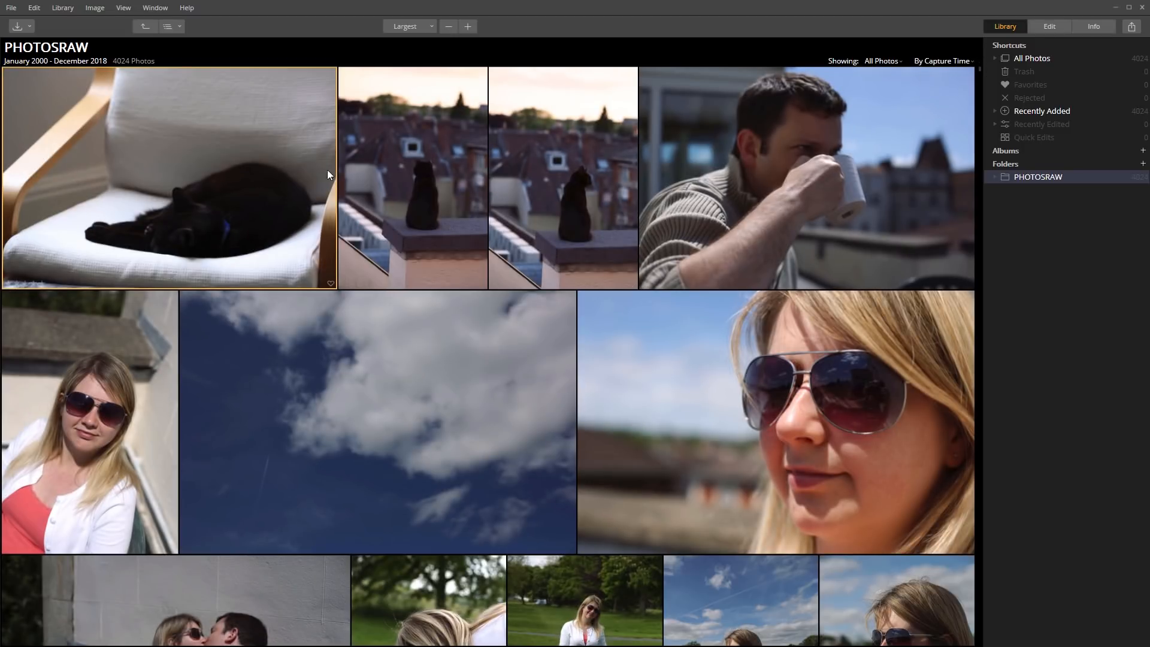
pyautogui.moveTo(578, 433)
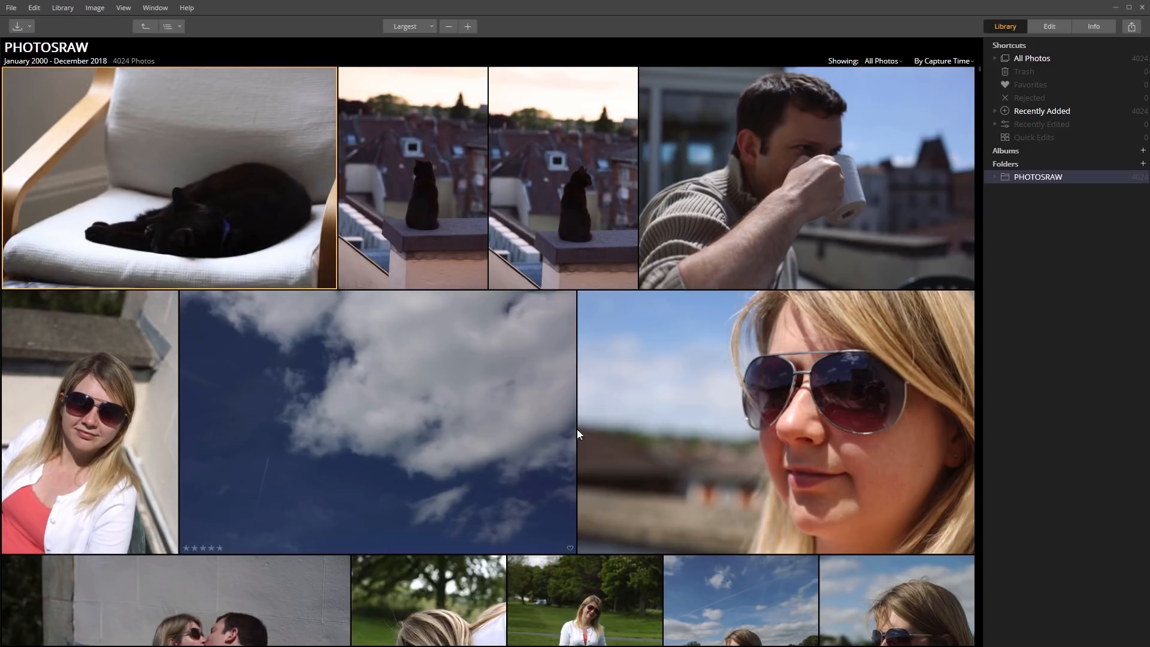
pyautogui.moveTo(616, 227)
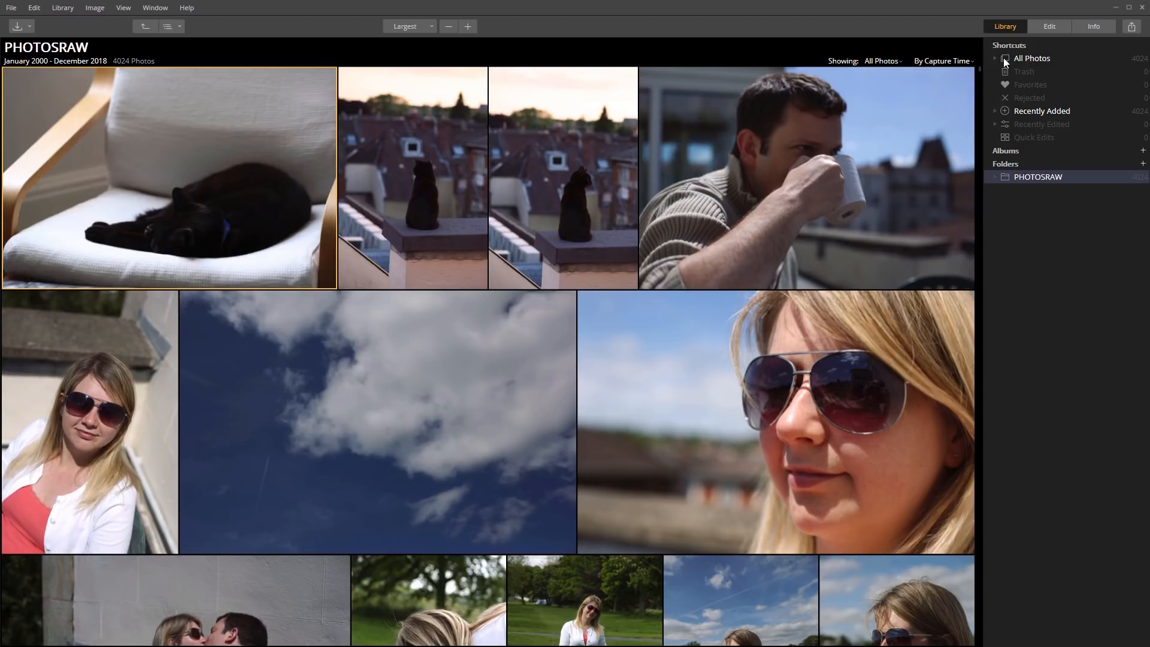
pyautogui.moveTo(1142, 65)
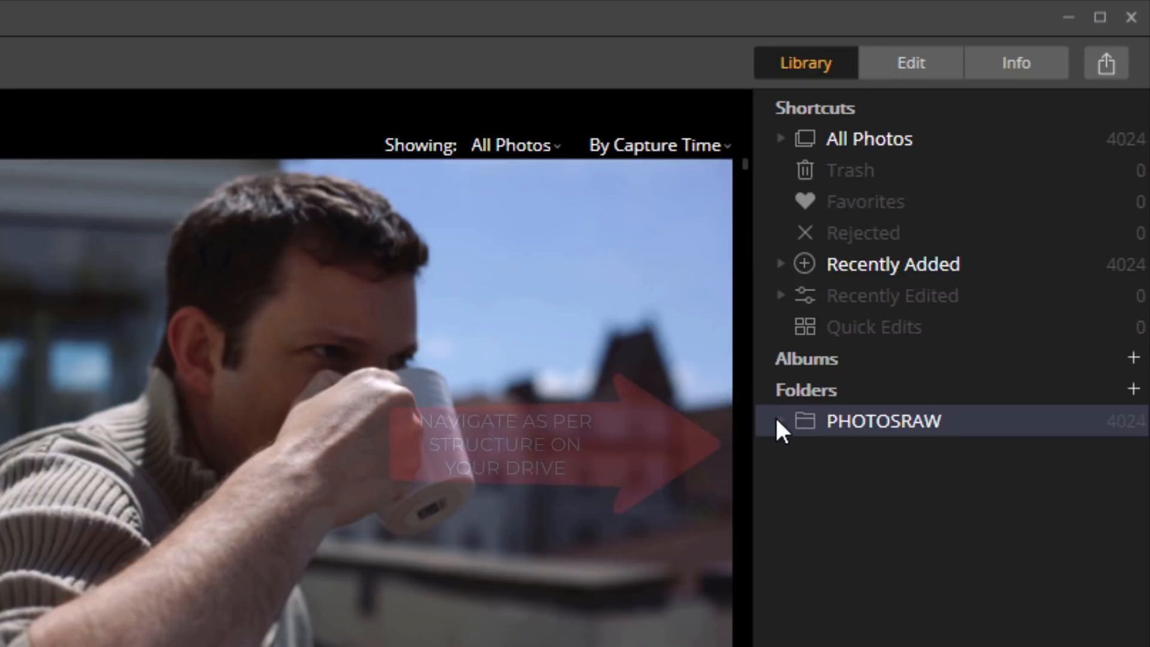
# Expand PHOTOSRAW into years (peeking at 2013), then All Photos > 2018 > October down to its days
pyautogui.click(781, 420)
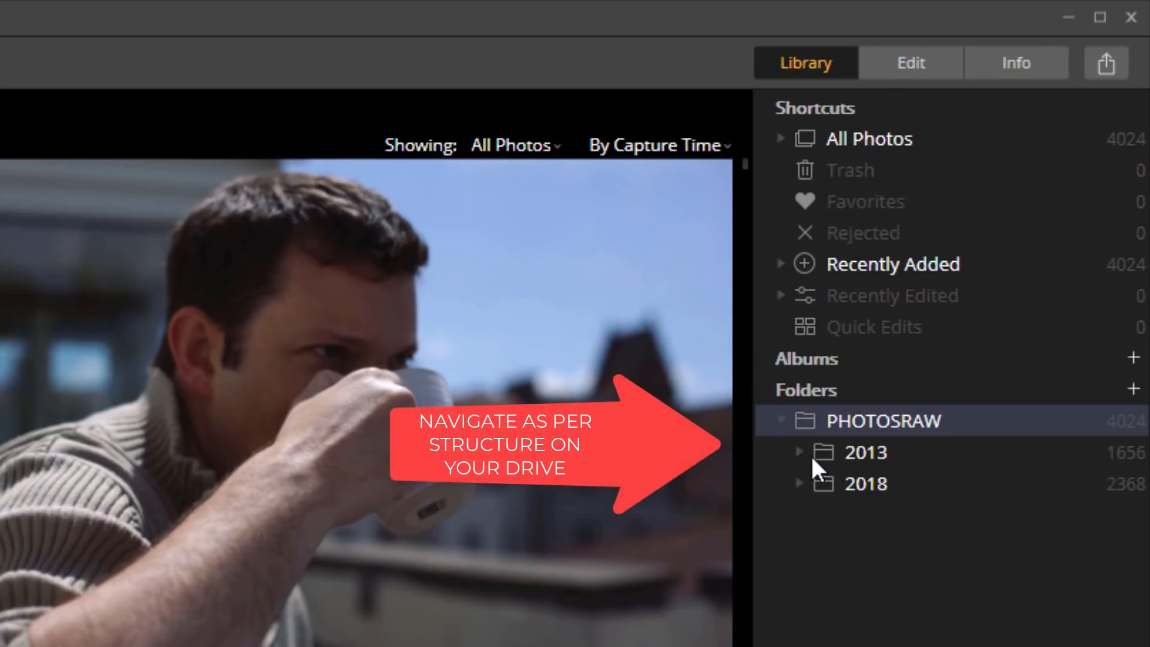
pyautogui.click(798, 451)
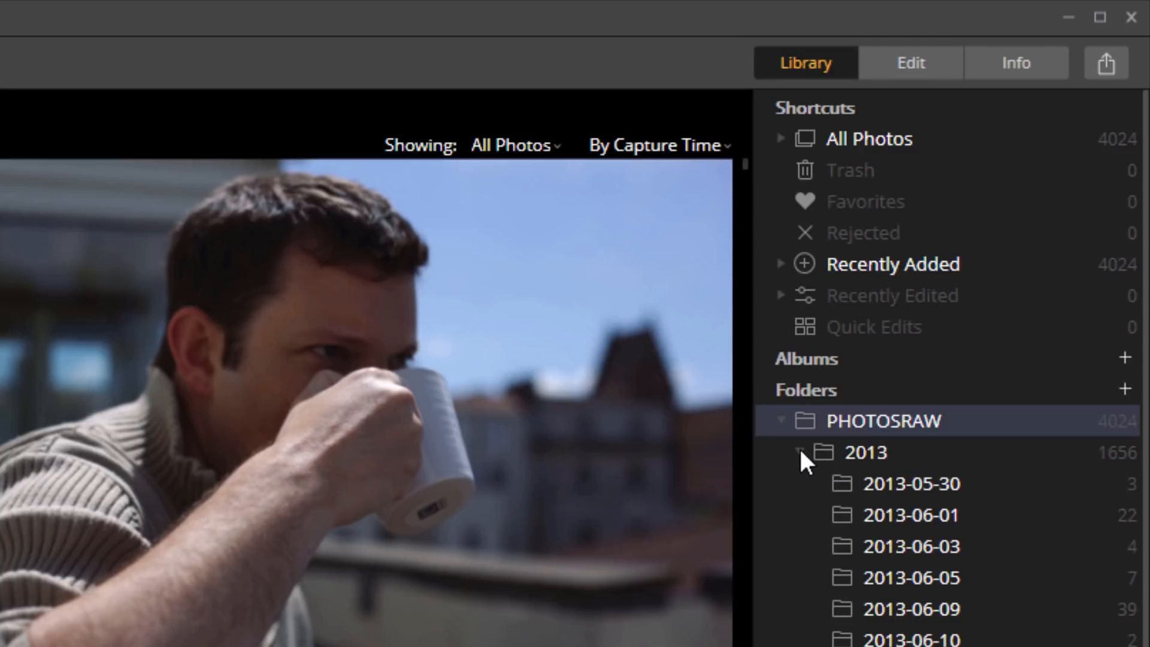
pyautogui.click(799, 452)
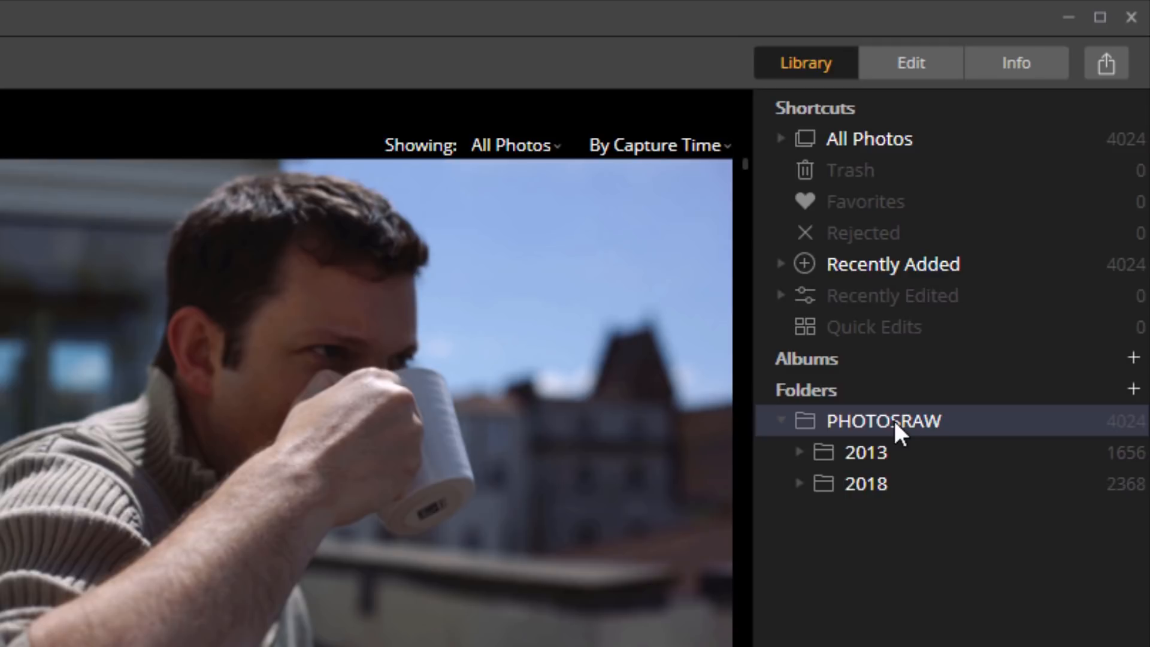
pyautogui.moveTo(901, 265)
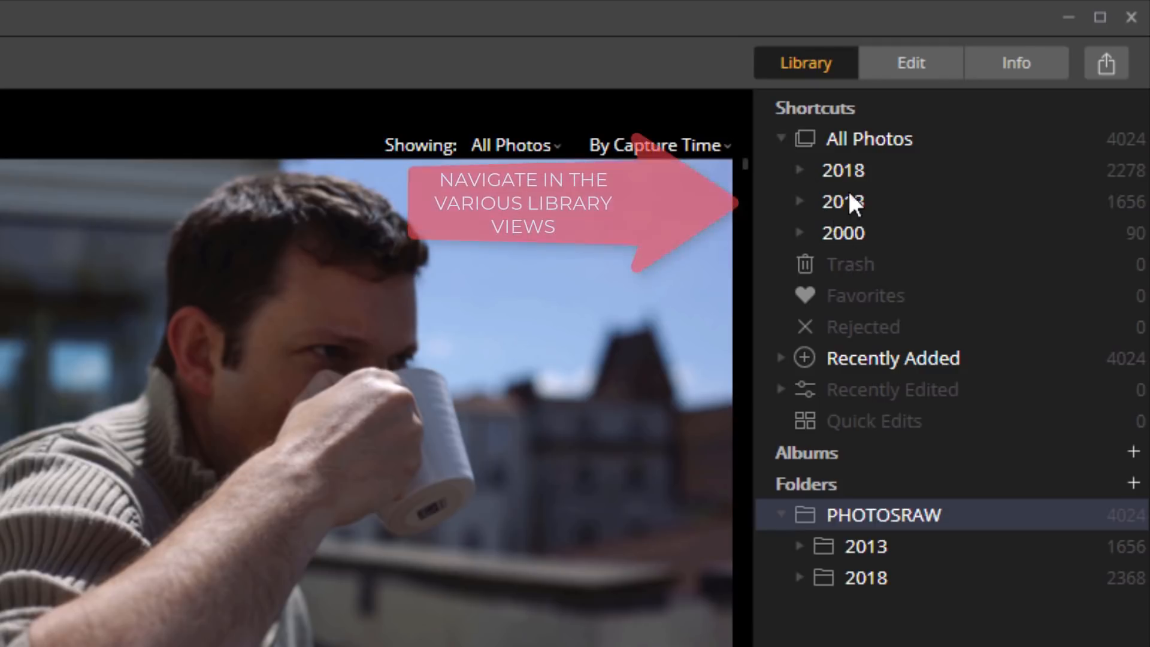
pyautogui.moveTo(850, 251)
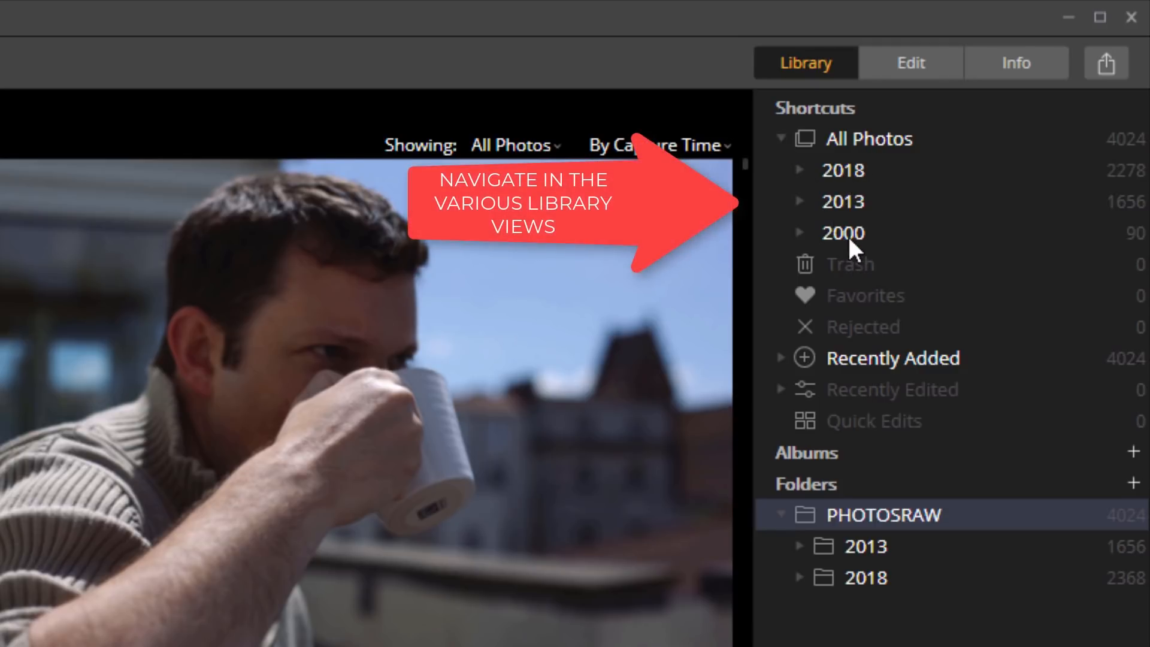
pyautogui.moveTo(857, 246)
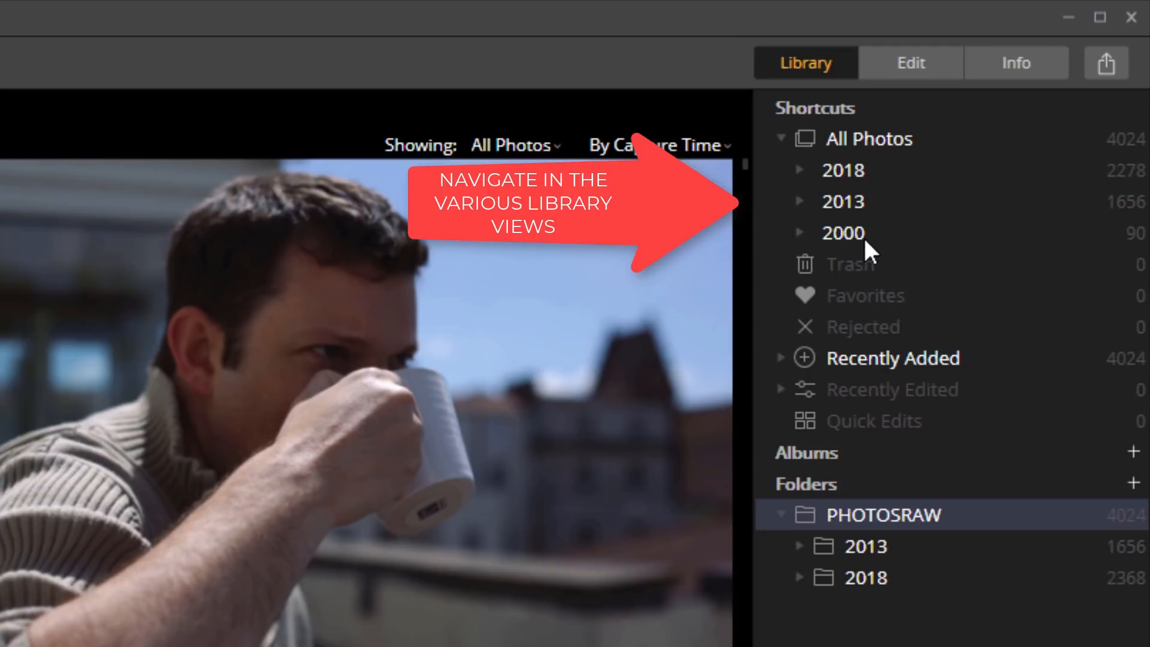
pyautogui.moveTo(864, 242)
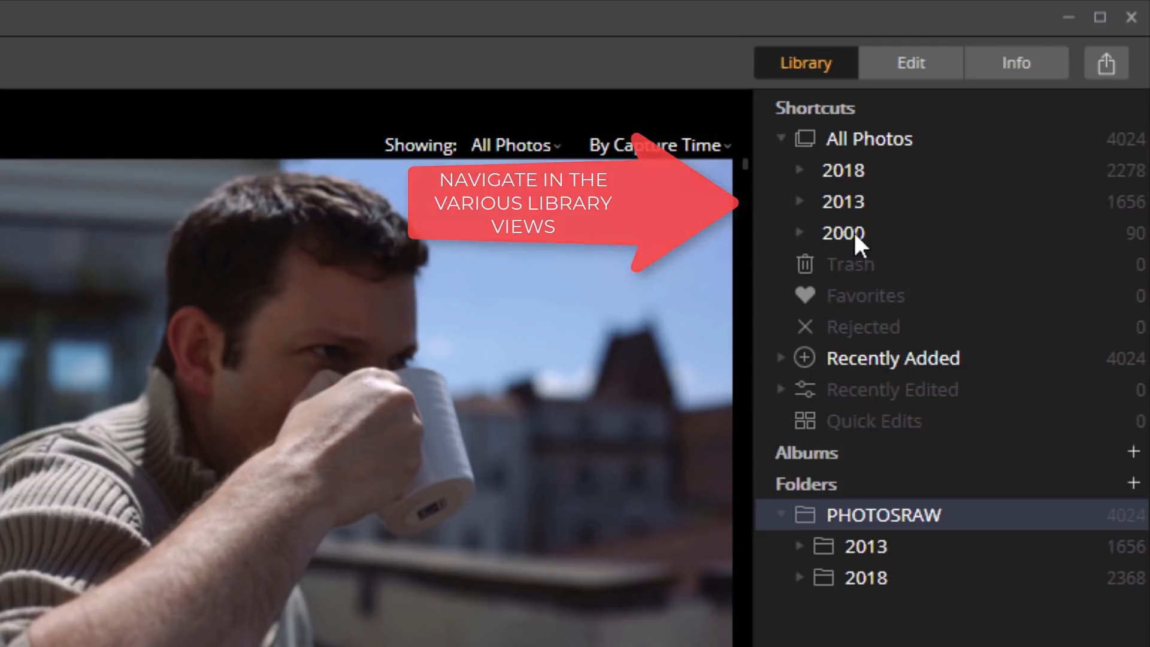
pyautogui.click(799, 170)
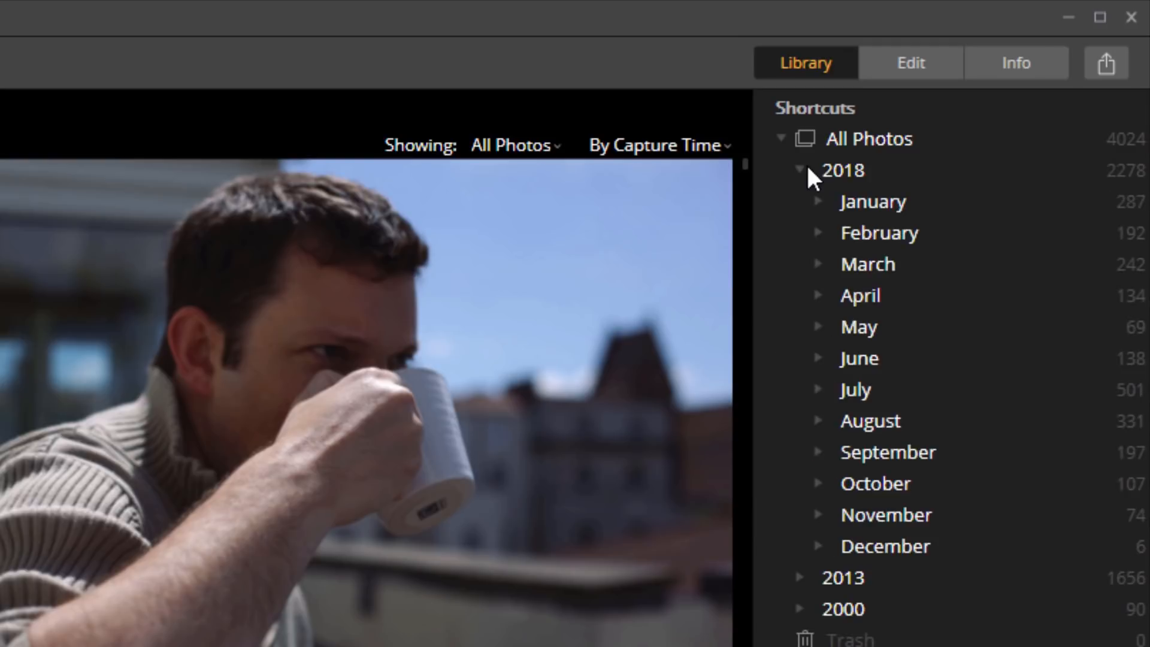
pyautogui.click(819, 483)
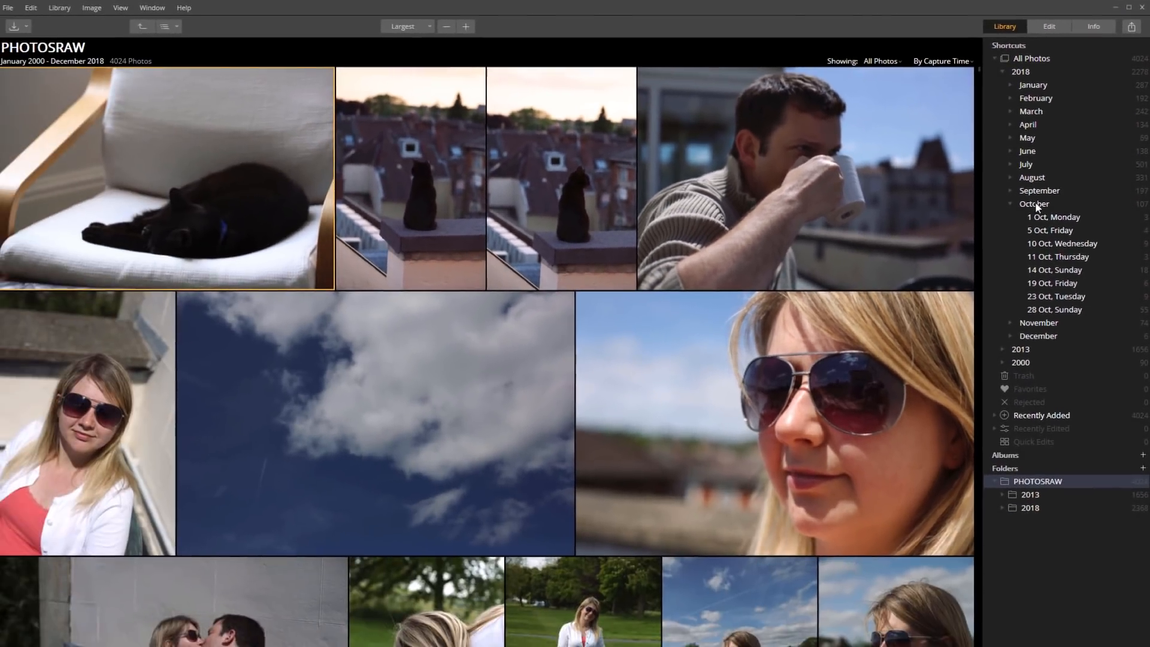
# Show the October 2018 photos as Small thumbnails so more fit on screen
pyautogui.click(1033, 203)
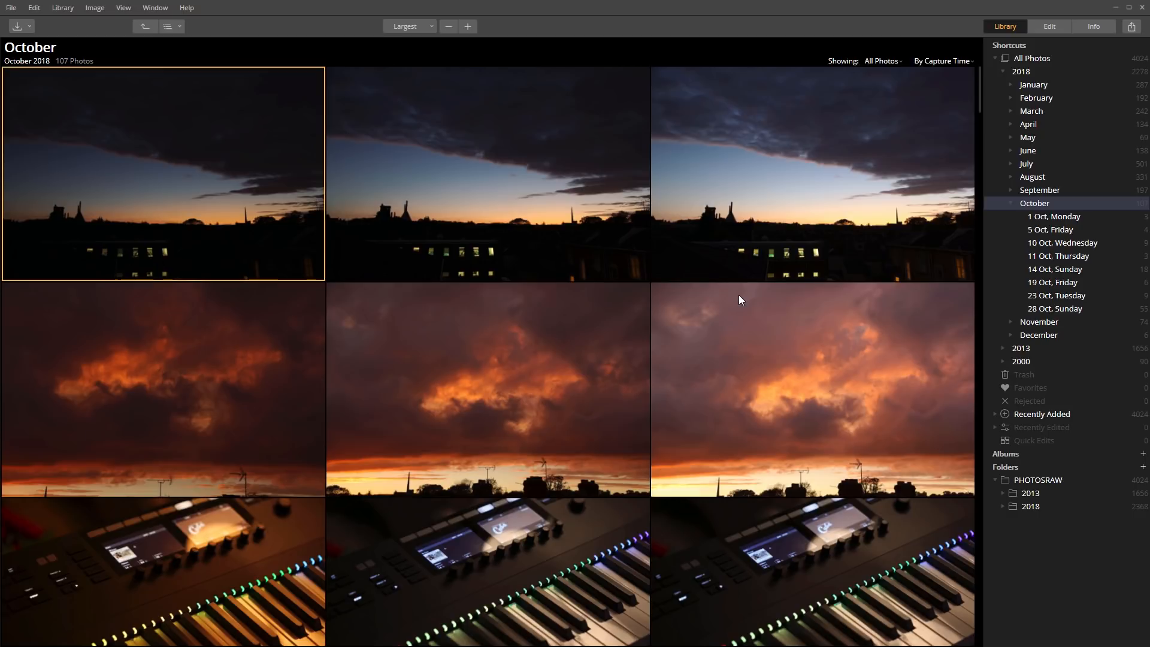
pyautogui.moveTo(517, 46)
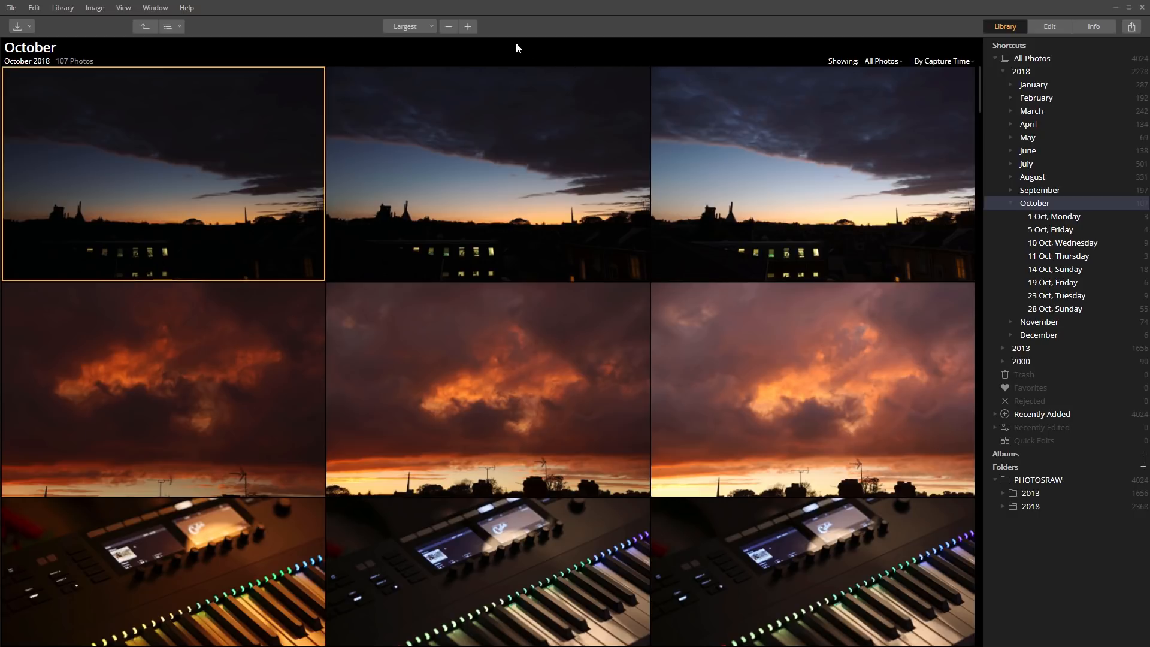
pyautogui.moveTo(513, 48)
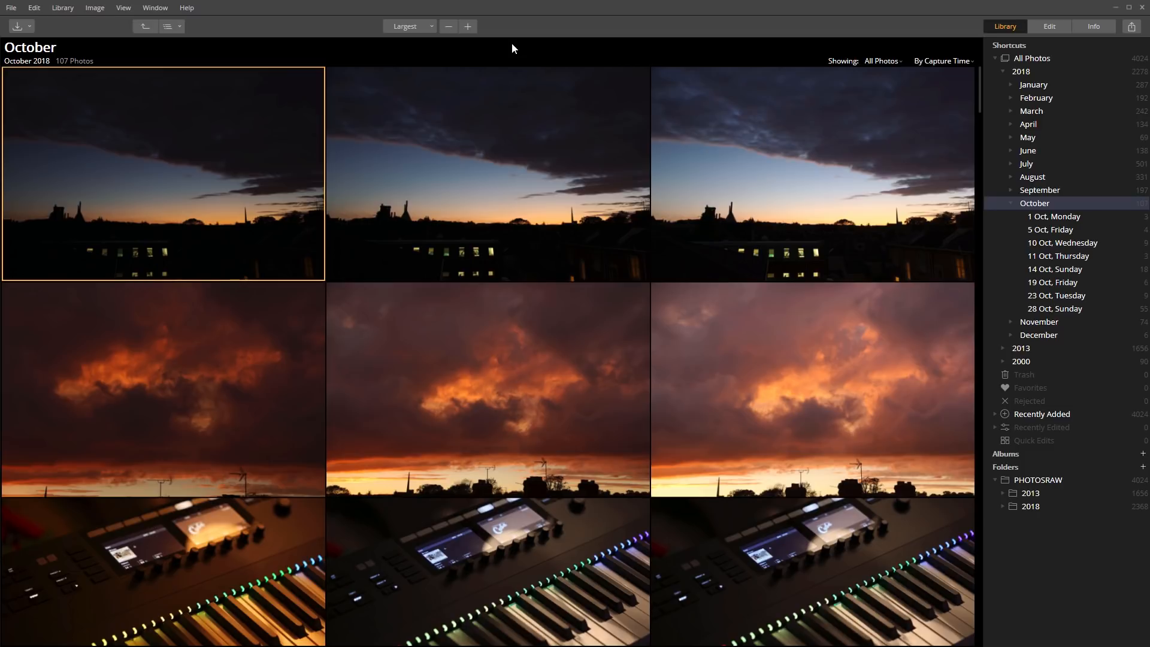
pyautogui.moveTo(453, 281)
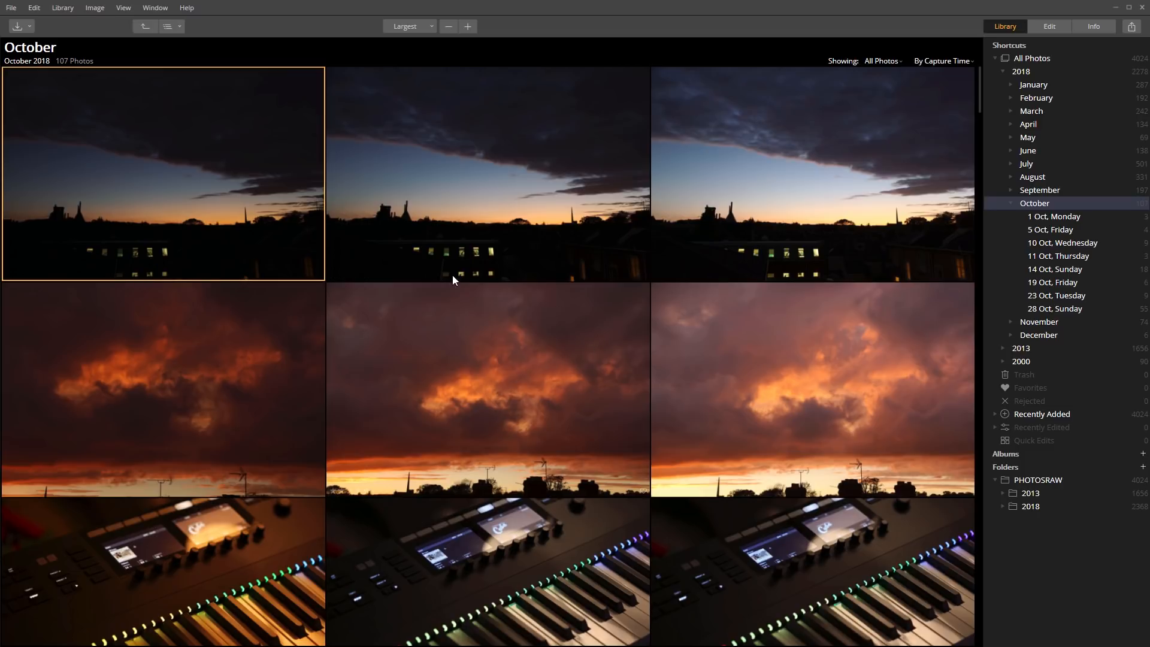
pyautogui.scroll(-3)
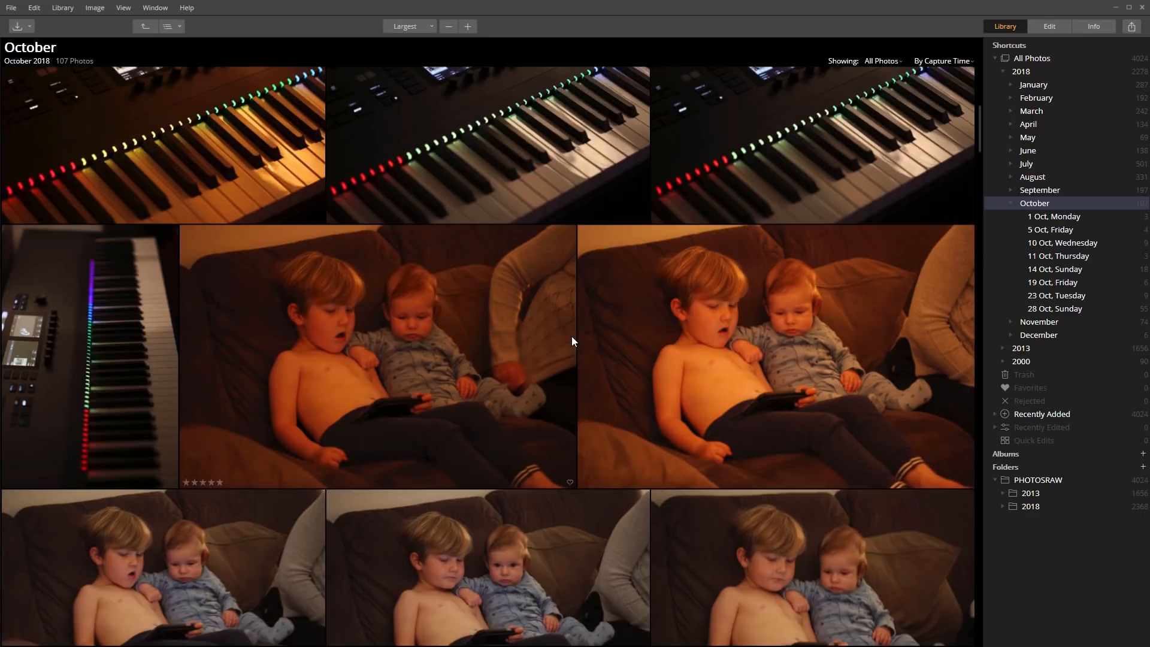
pyautogui.scroll(3)
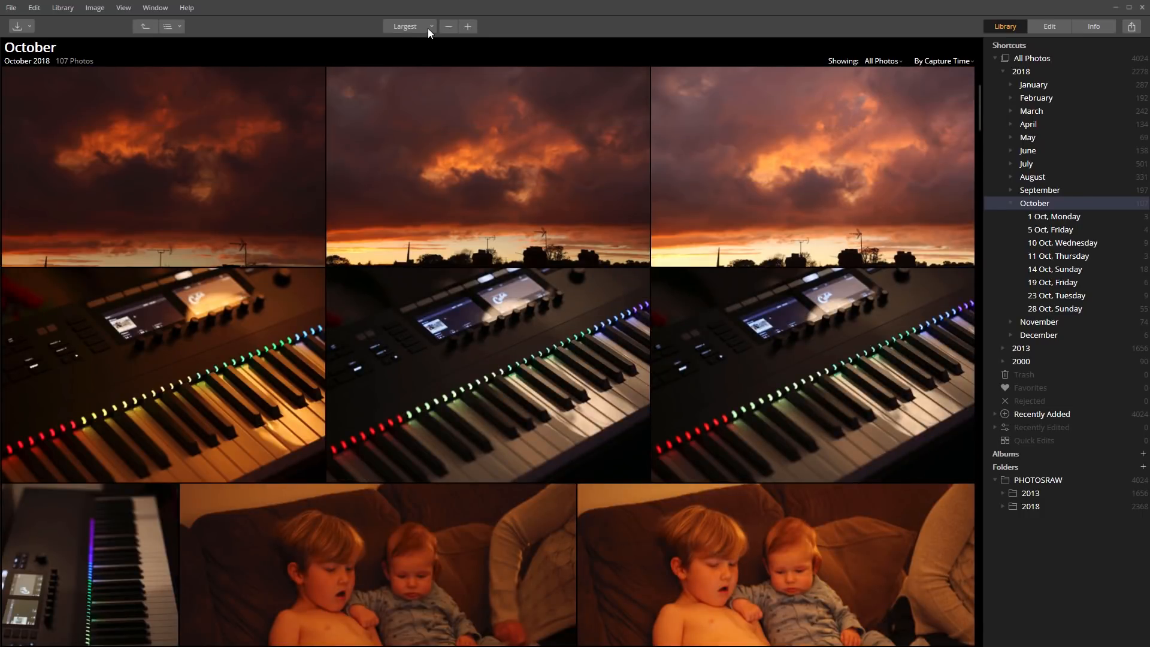
pyautogui.click(431, 27)
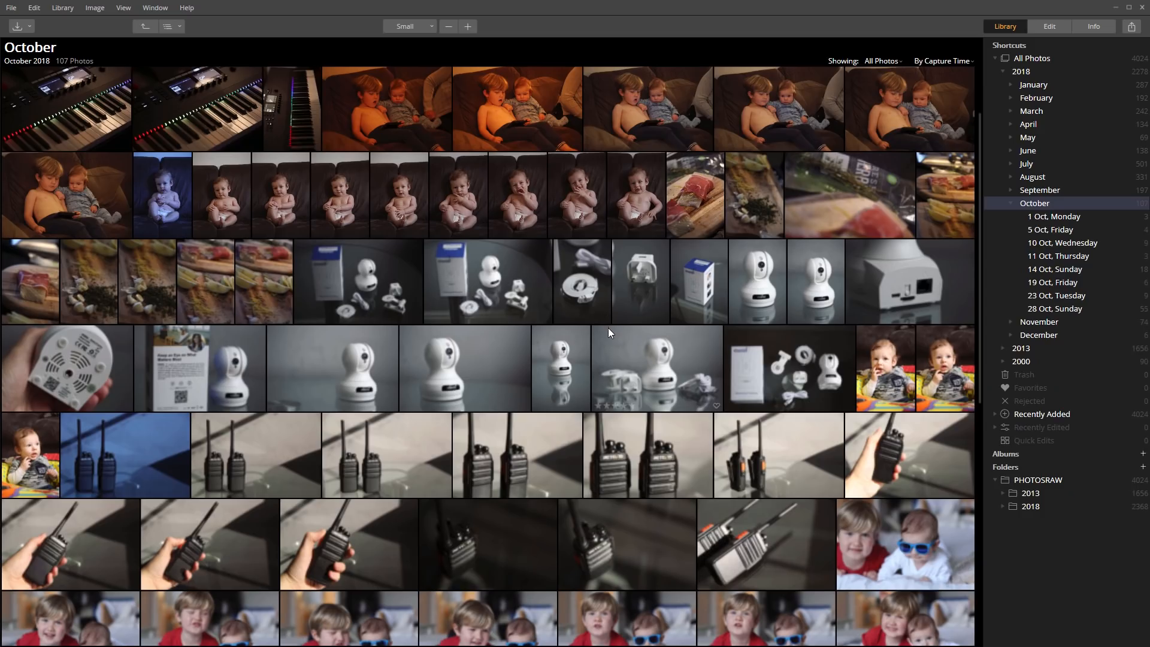
pyautogui.scroll(3)
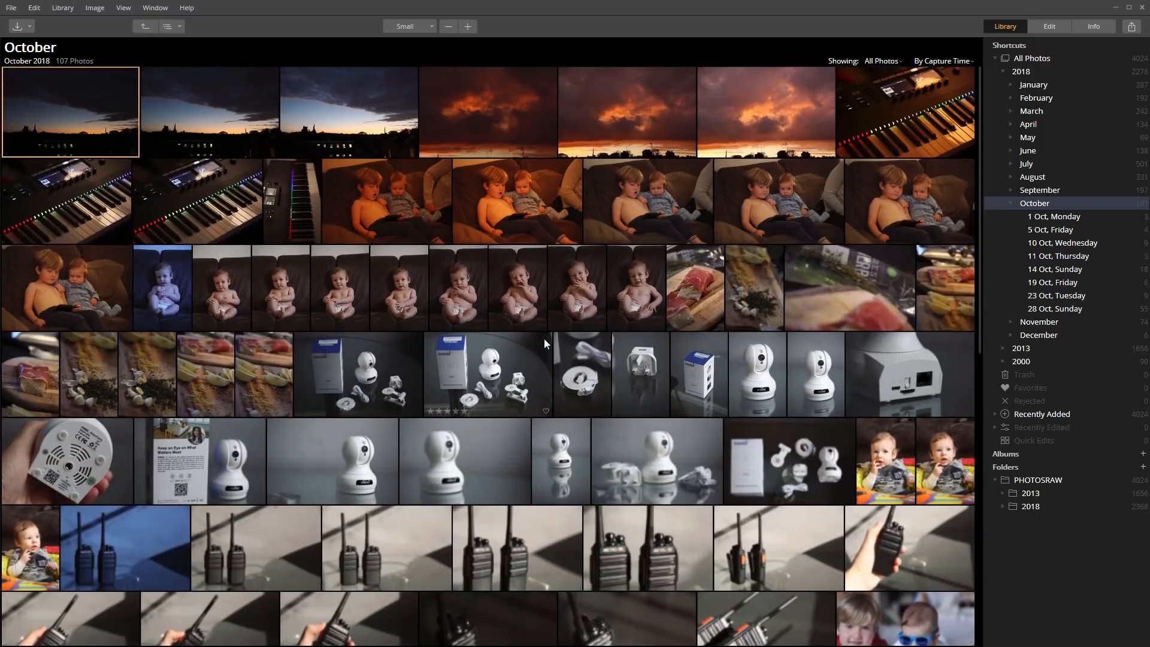
# Try the Largest thumbnail size, then settle on Large for the October photos
pyautogui.click(409, 25)
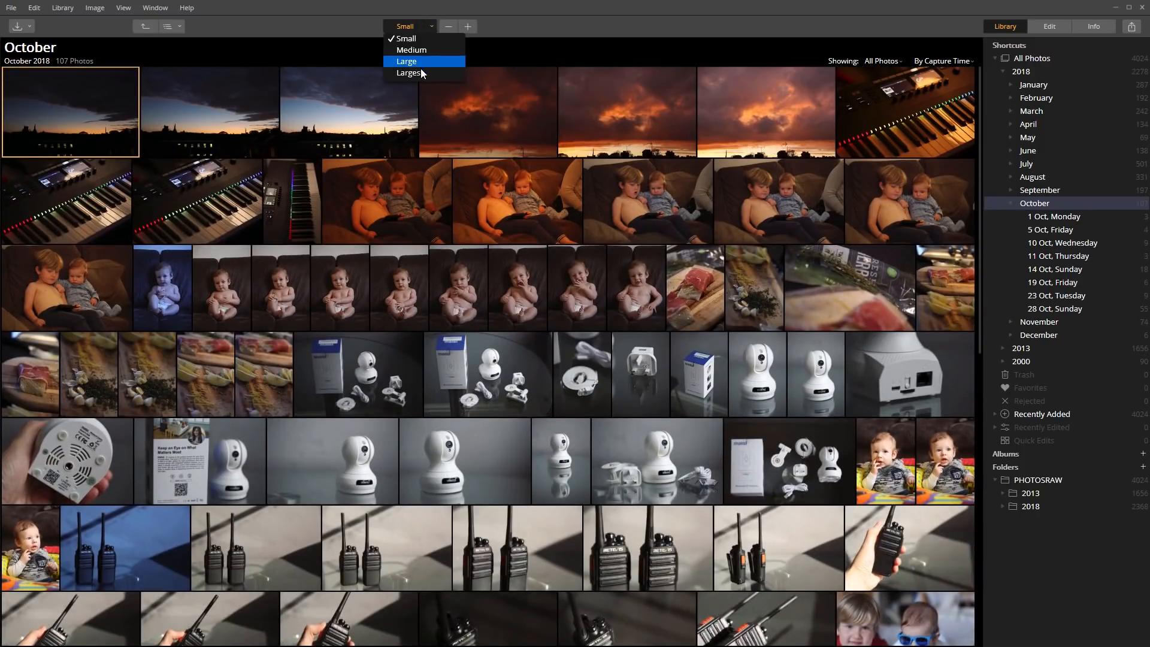
pyautogui.moveTo(410, 73)
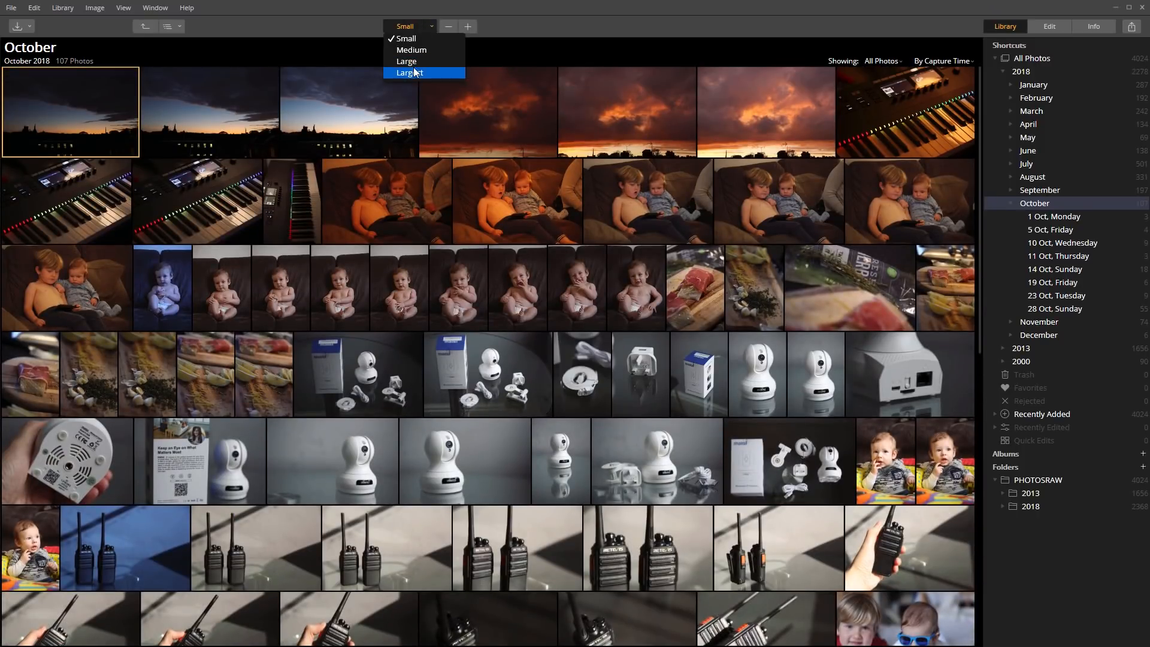
pyautogui.click(409, 73)
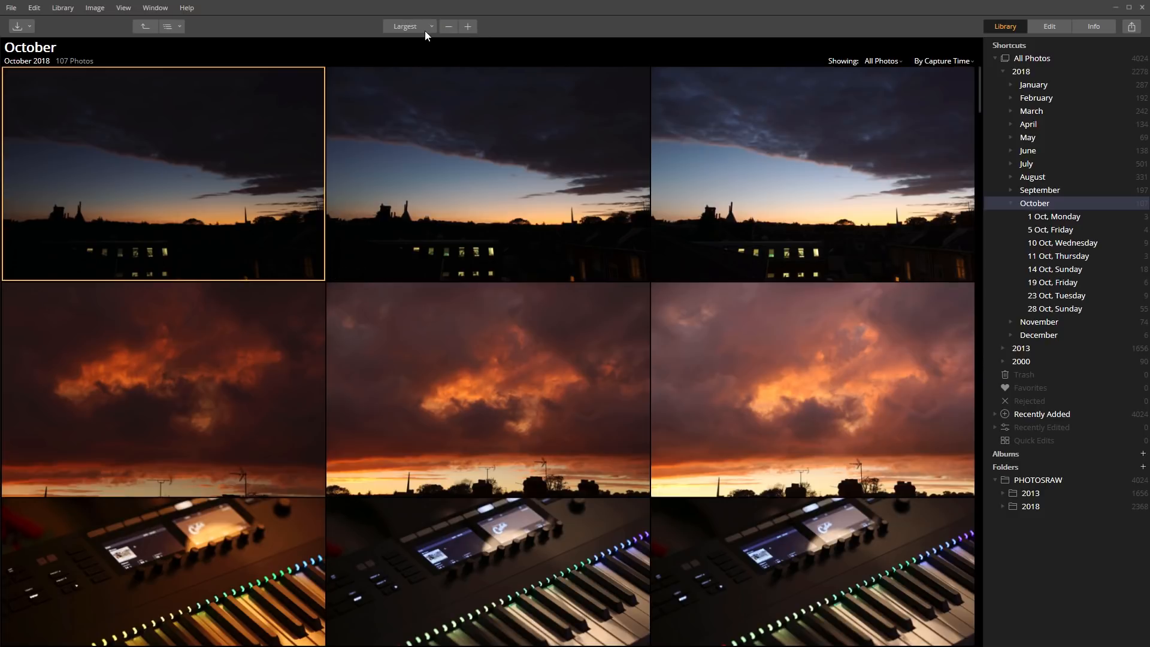
pyautogui.click(407, 25)
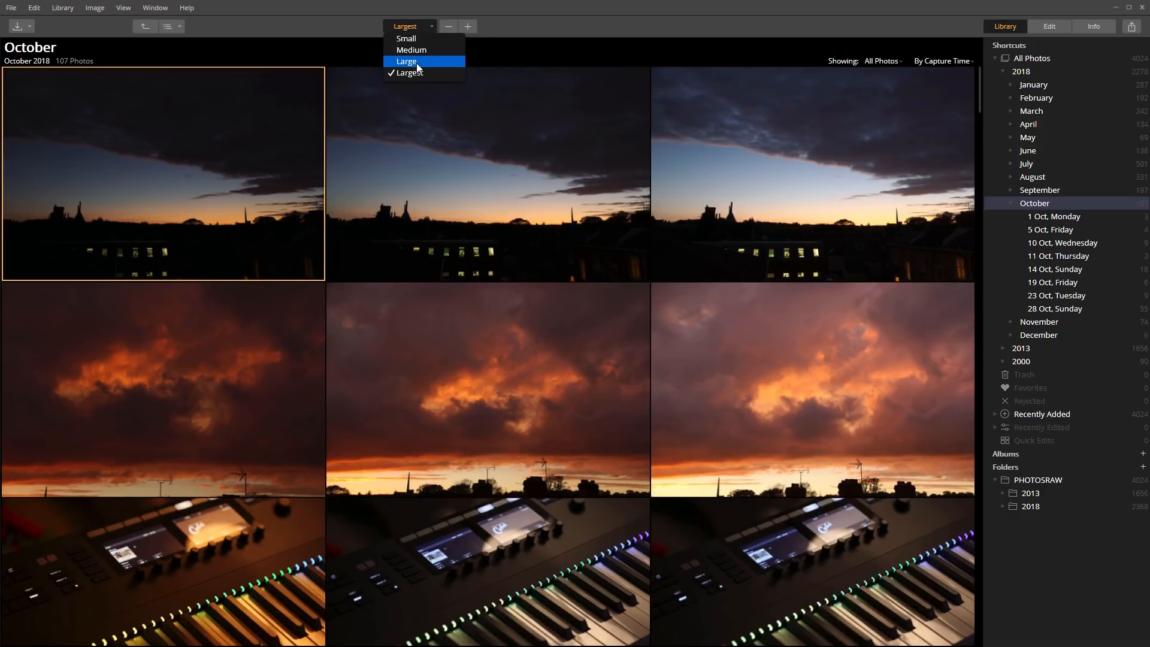
pyautogui.click(406, 61)
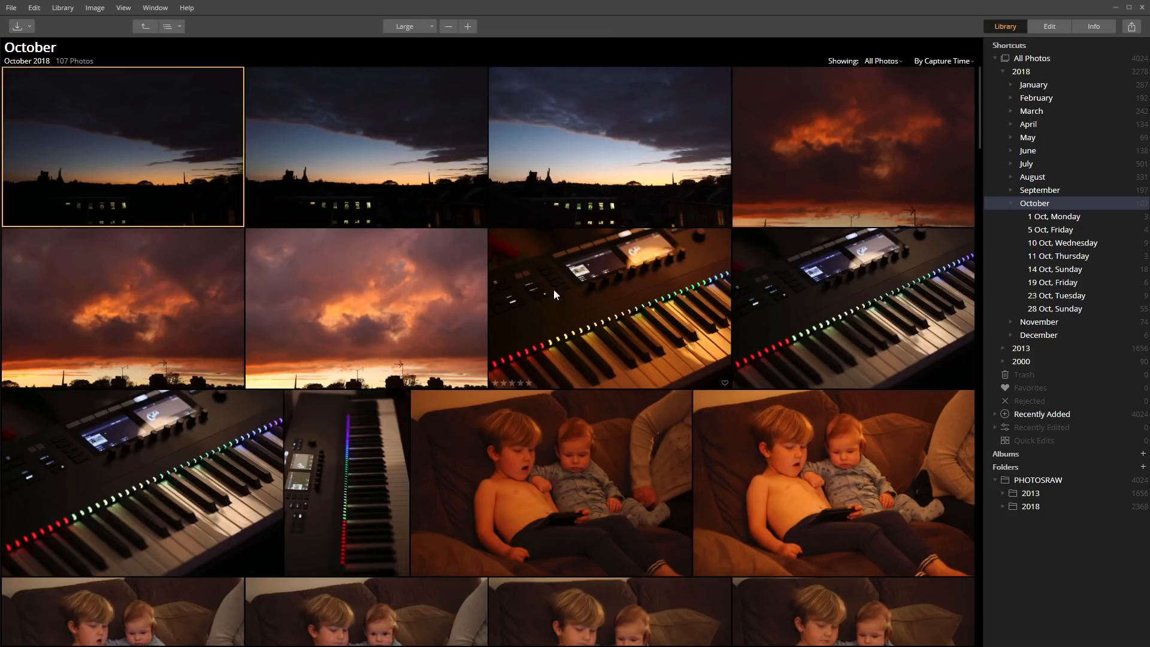
pyautogui.scroll(-3)
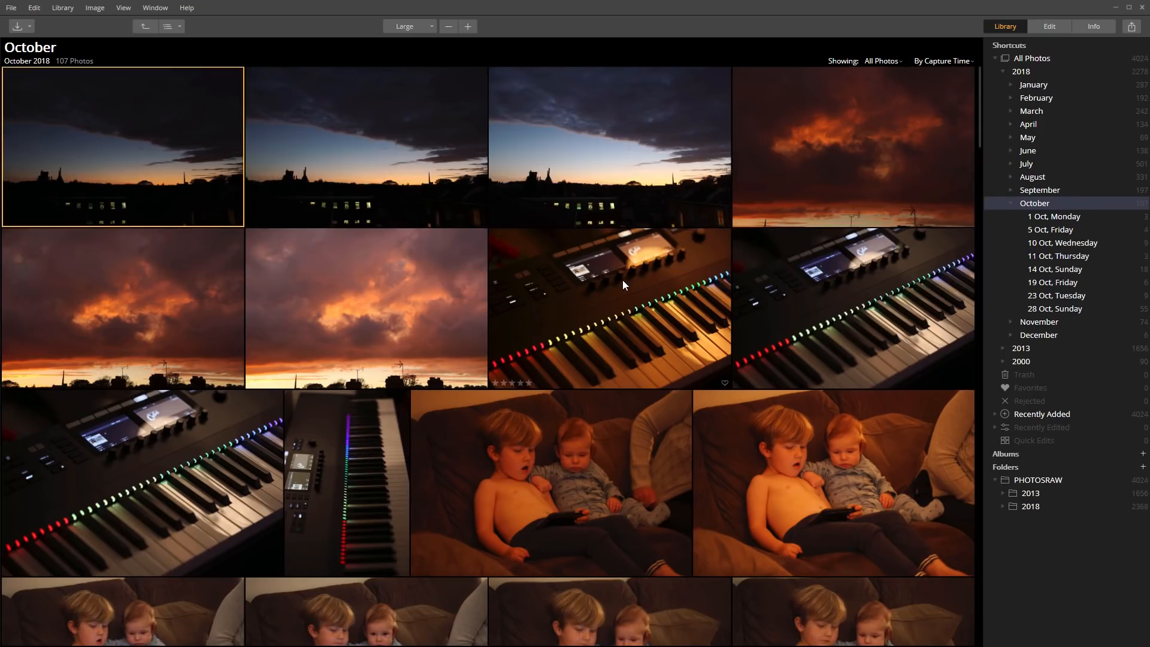
pyautogui.moveTo(712, 97)
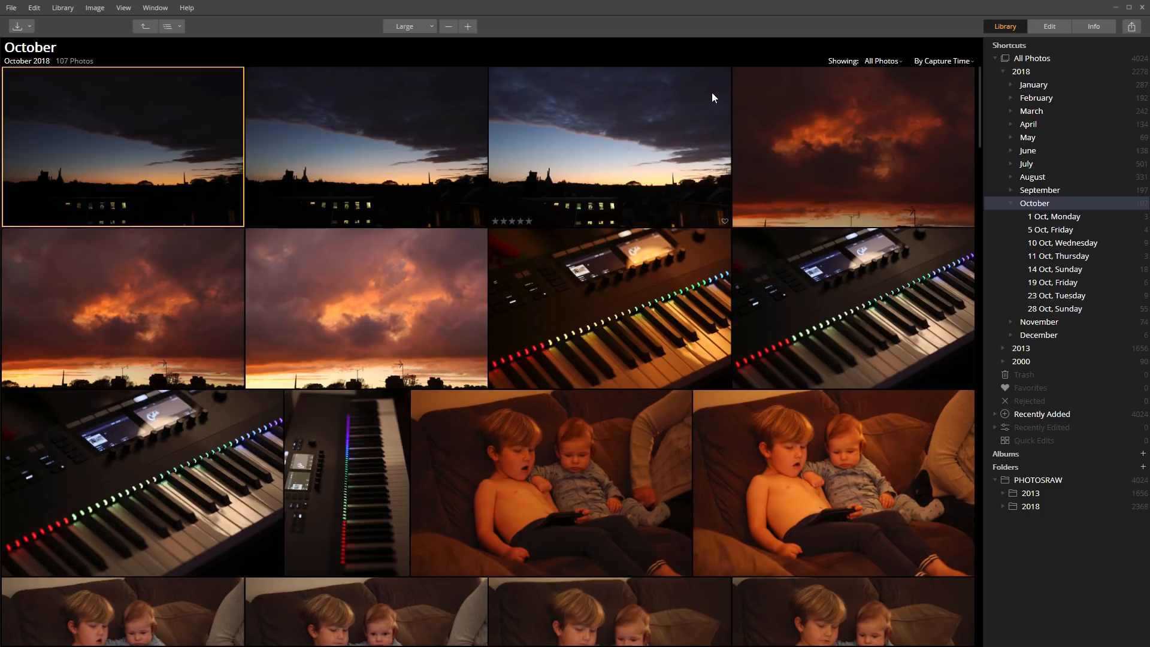
pyautogui.moveTo(664, 230)
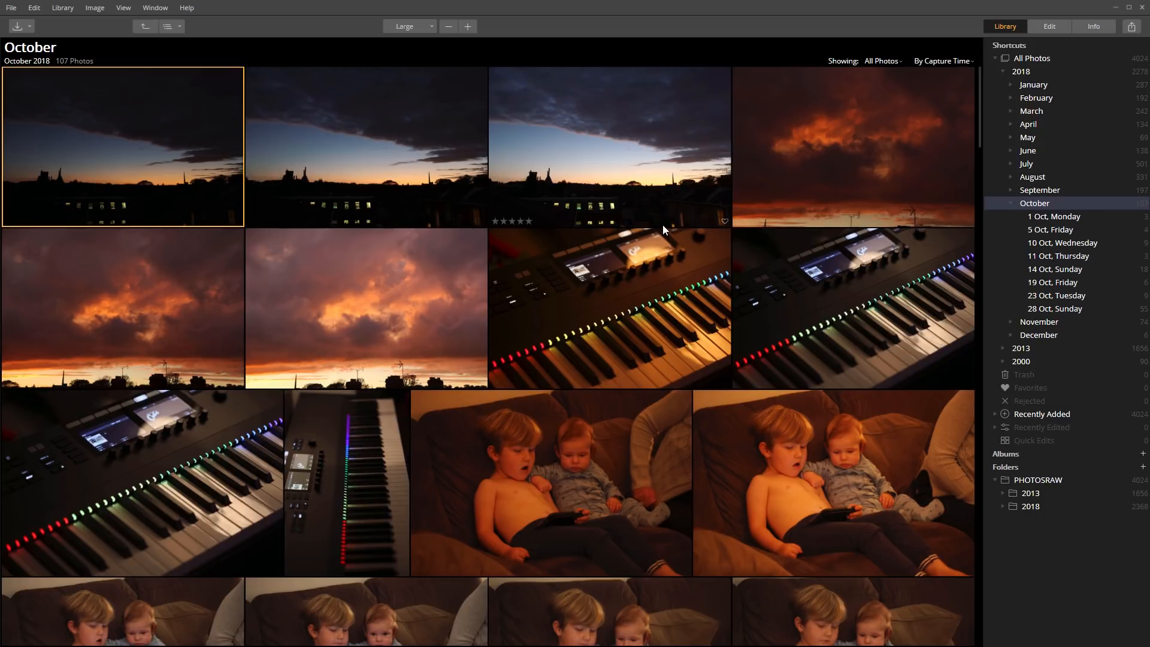
pyautogui.moveTo(408, 224)
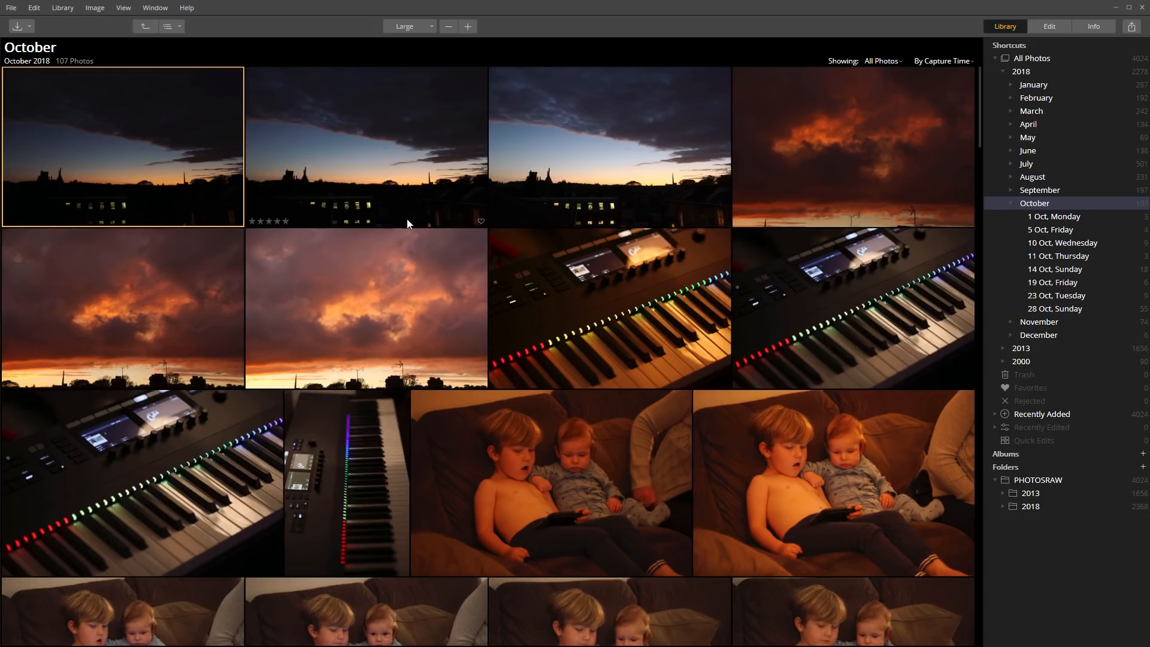
pyautogui.moveTo(1003, 35)
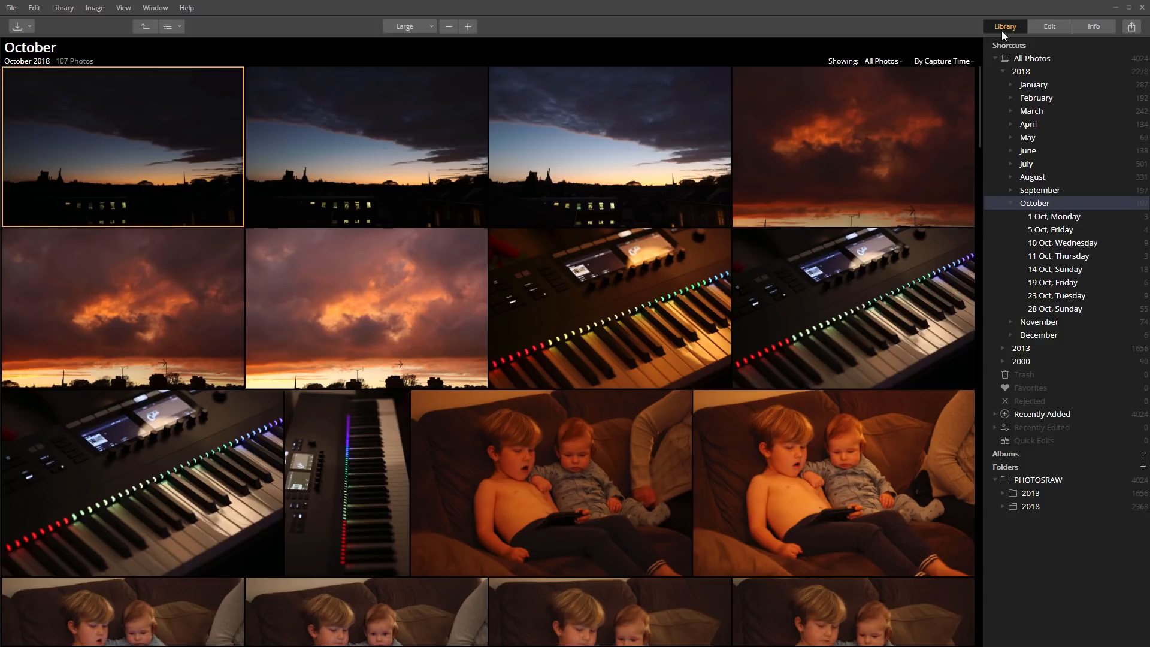
pyautogui.moveTo(1007, 35)
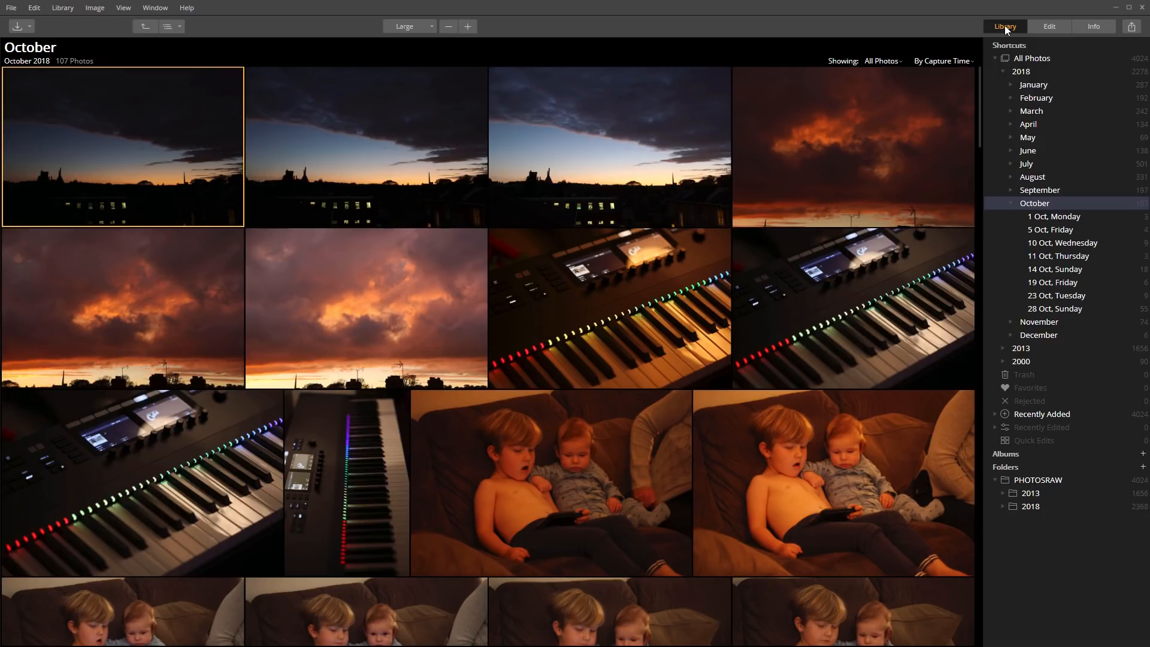
# Hide the library sidebar so the October grid spans the full window width
pyautogui.click(1003, 26)
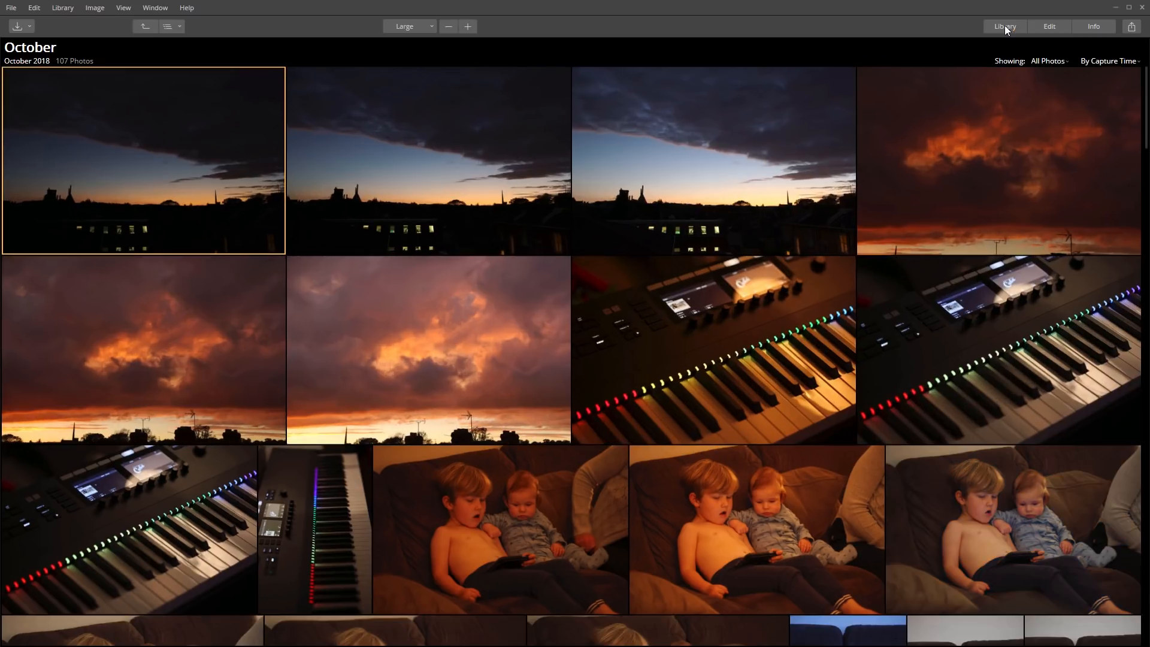
pyautogui.moveTo(1006, 29)
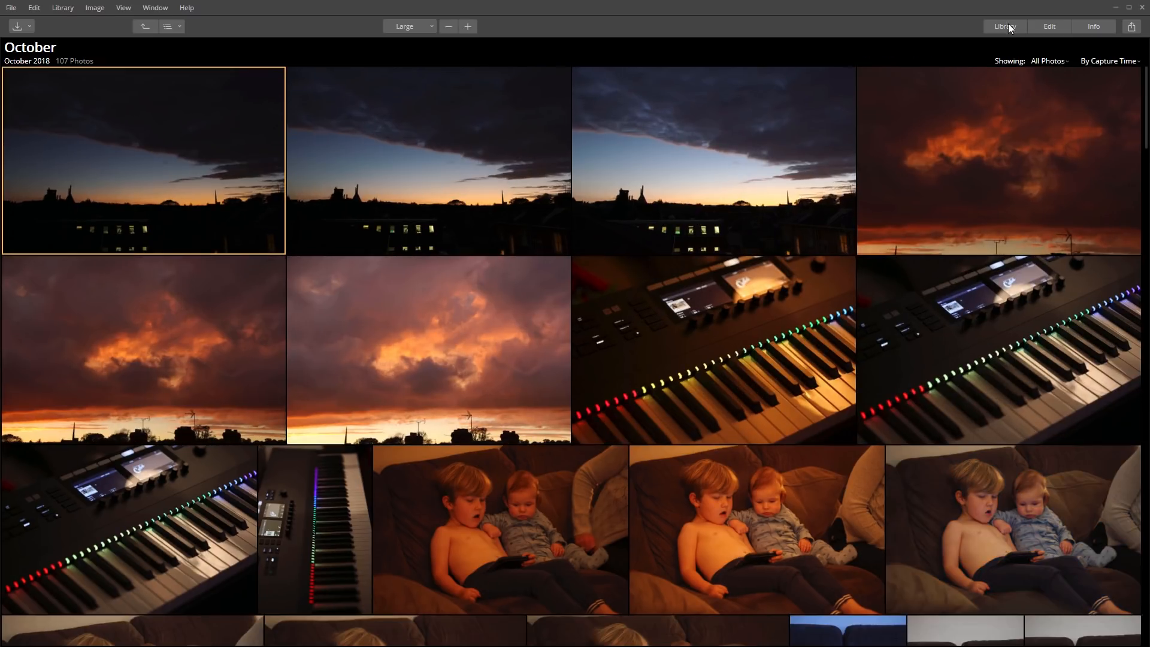
pyautogui.scroll(-3)
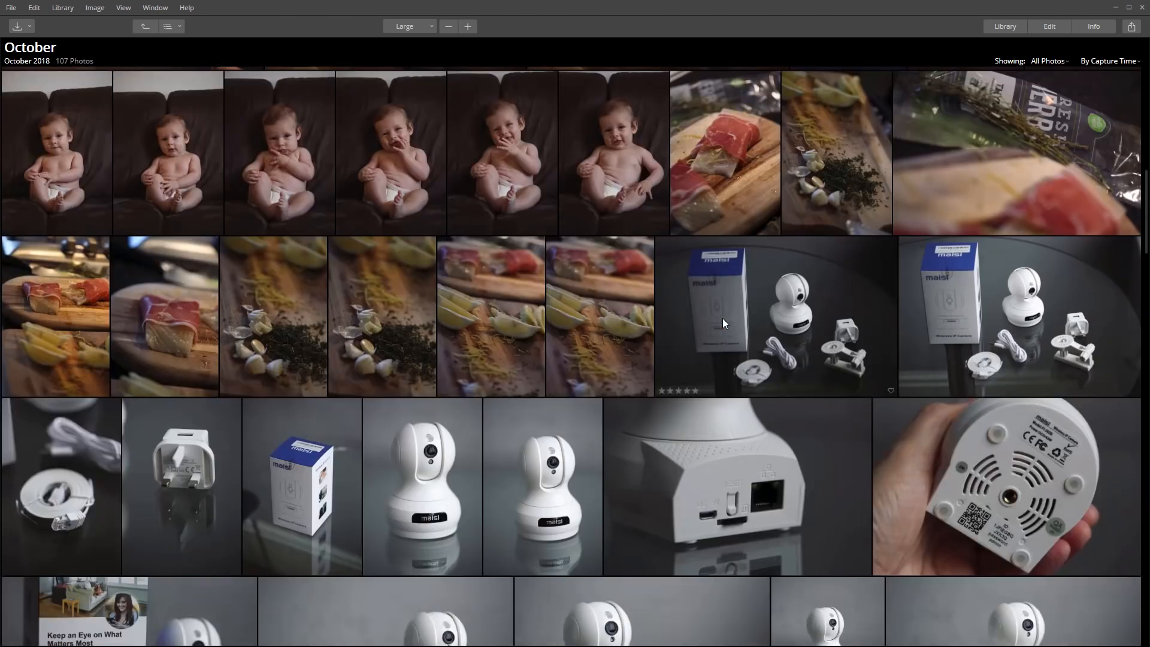
pyautogui.scroll(-3)
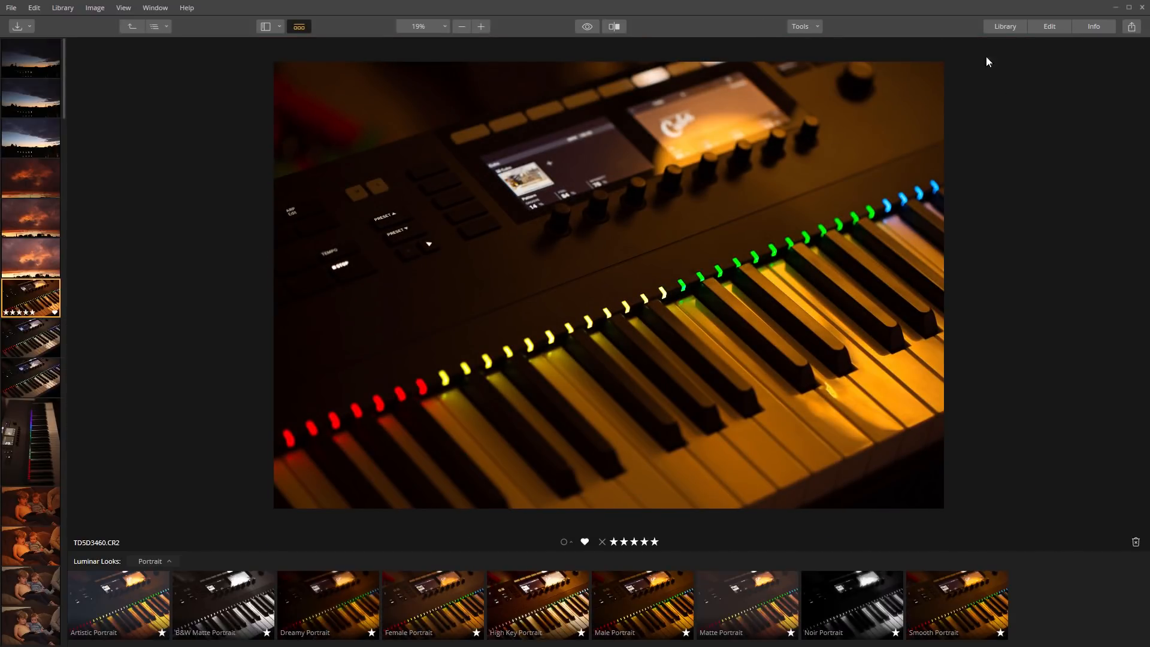
pyautogui.moveTo(640, 271)
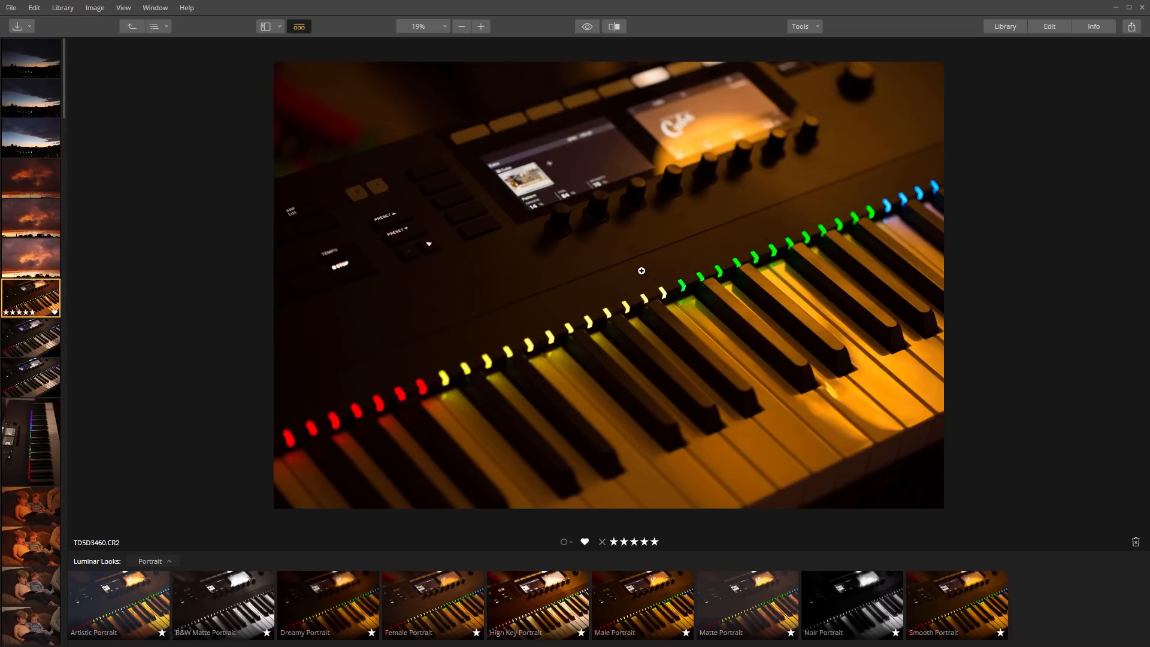
pyautogui.moveTo(685, 356)
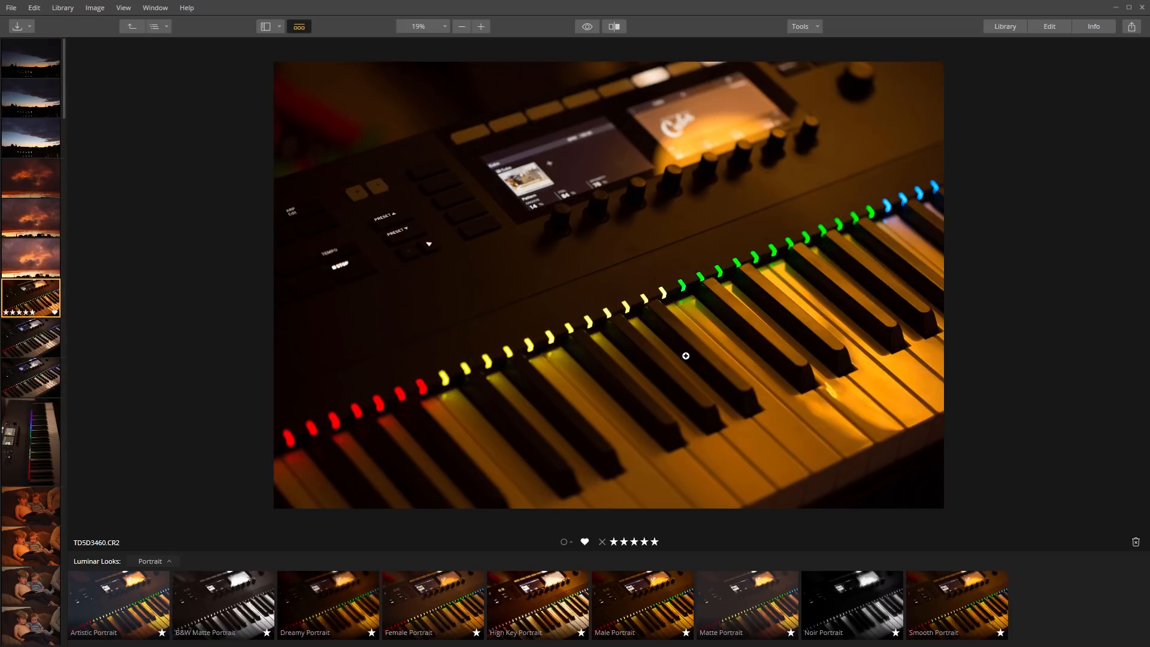
pyautogui.moveTo(685, 294)
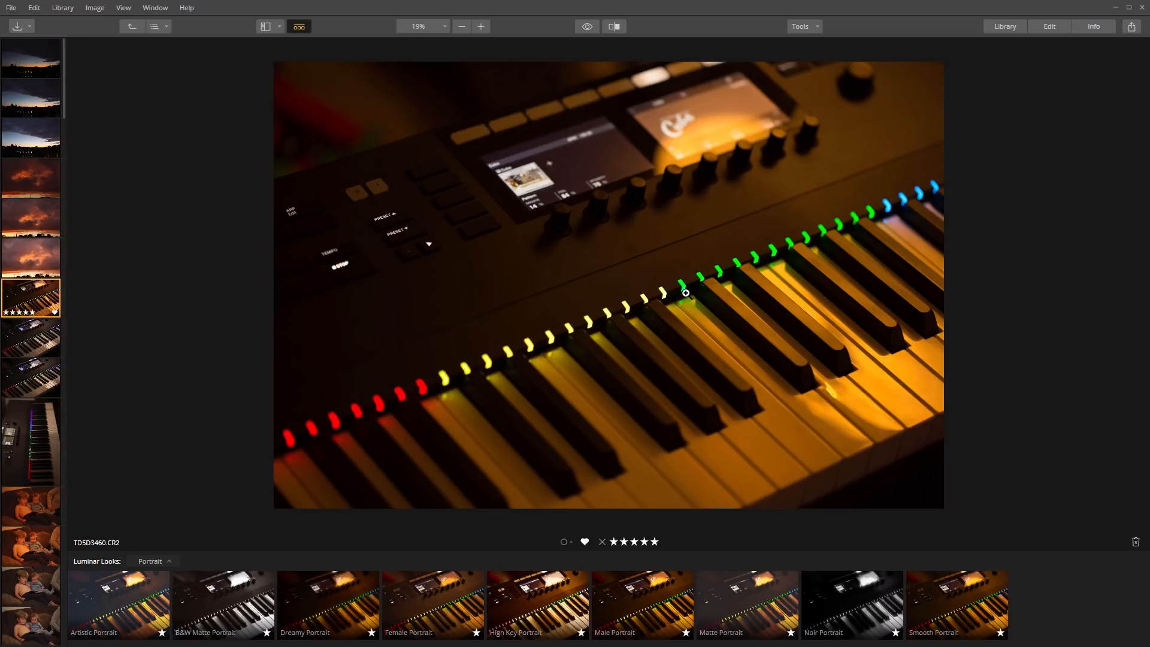
pyautogui.moveTo(1049, 26)
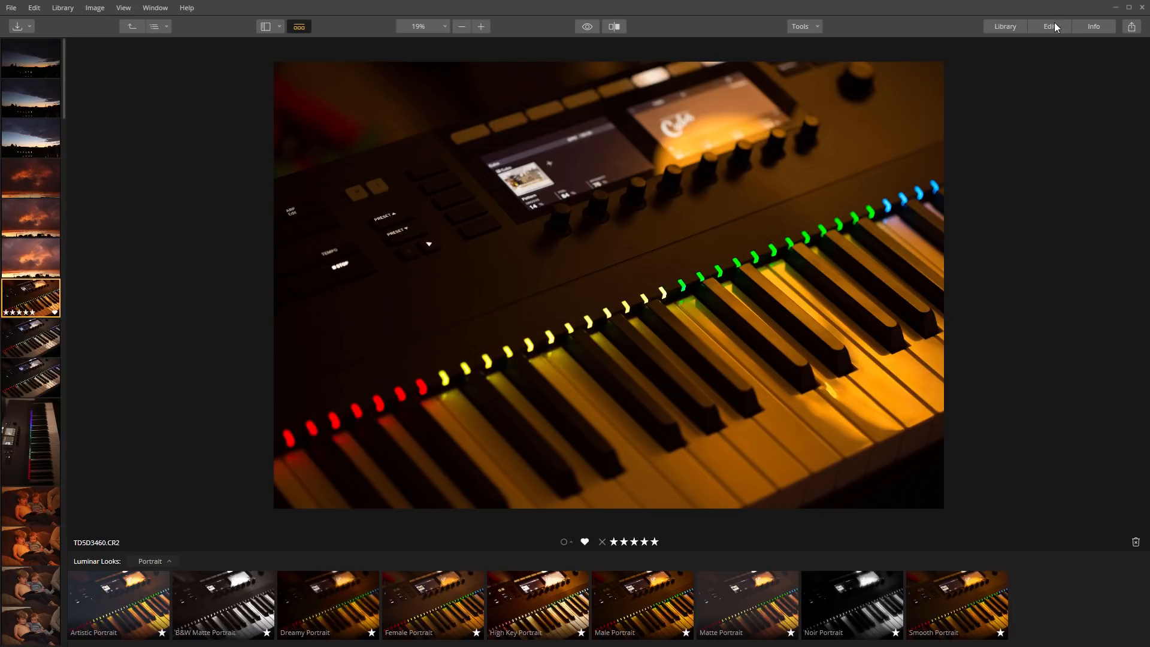
# Switch to the Edit view for the keyboard photo TD5D3460.CR2
pyautogui.click(1049, 27)
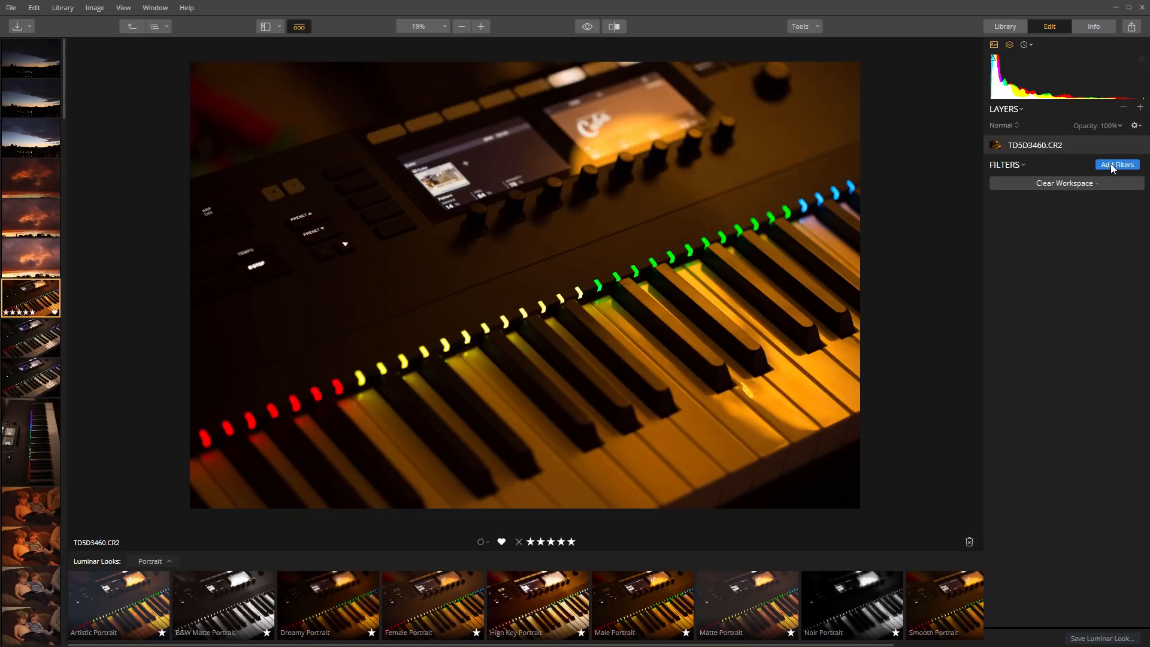
# Add a RAW Develop filter to the keyboard photo and list its parent collections October, 2018, All Photos
pyautogui.click(1116, 164)
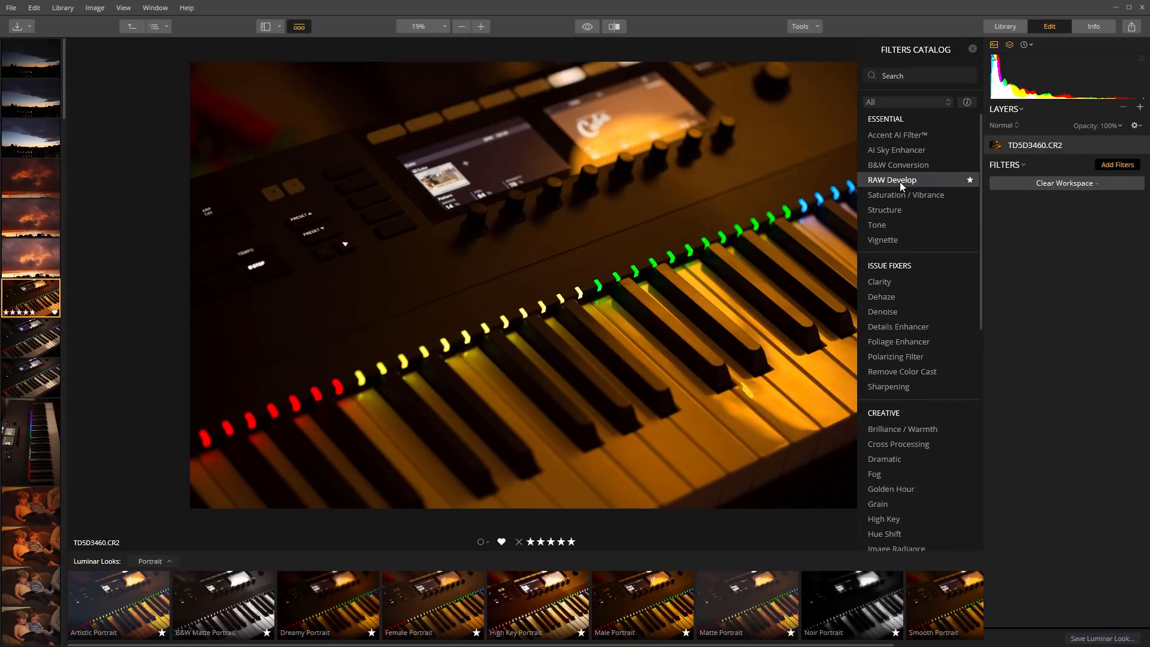
pyautogui.click(892, 180)
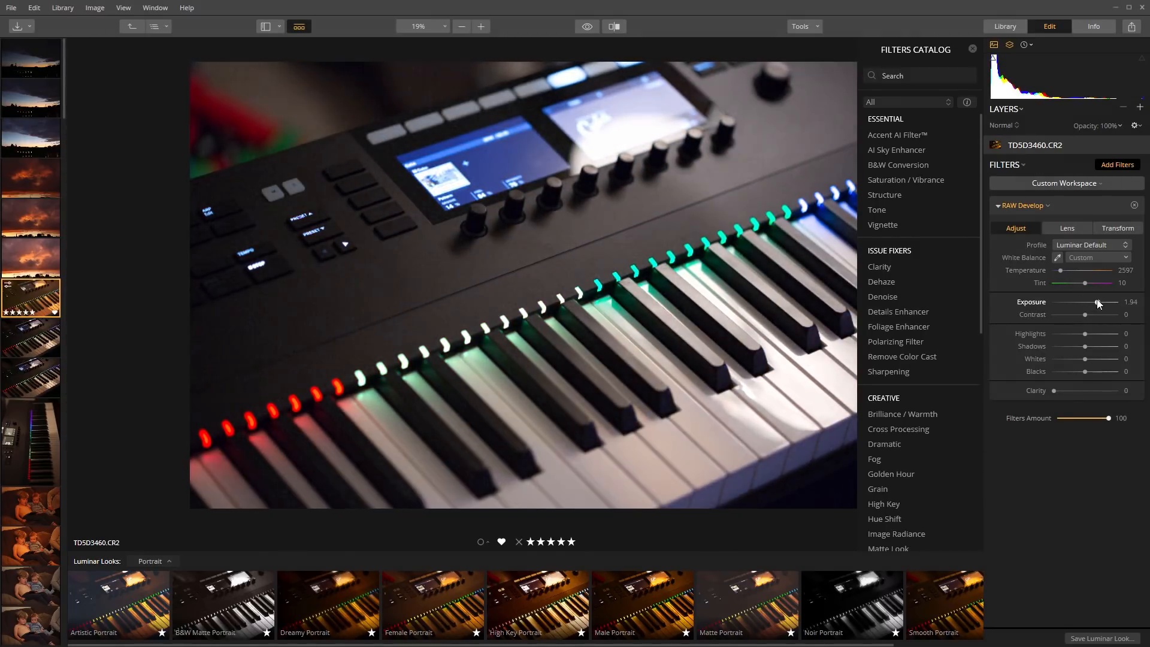
pyautogui.click(613, 26)
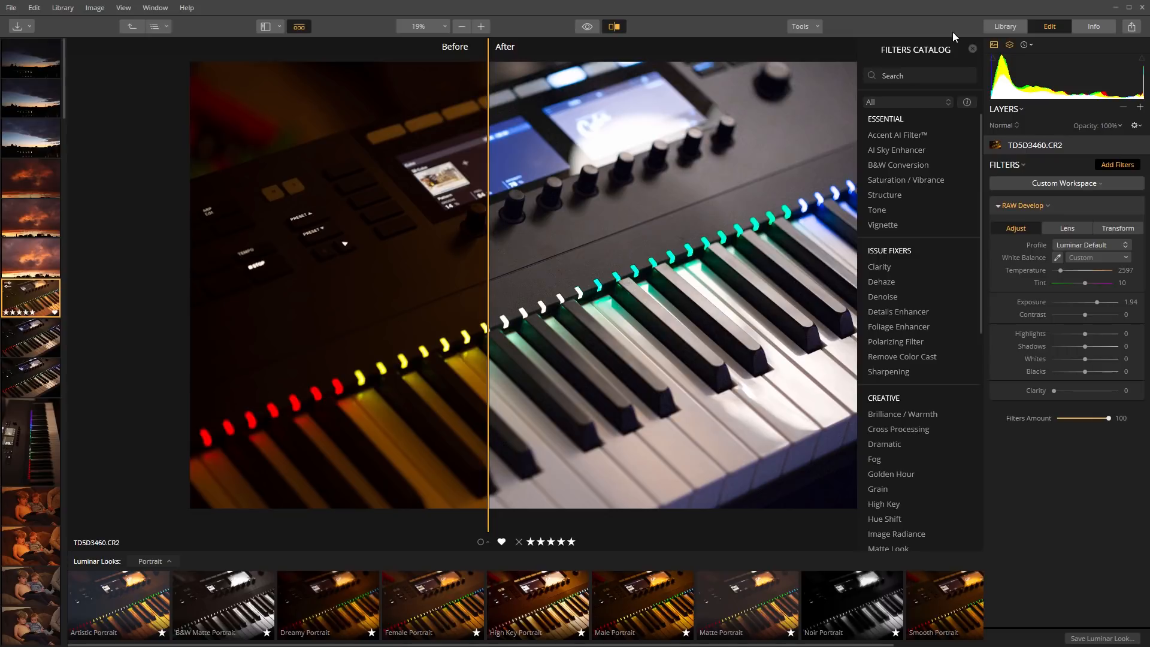
pyautogui.moveTo(418, 79)
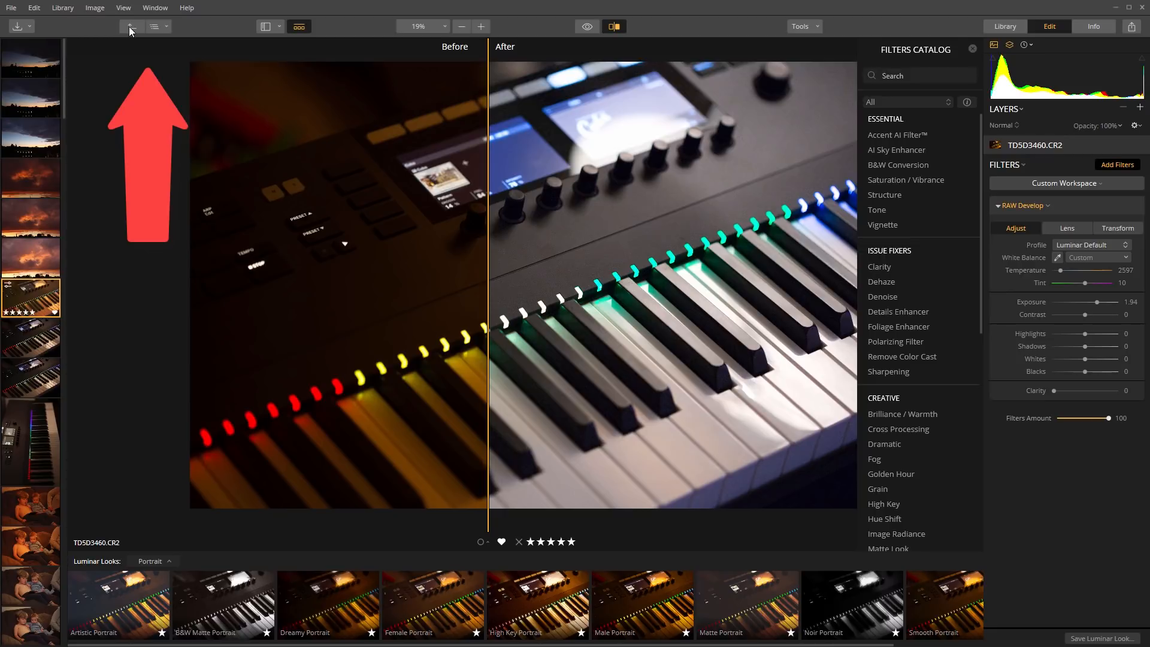
pyautogui.moveTo(169, 29)
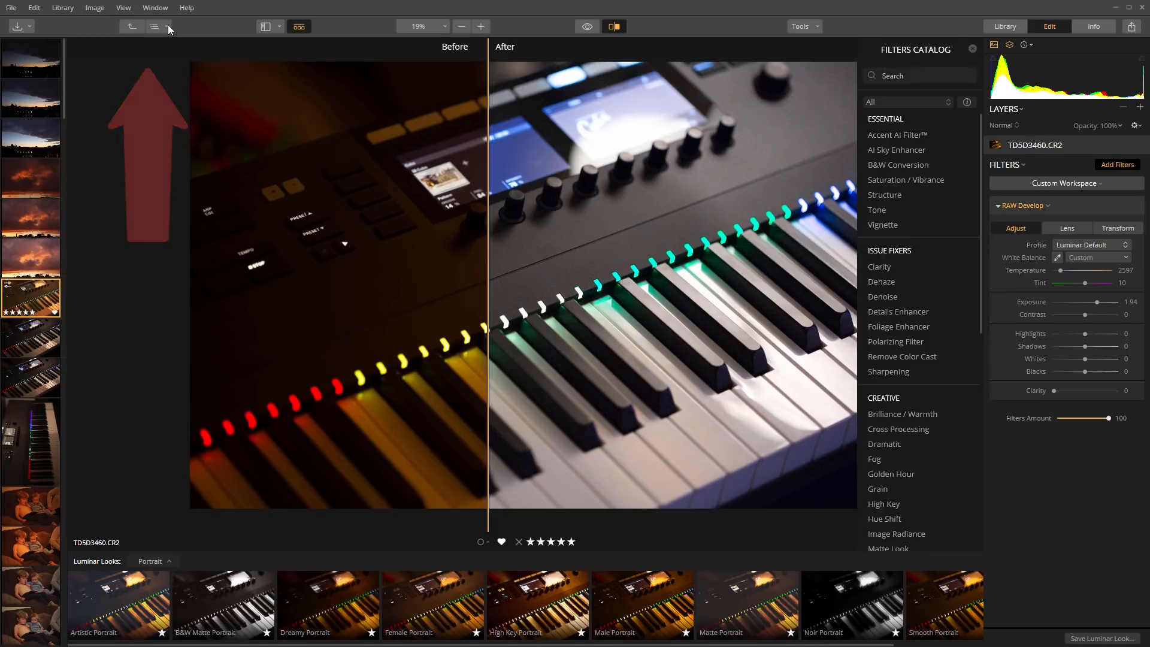
pyautogui.click(155, 26)
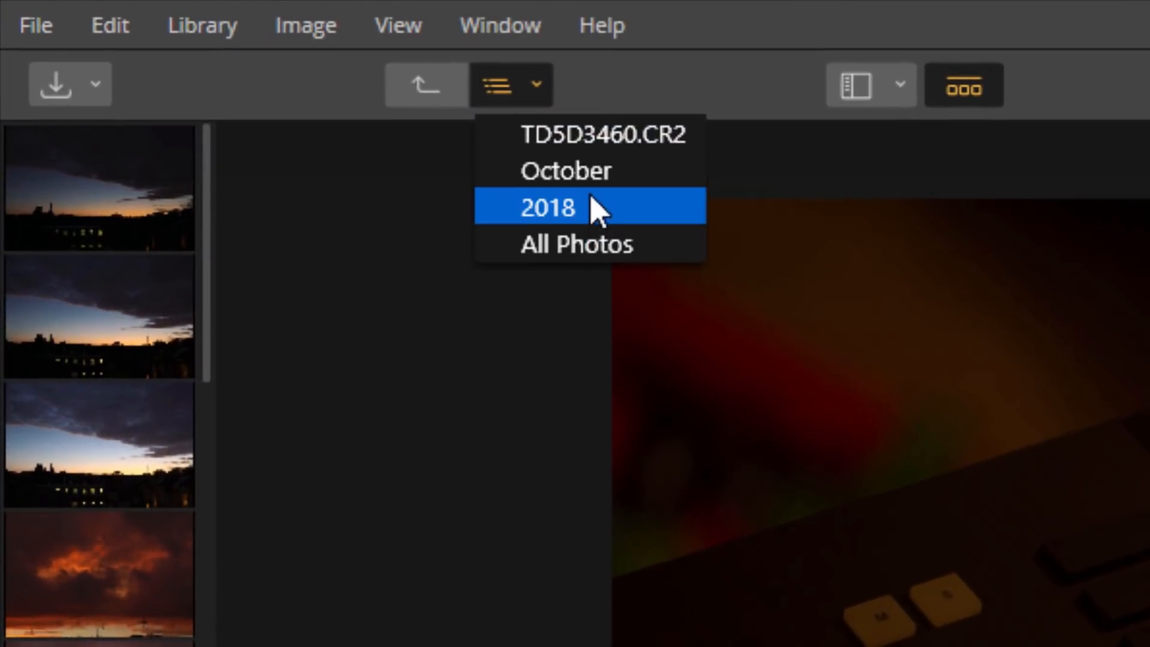
pyautogui.moveTo(583, 214)
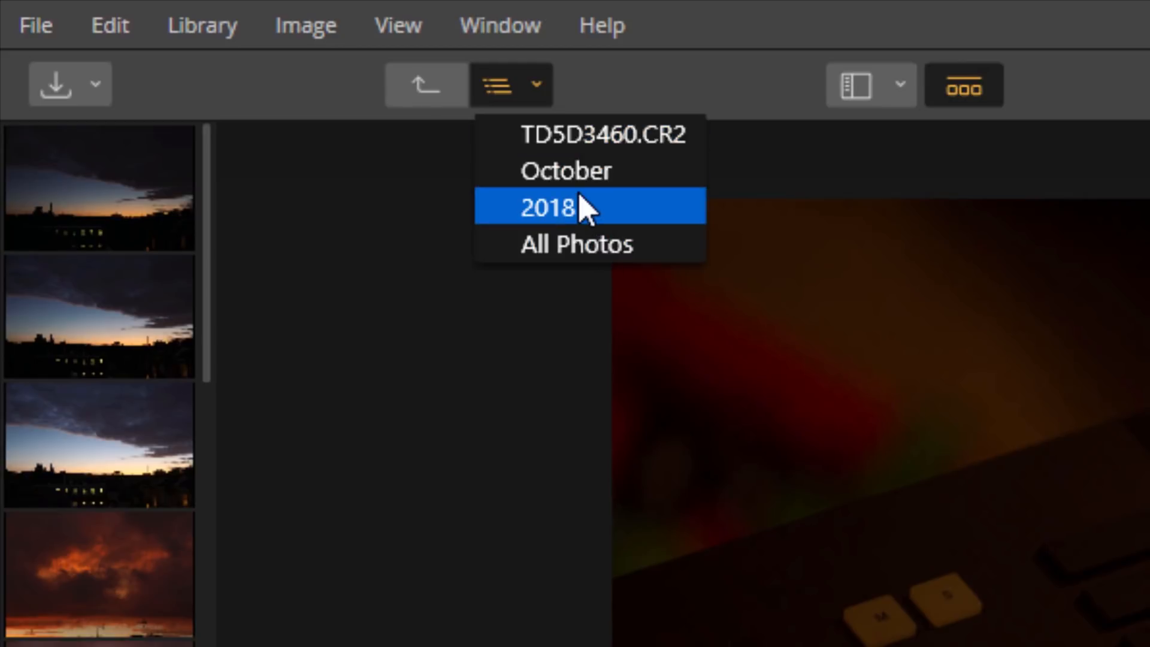
pyautogui.moveTo(584, 224)
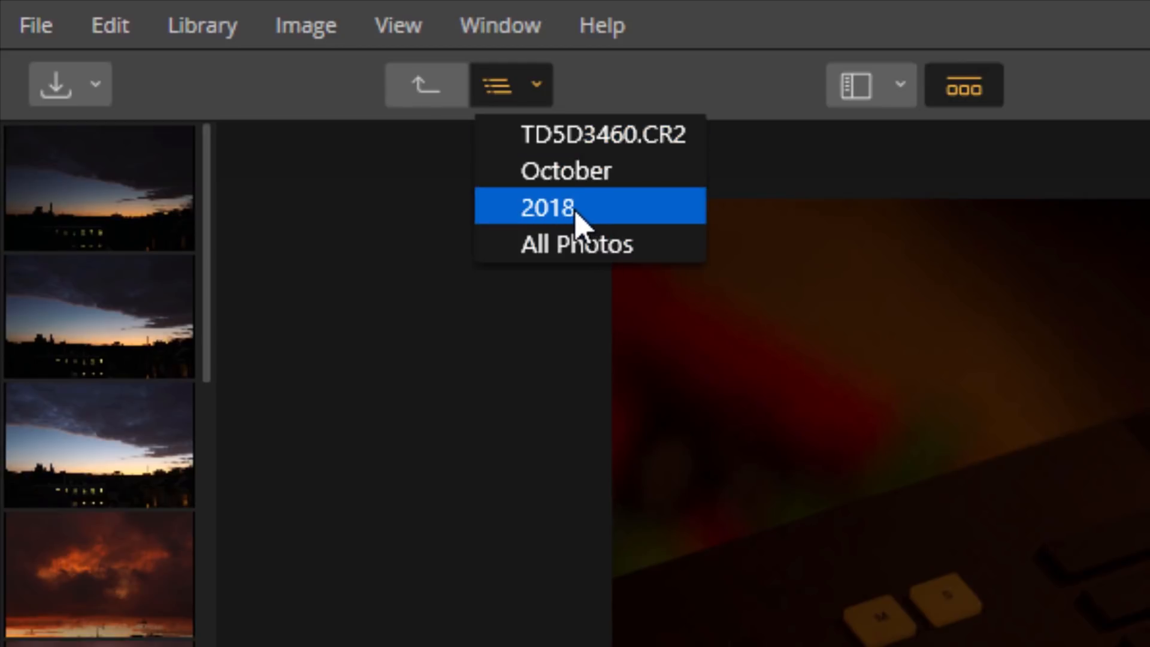
pyautogui.moveTo(435, 110)
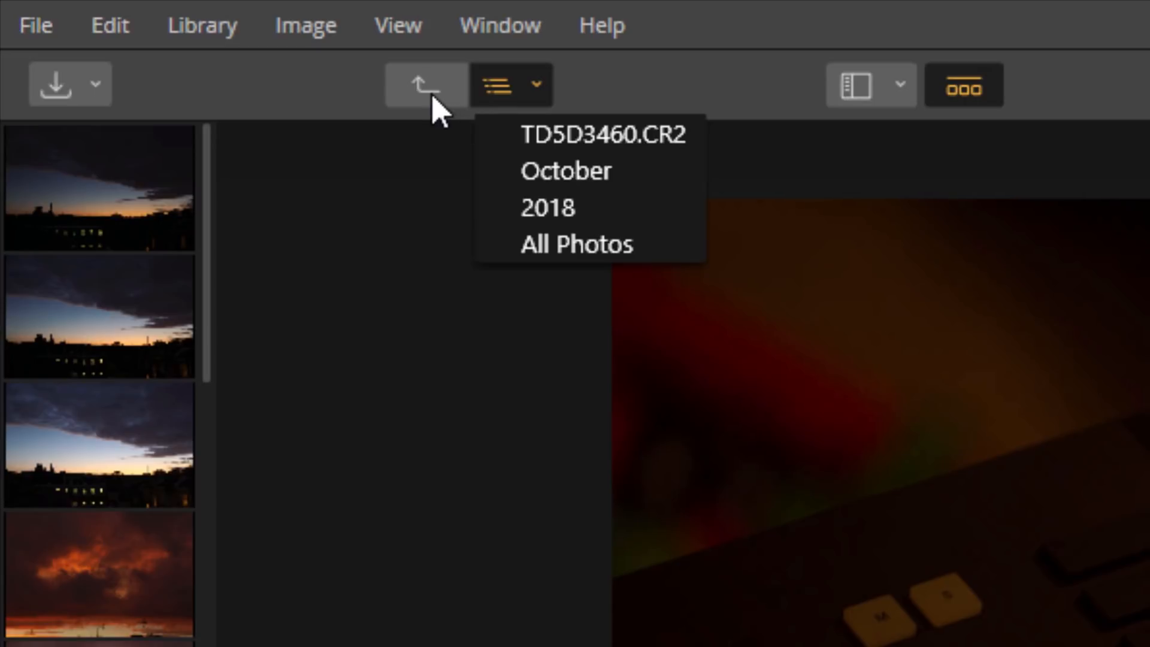
# Return from the keyboard photo edit to the October 2018 library grid
pyautogui.click(565, 170)
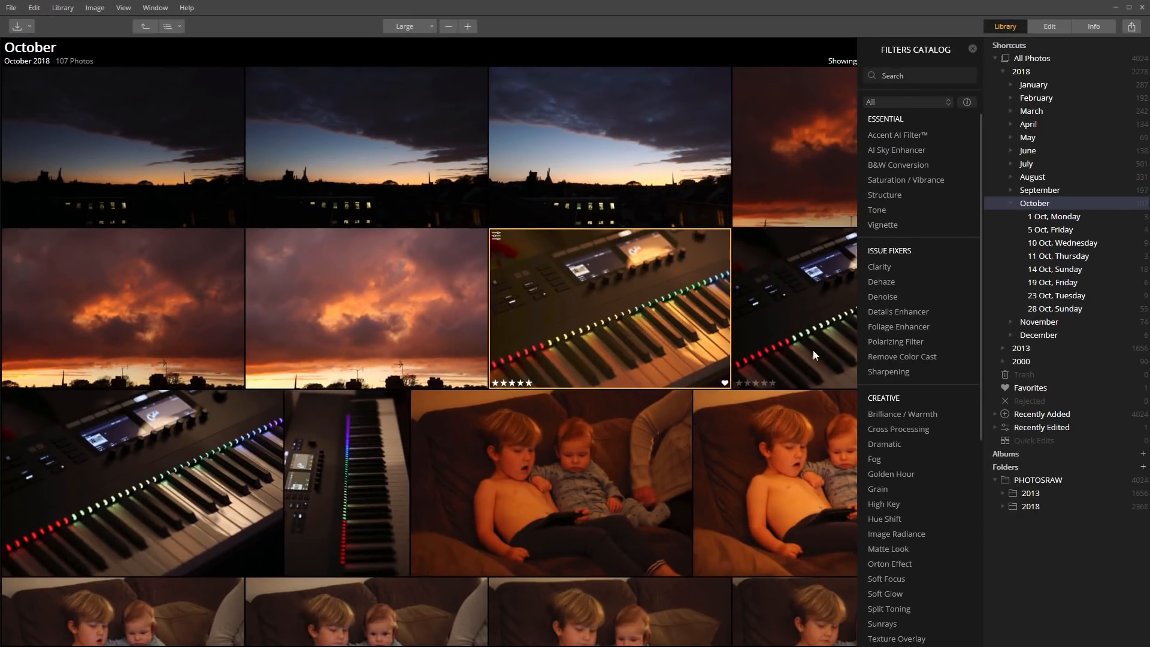
pyautogui.moveTo(601, 303)
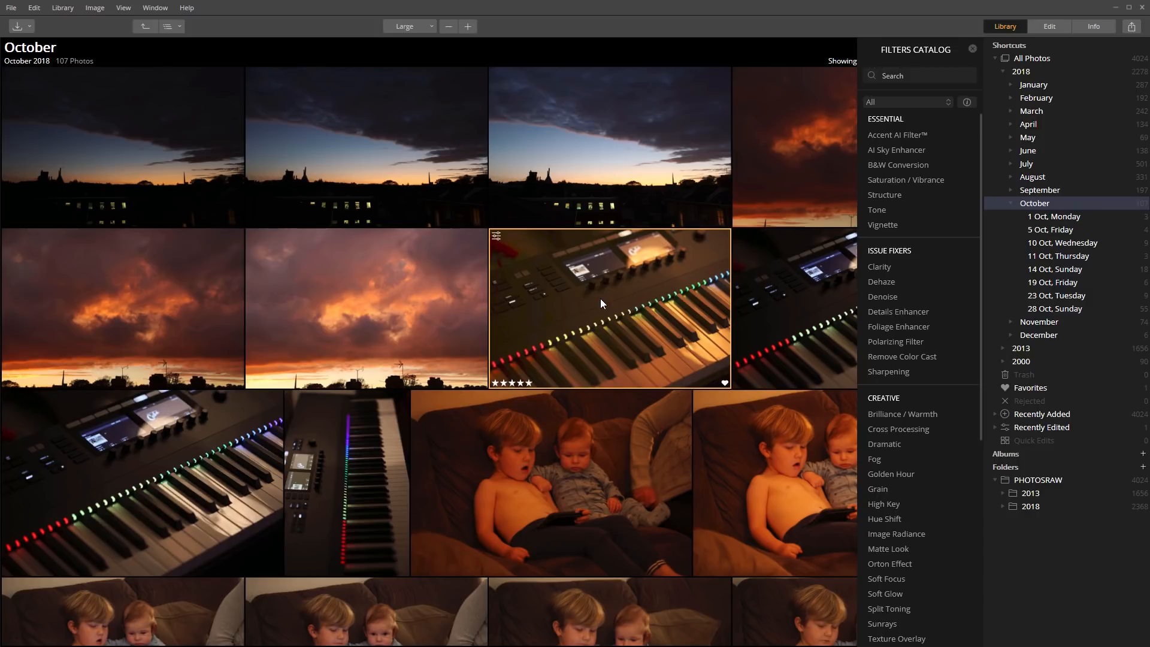
pyautogui.moveTo(557, 457)
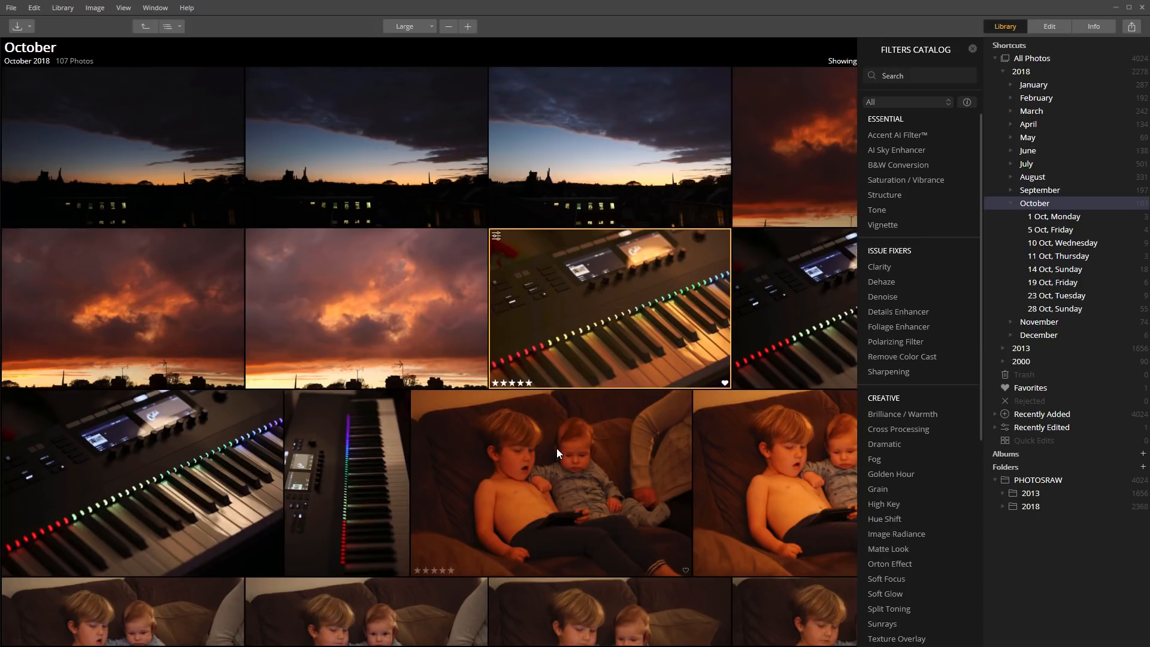
pyautogui.moveTo(549, 331)
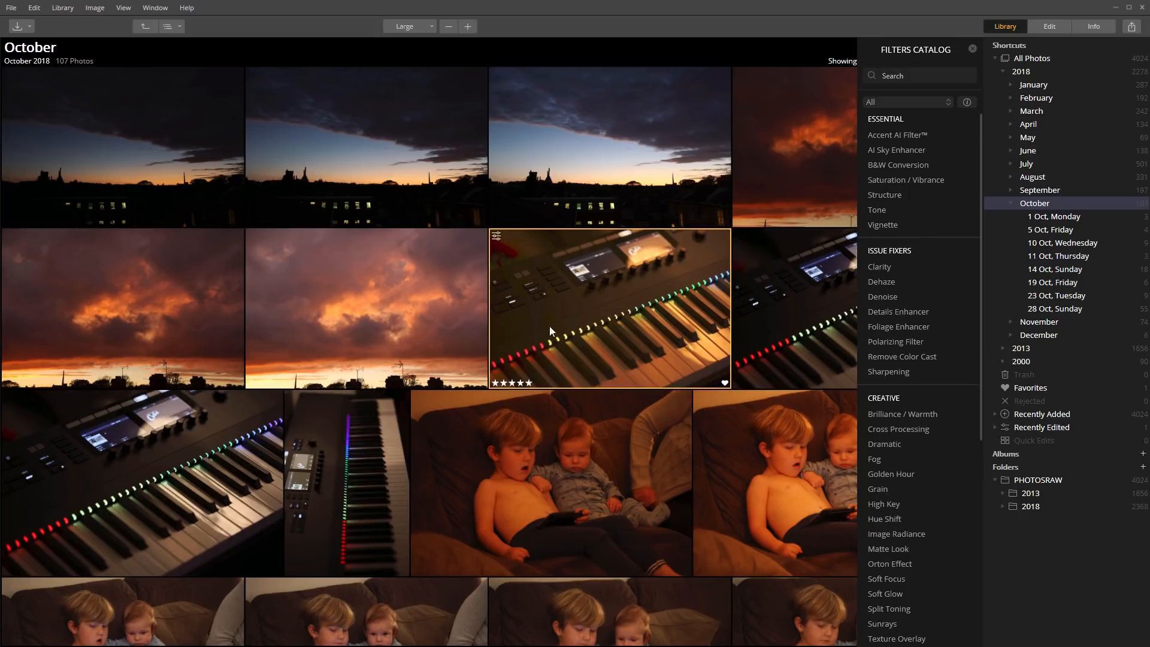
pyautogui.moveTo(639, 296)
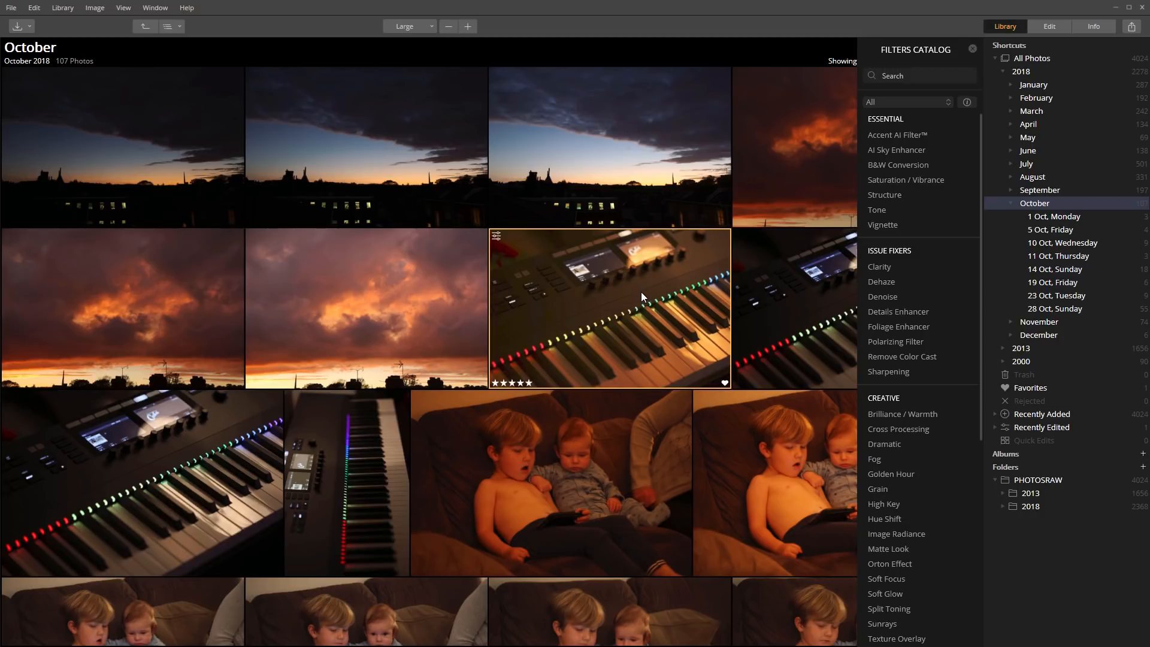
pyautogui.moveTo(607, 285)
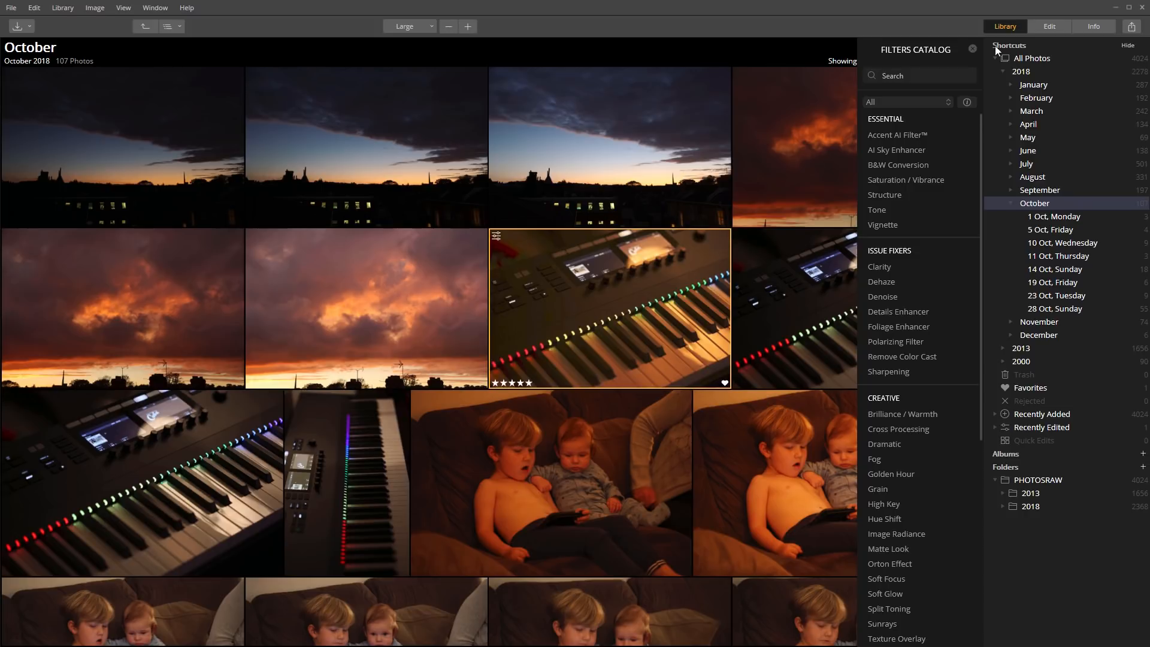
# Close the Filters Catalog panel to uncover the October photo grid
pyautogui.click(972, 48)
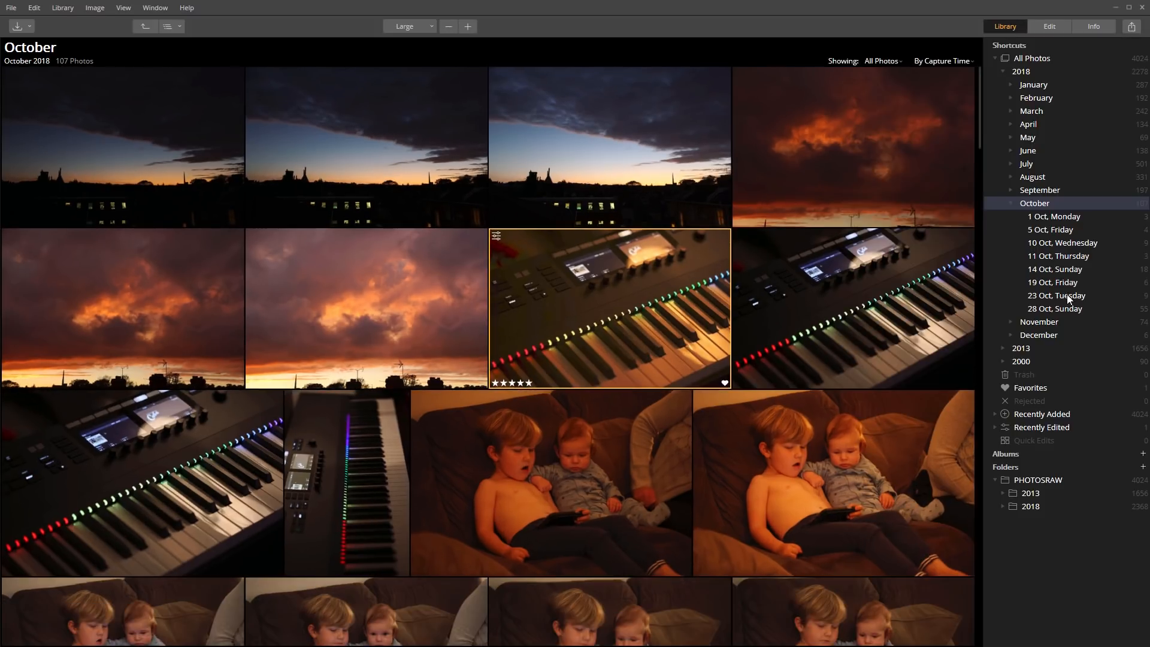
pyautogui.moveTo(1018, 349)
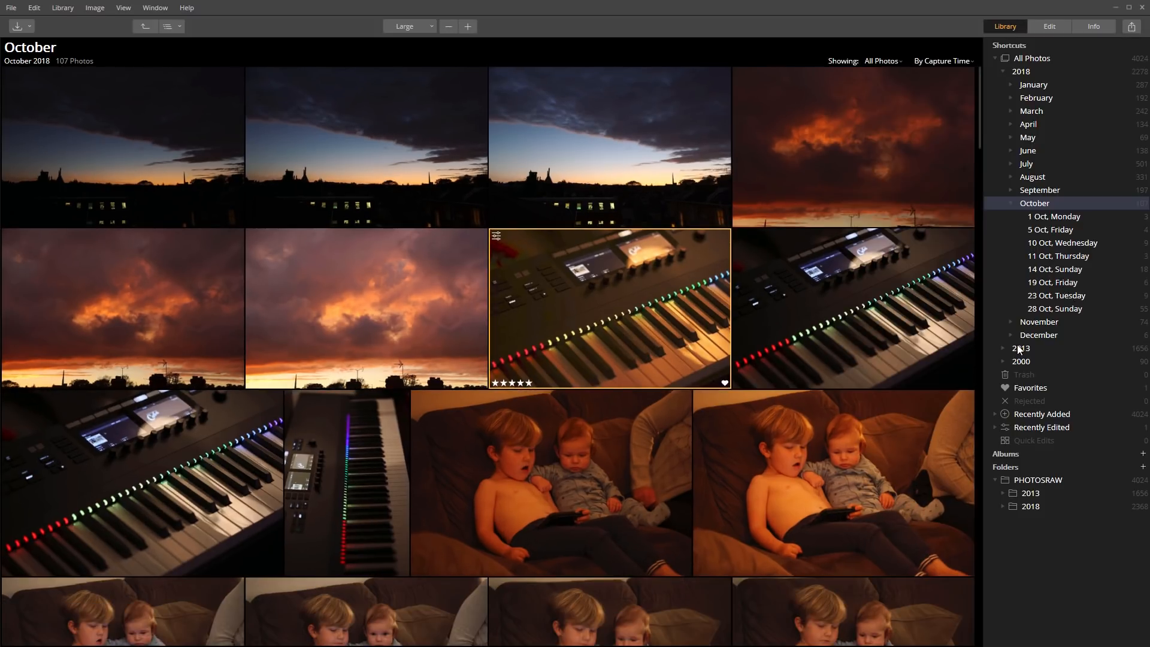
# Select 2013 under Shortcuts and scroll down through its thumbnail grid
pyautogui.click(1020, 347)
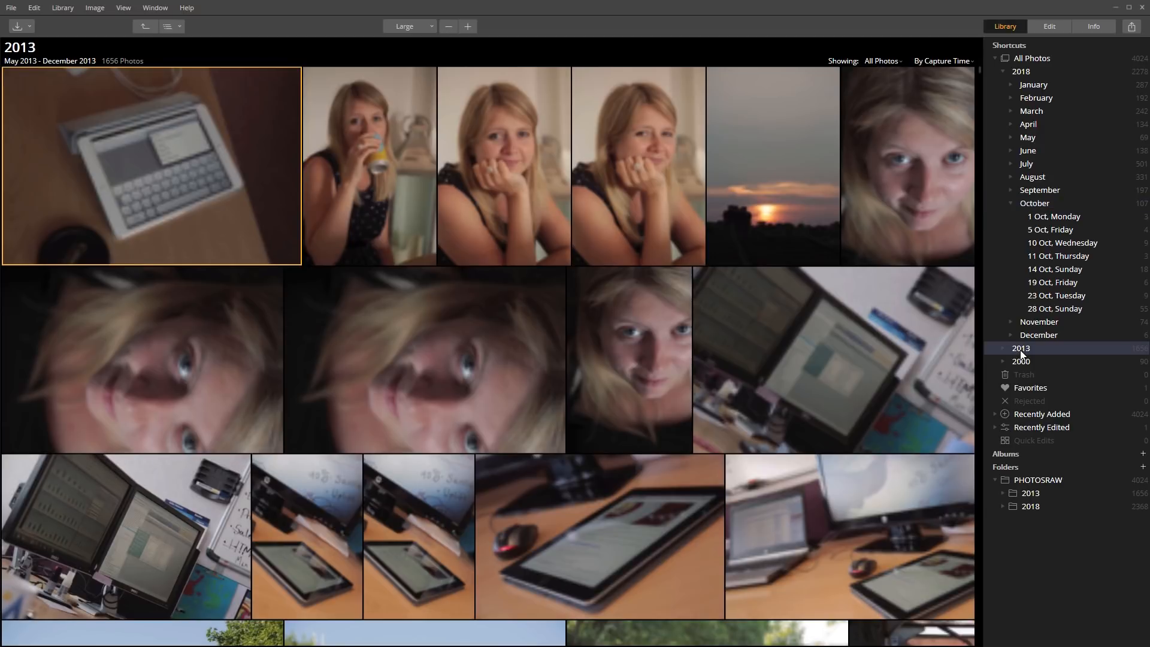
pyautogui.scroll(-3)
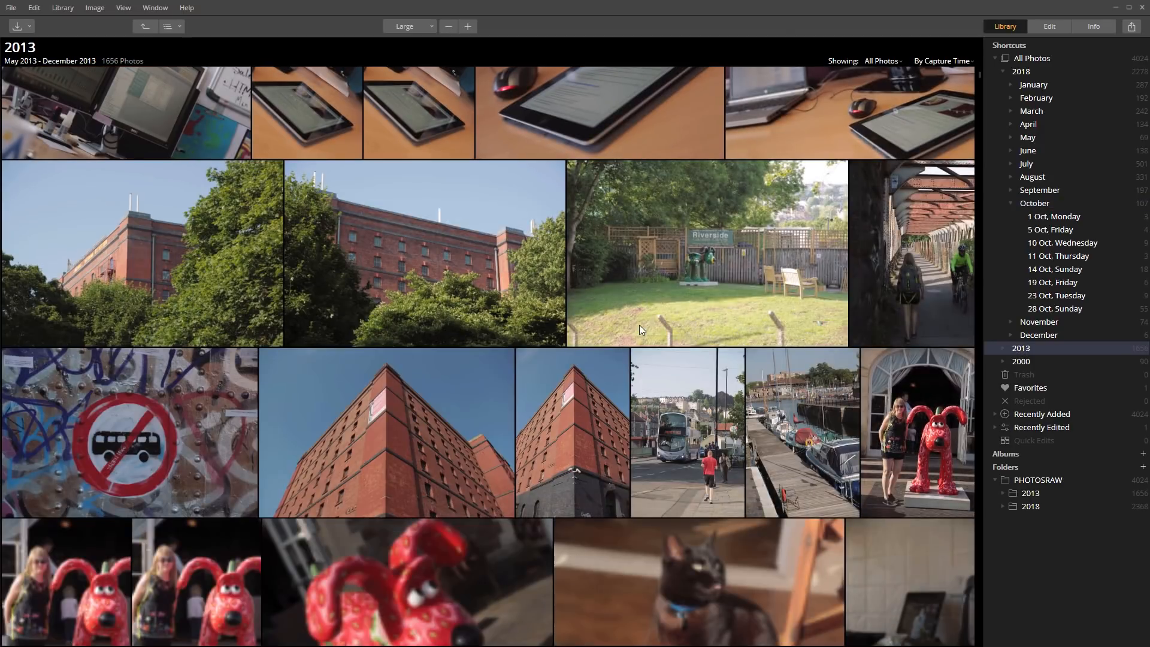
pyautogui.scroll(-3)
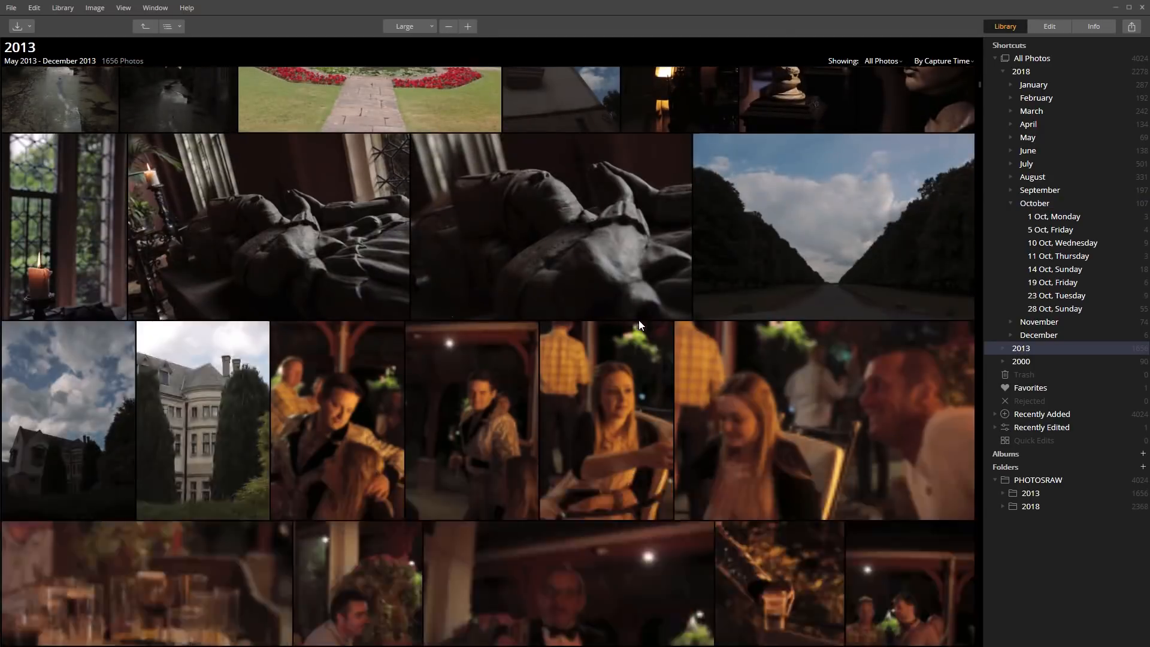
pyautogui.scroll(-3)
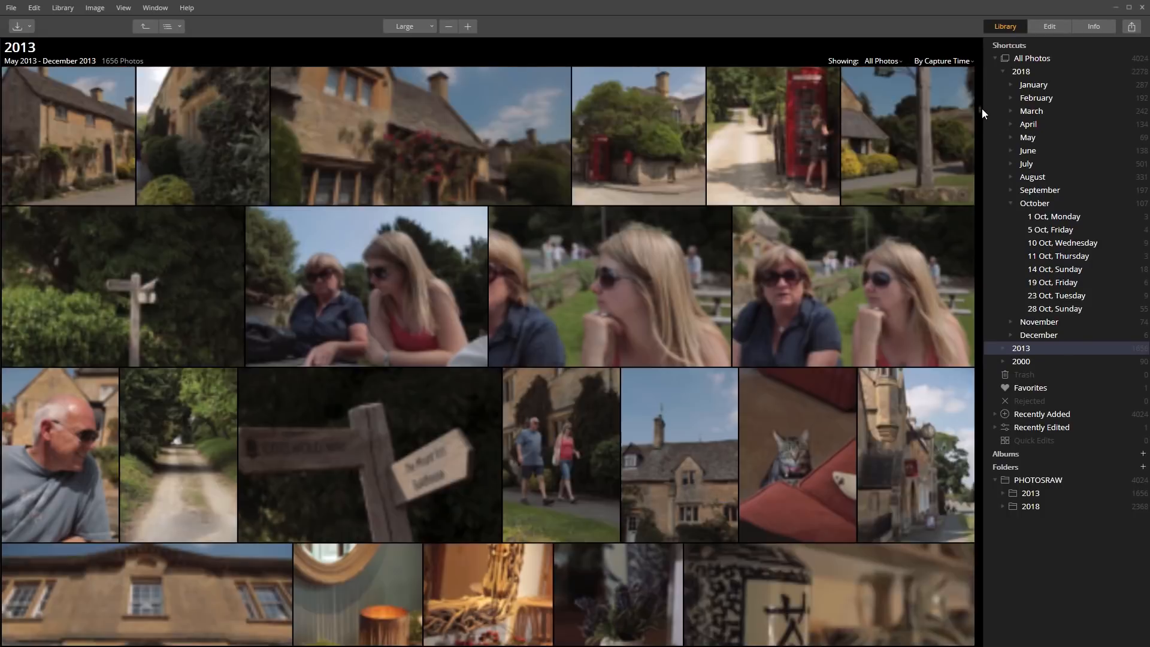
pyautogui.scroll(-3)
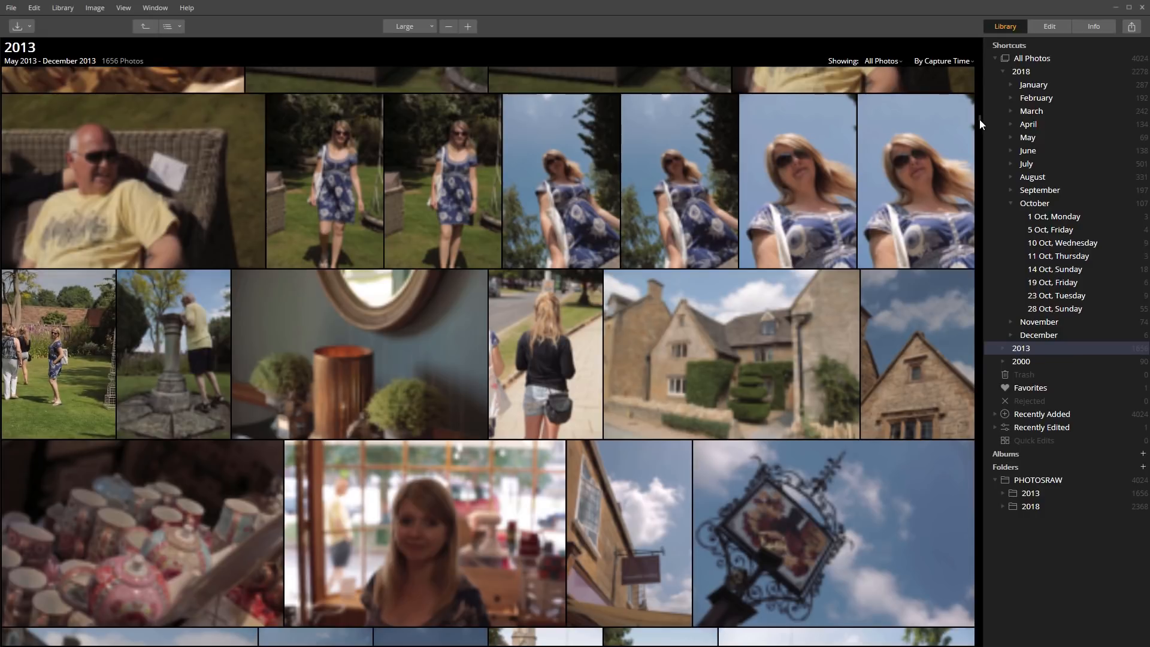
pyautogui.scroll(-3)
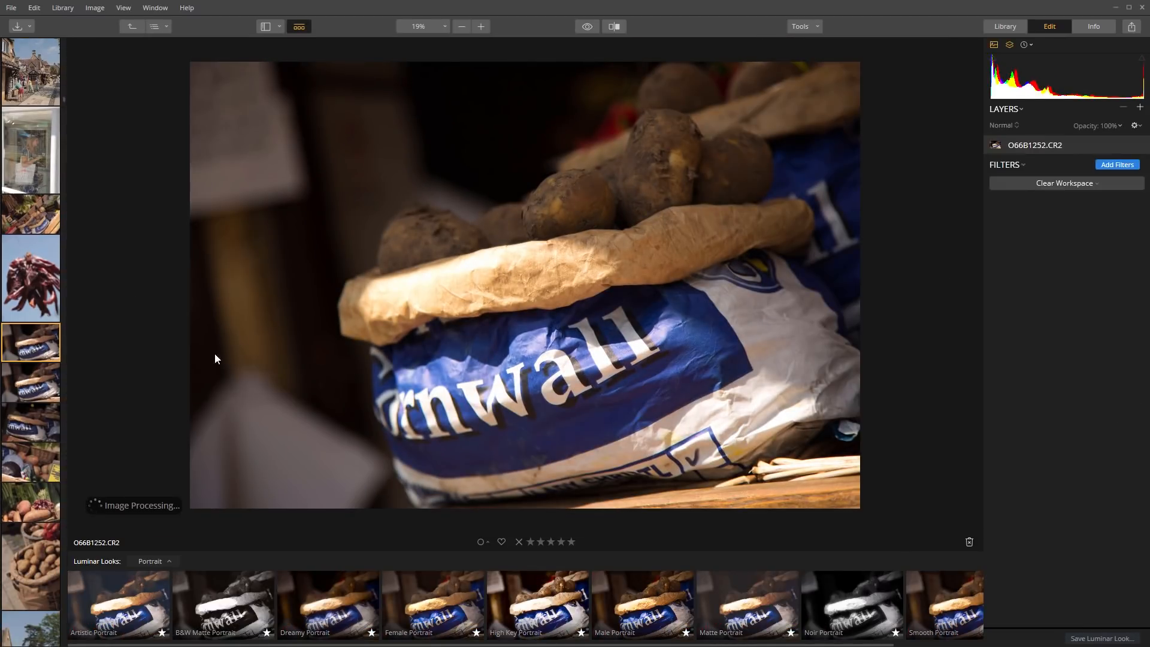
# Return to the library, collapse the All Photos dates and show the Favorites collection
pyautogui.click(1004, 26)
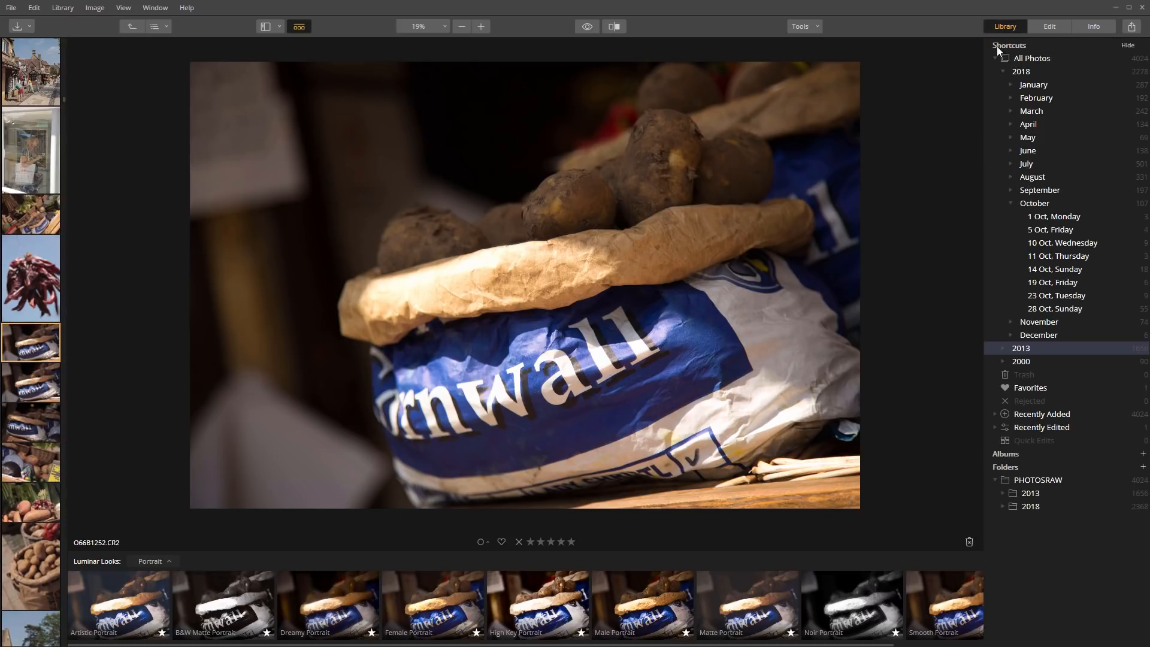
pyautogui.moveTo(1049, 195)
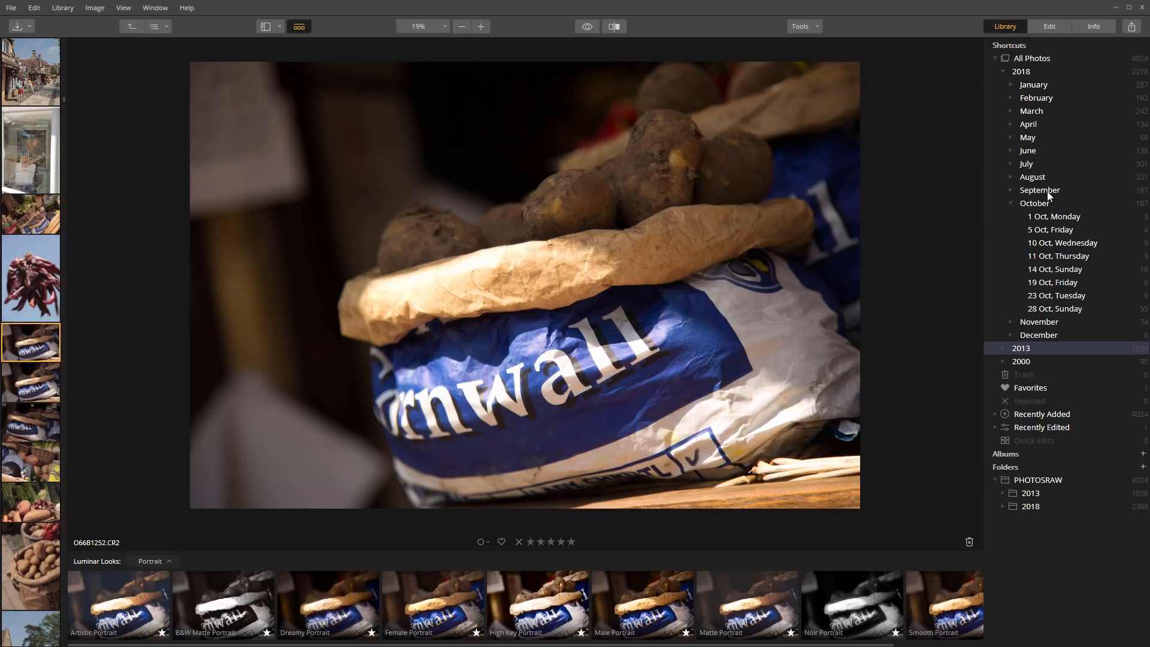
pyautogui.moveTo(1079, 260)
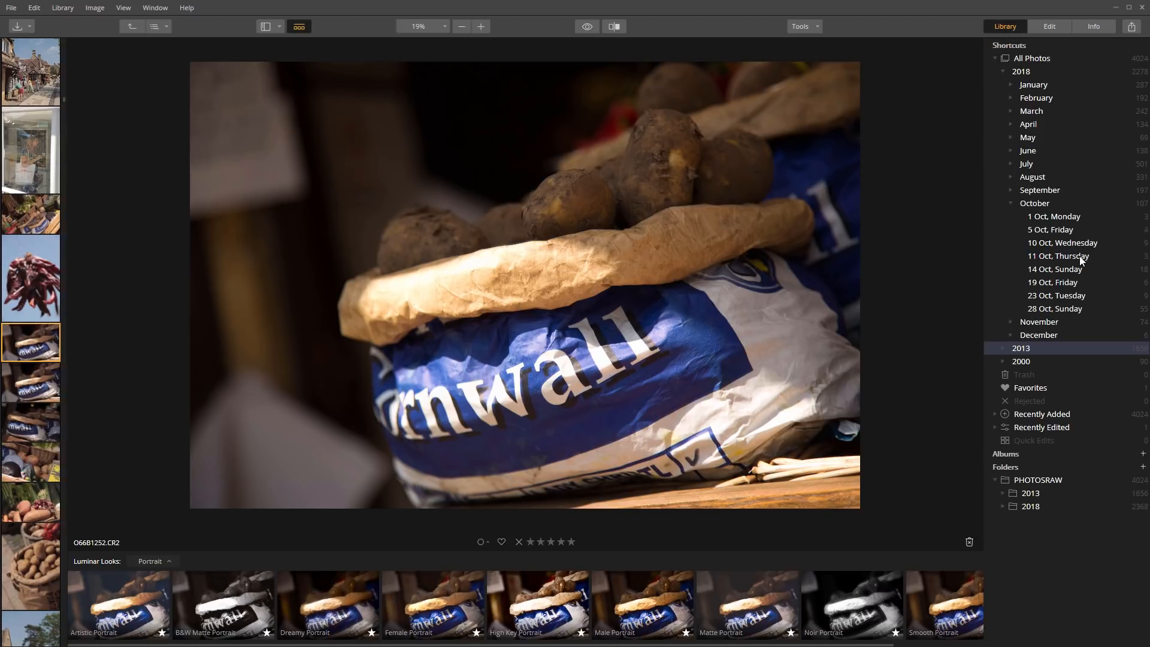
pyautogui.click(1029, 58)
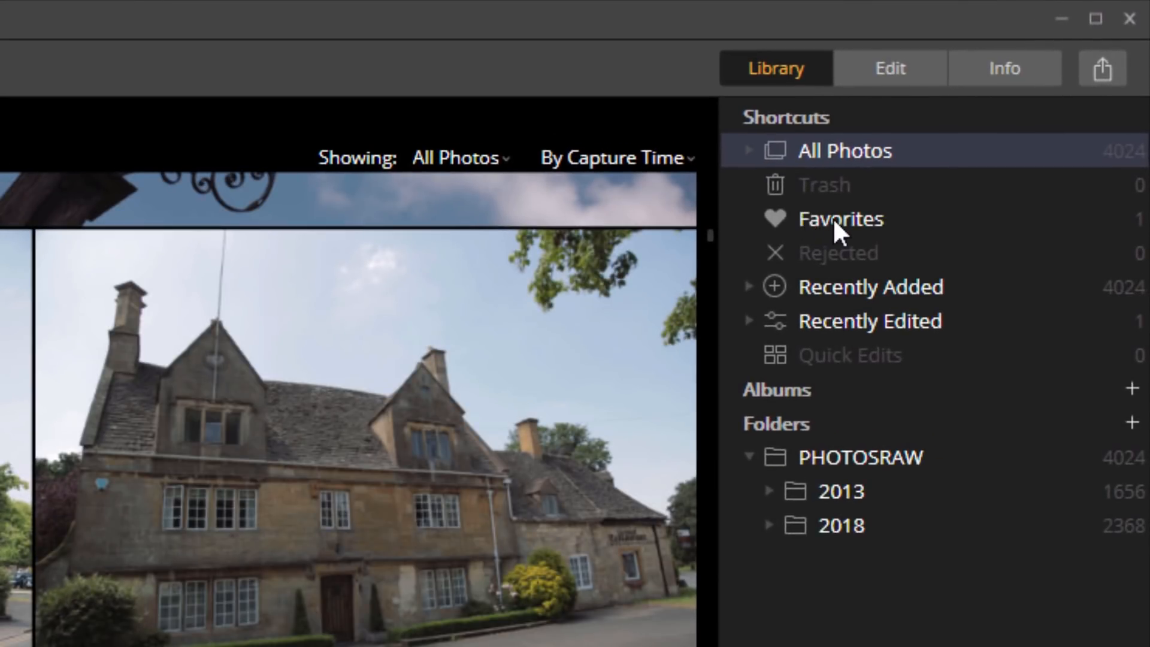
pyautogui.click(841, 218)
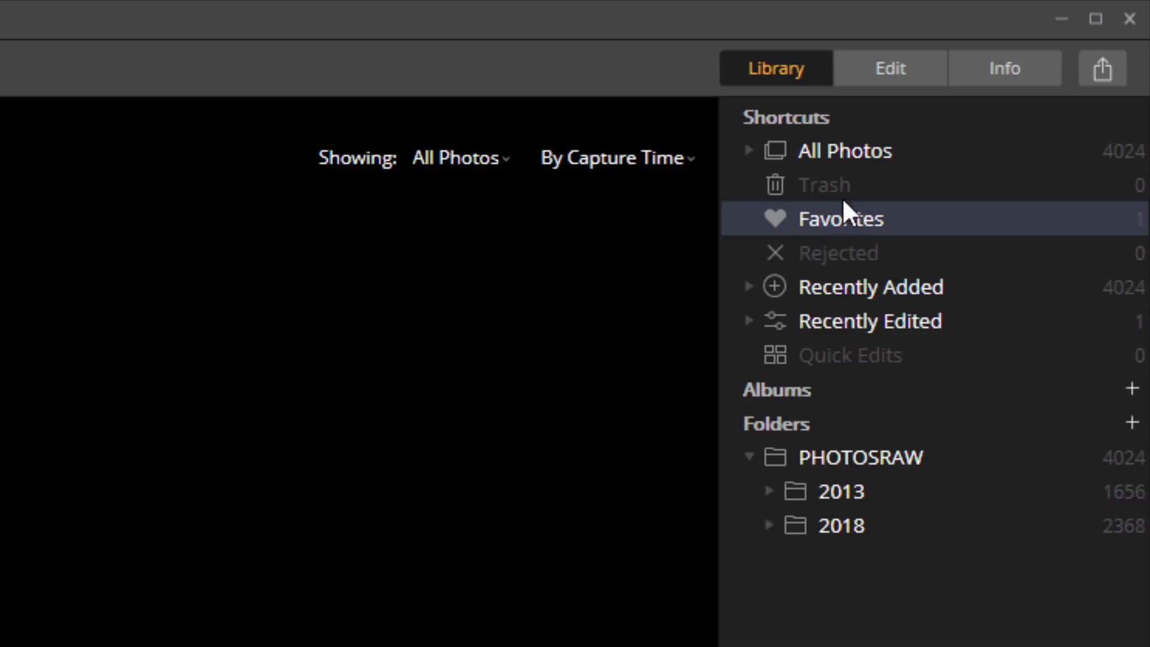
pyautogui.moveTo(836, 201)
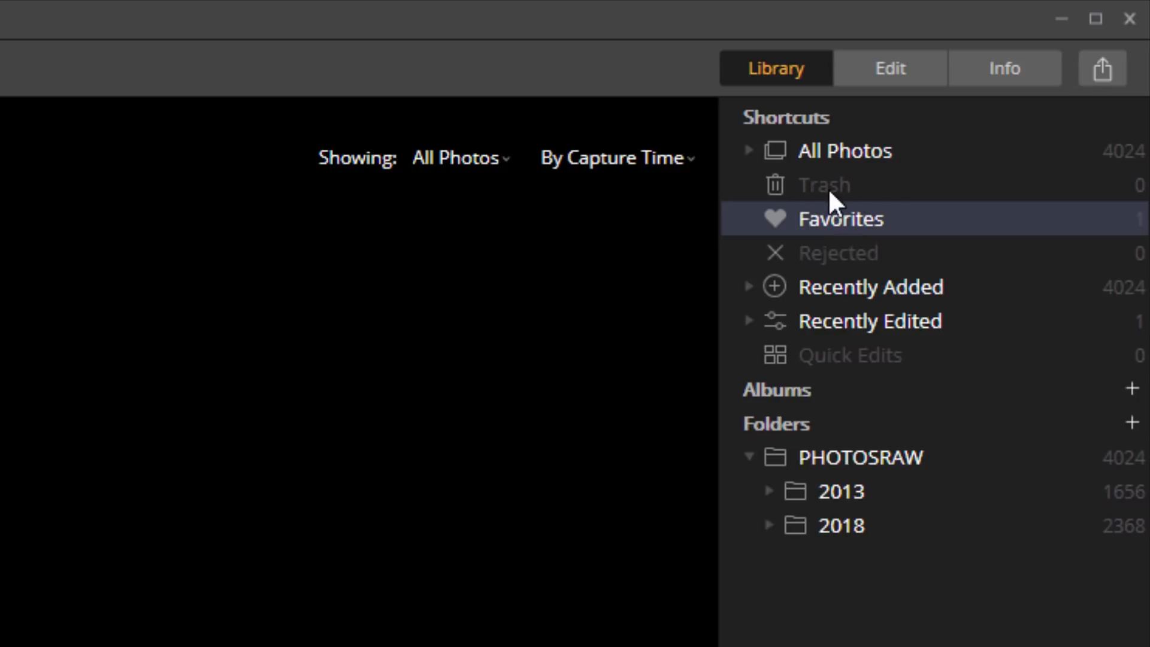
pyautogui.moveTo(831, 264)
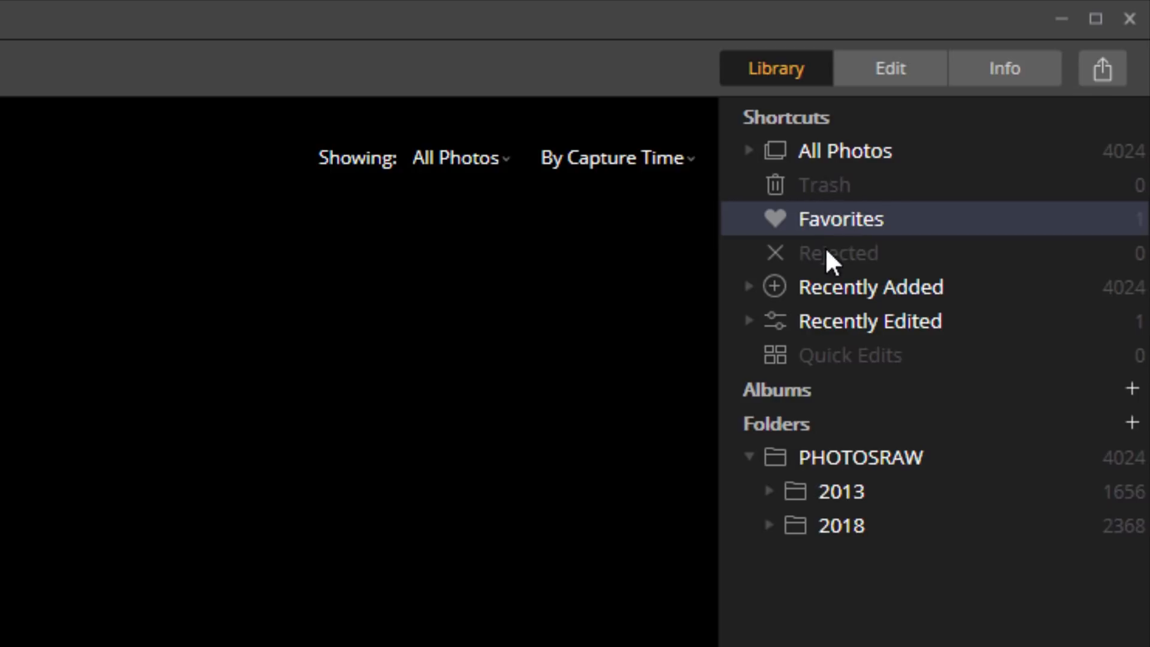
# Show the Recently Edited collection and expand its time subgroups
pyautogui.click(835, 253)
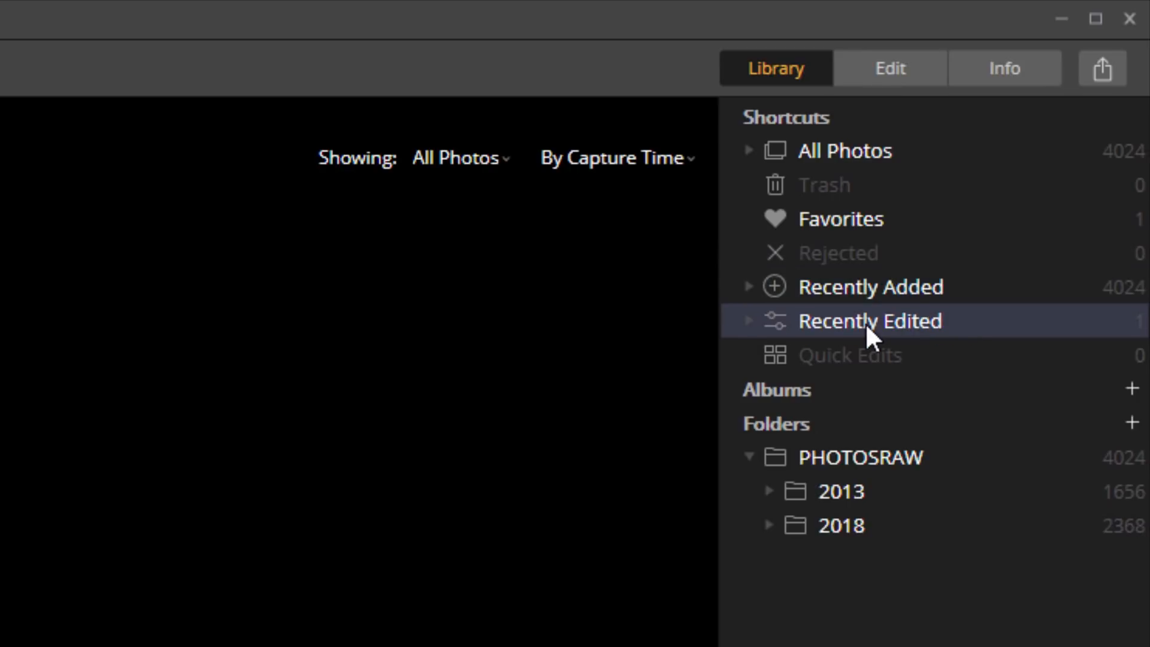
pyautogui.moveTo(752, 338)
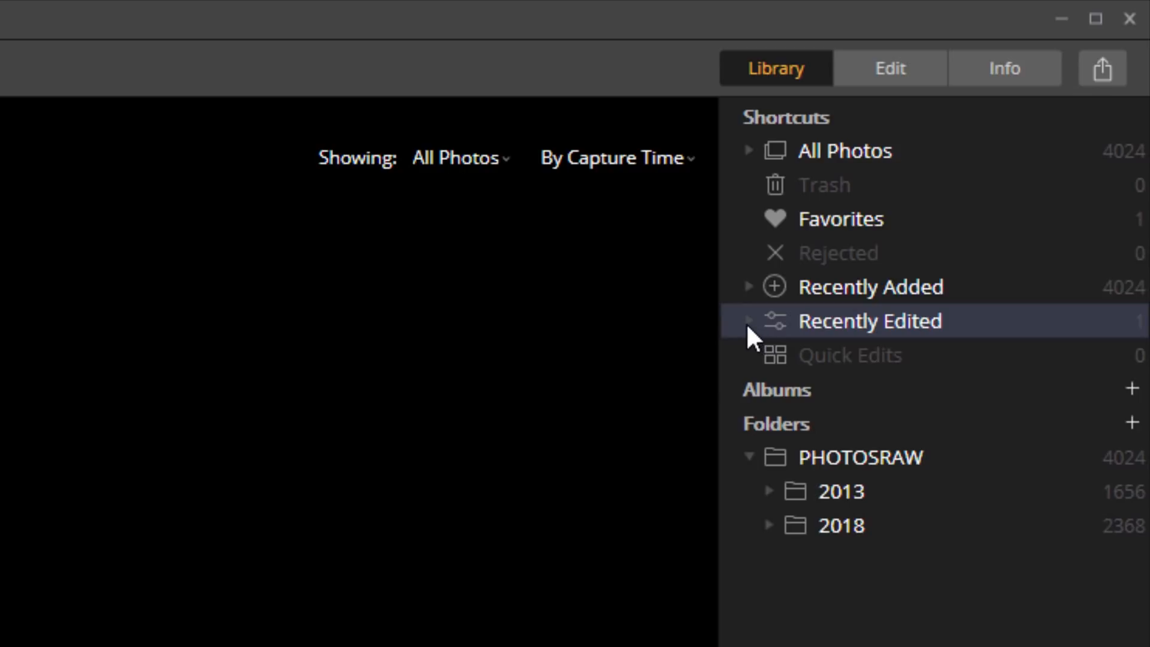
pyautogui.click(749, 321)
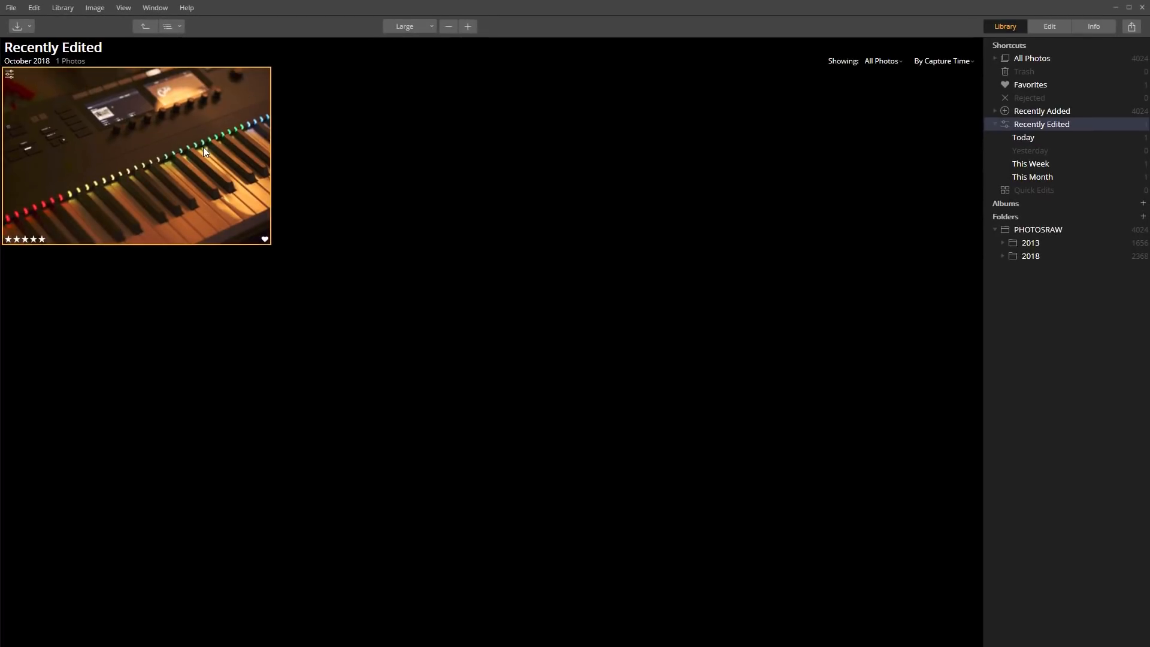
pyautogui.moveTo(1034, 135)
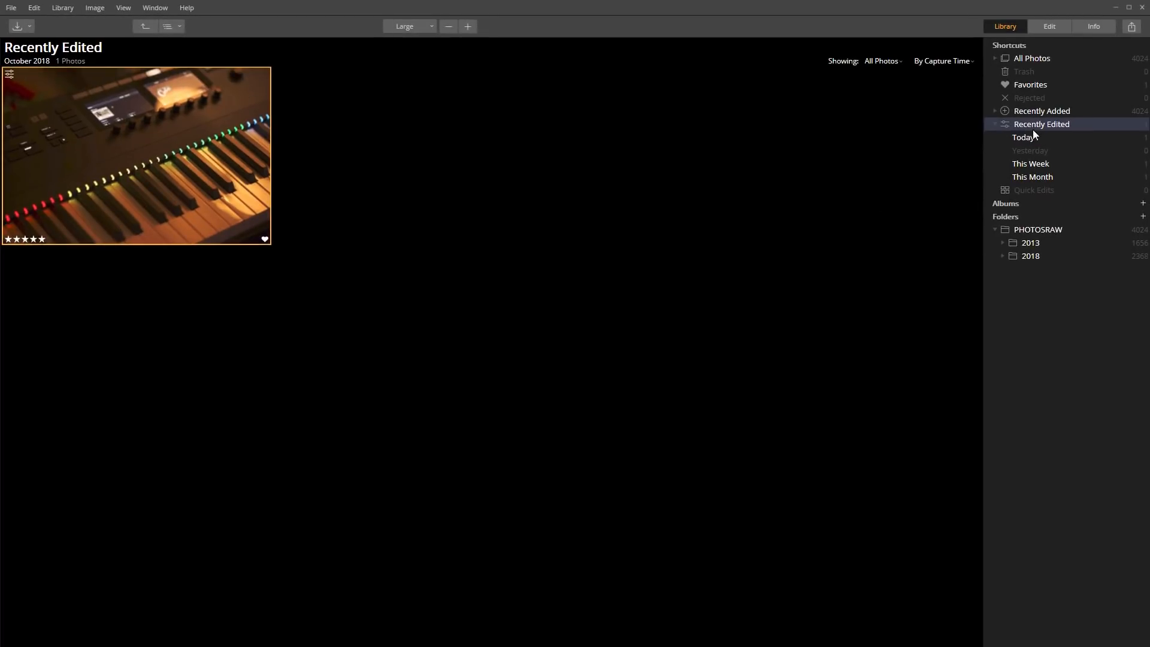
# Open the keyboard photo from Recently Edited at full size with the library tree beside it
pyautogui.doubleClick(135, 155)
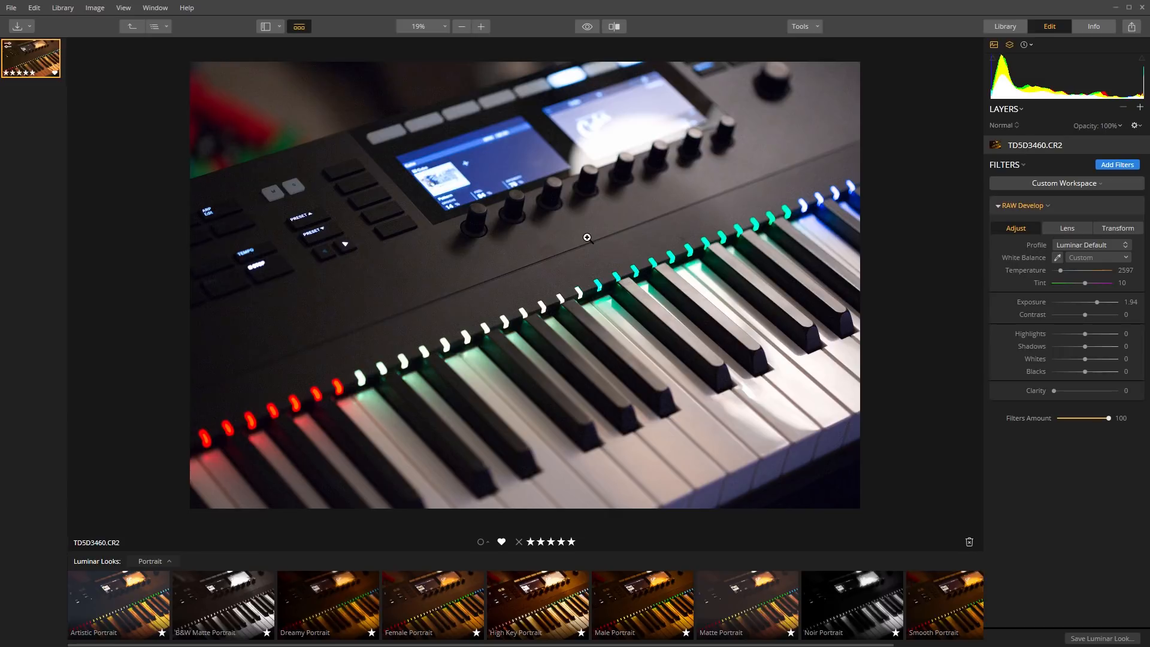
pyautogui.rightClick(586, 237)
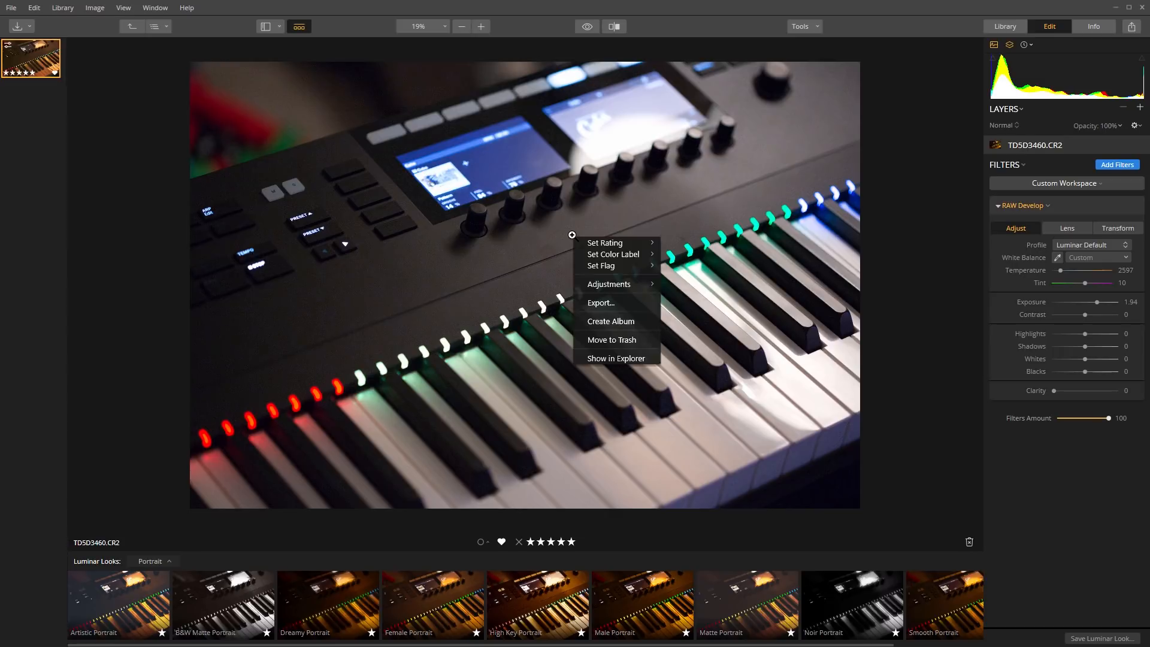
pyautogui.moveTo(952, 159)
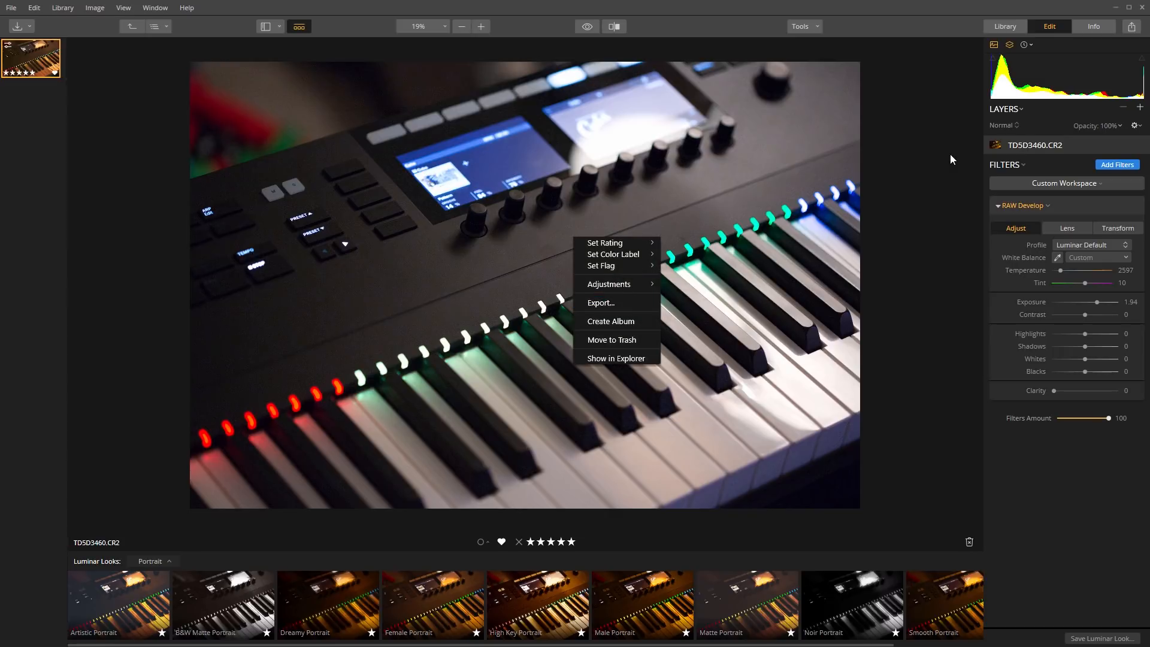
pyautogui.moveTo(1039, 56)
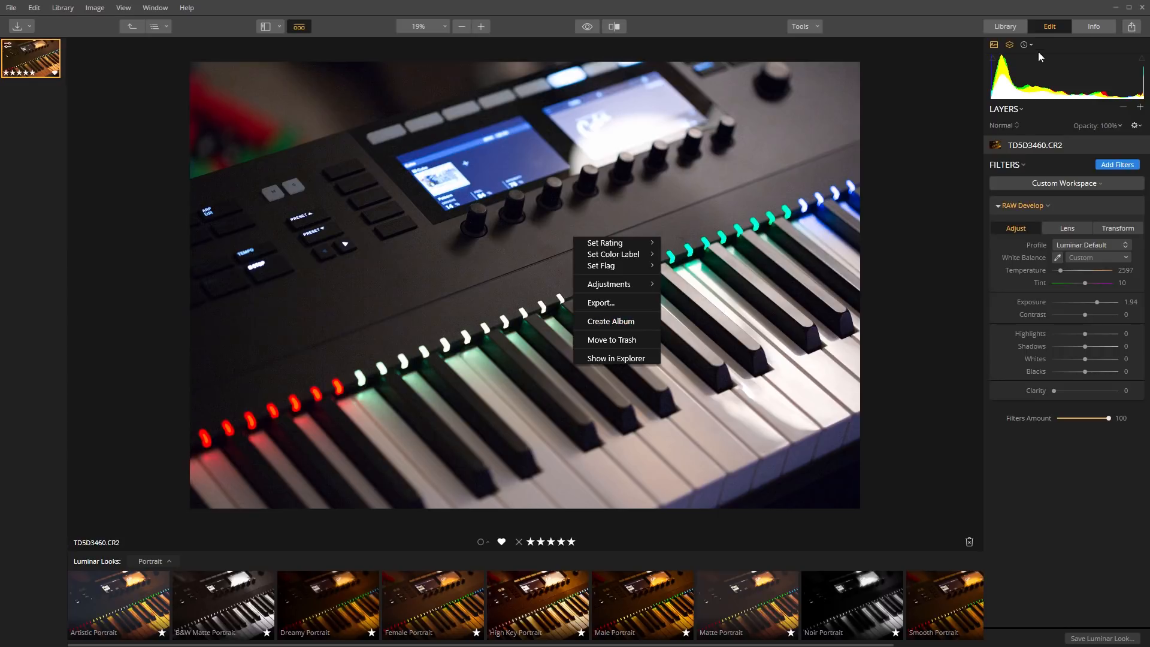
pyautogui.click(1003, 27)
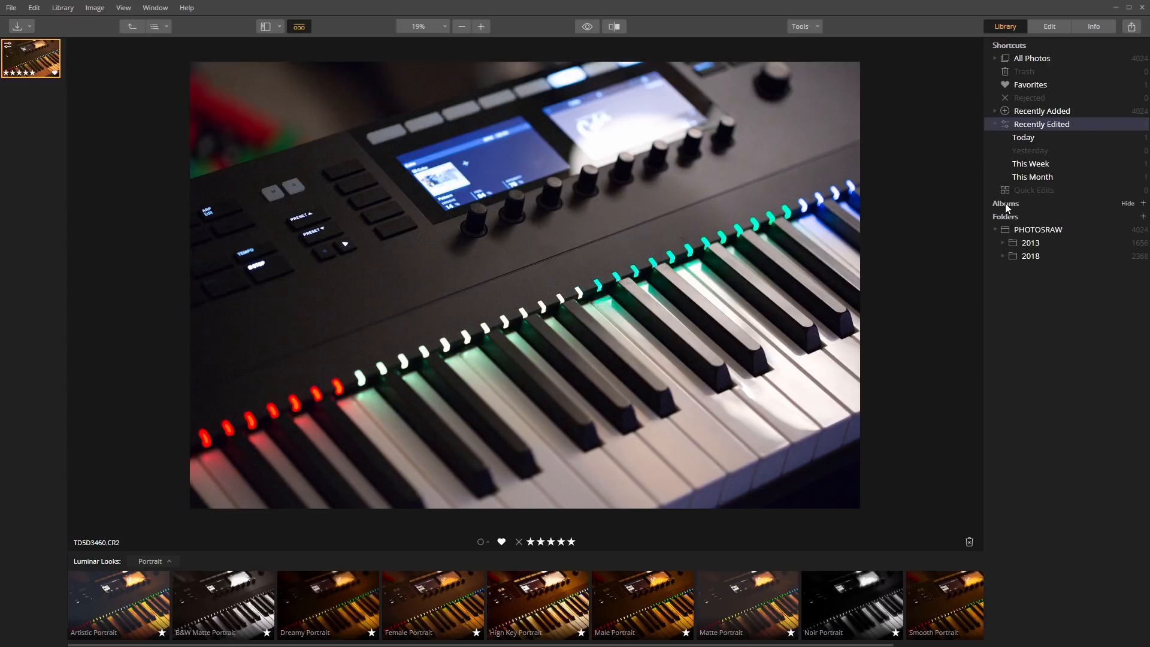
pyautogui.moveTo(1013, 207)
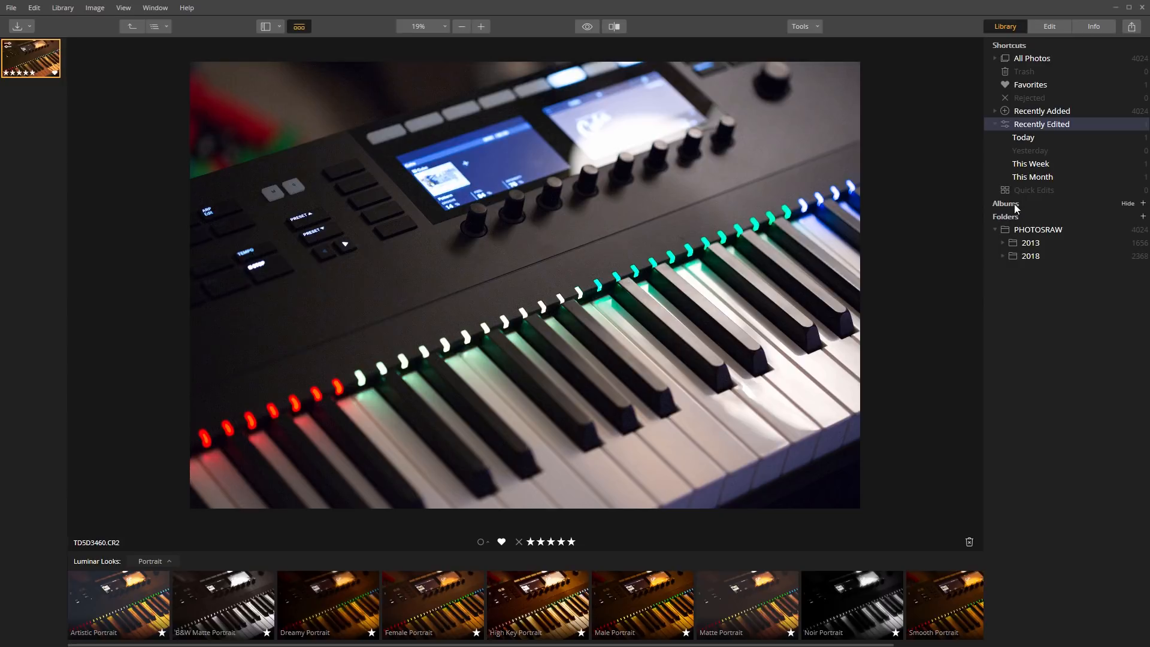
# Show the empty Quick Edits collection and bring up the File menu
pyautogui.click(1032, 189)
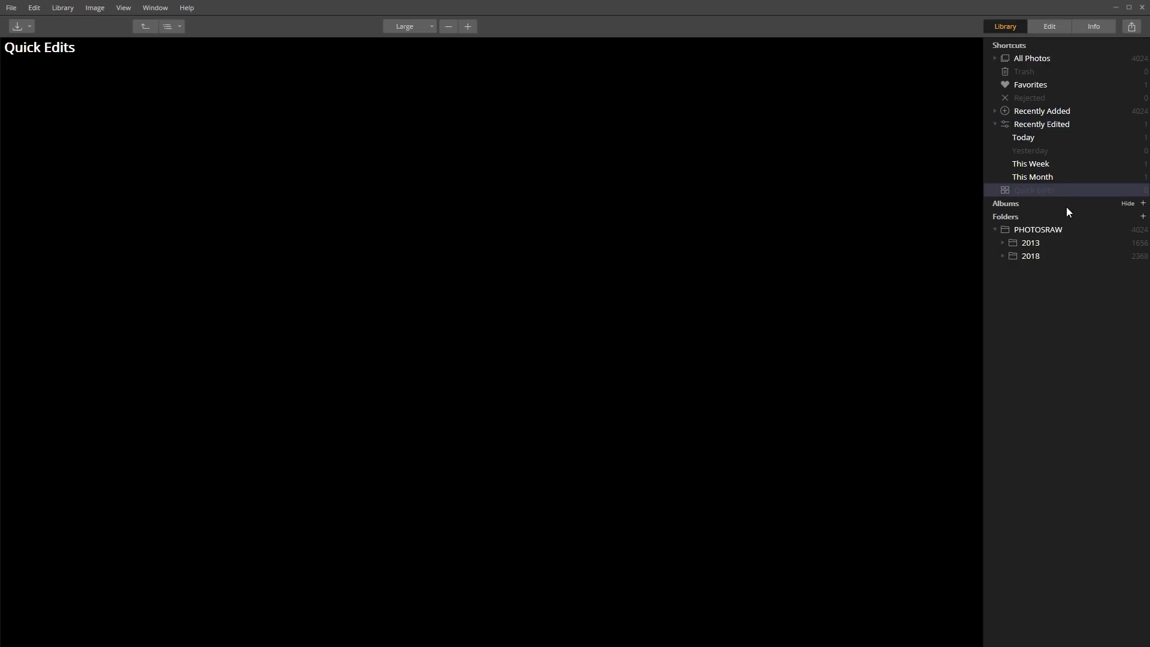
pyautogui.moveTo(90, 39)
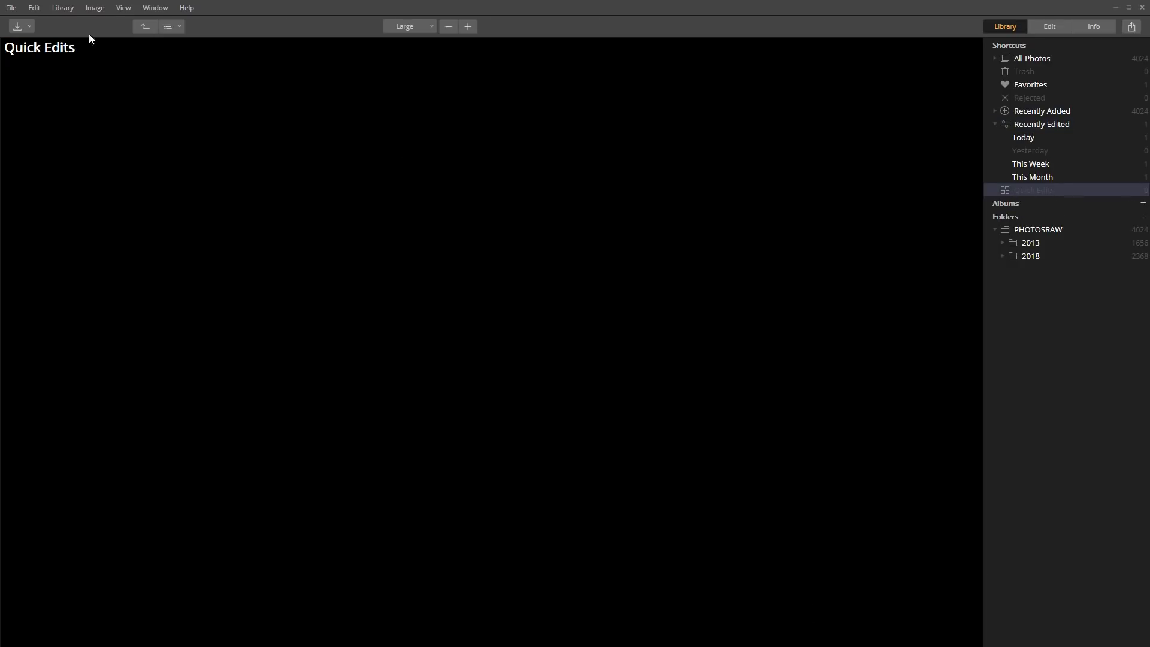
pyautogui.click(10, 7)
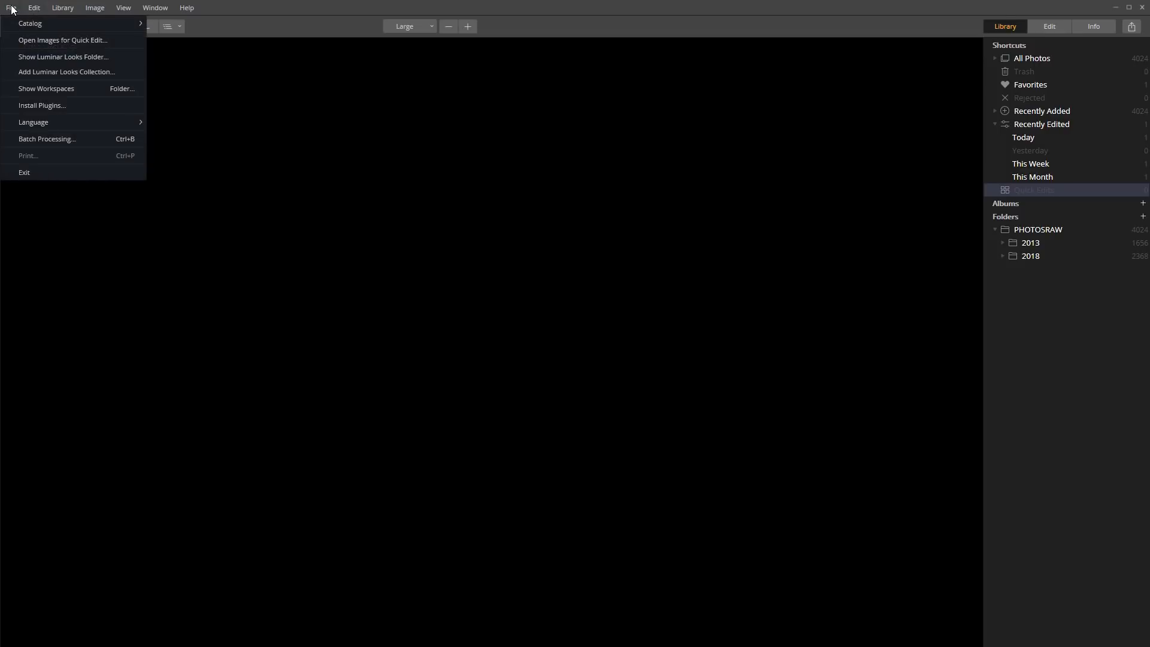
pyautogui.moveTo(63, 56)
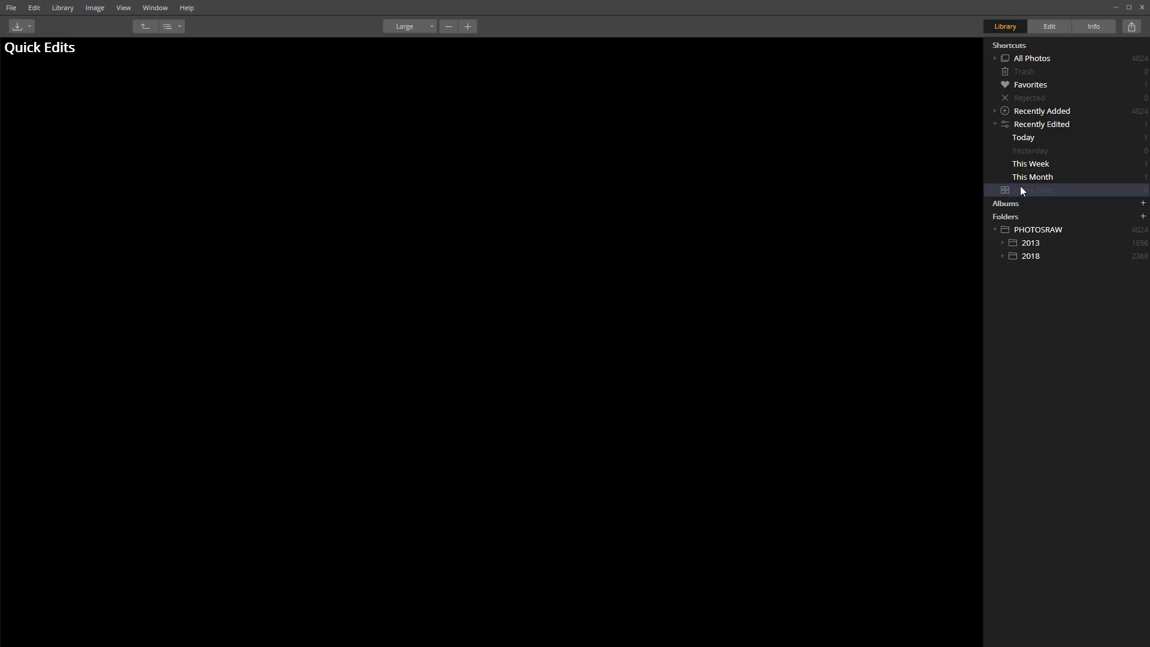
pyautogui.moveTo(1006, 230)
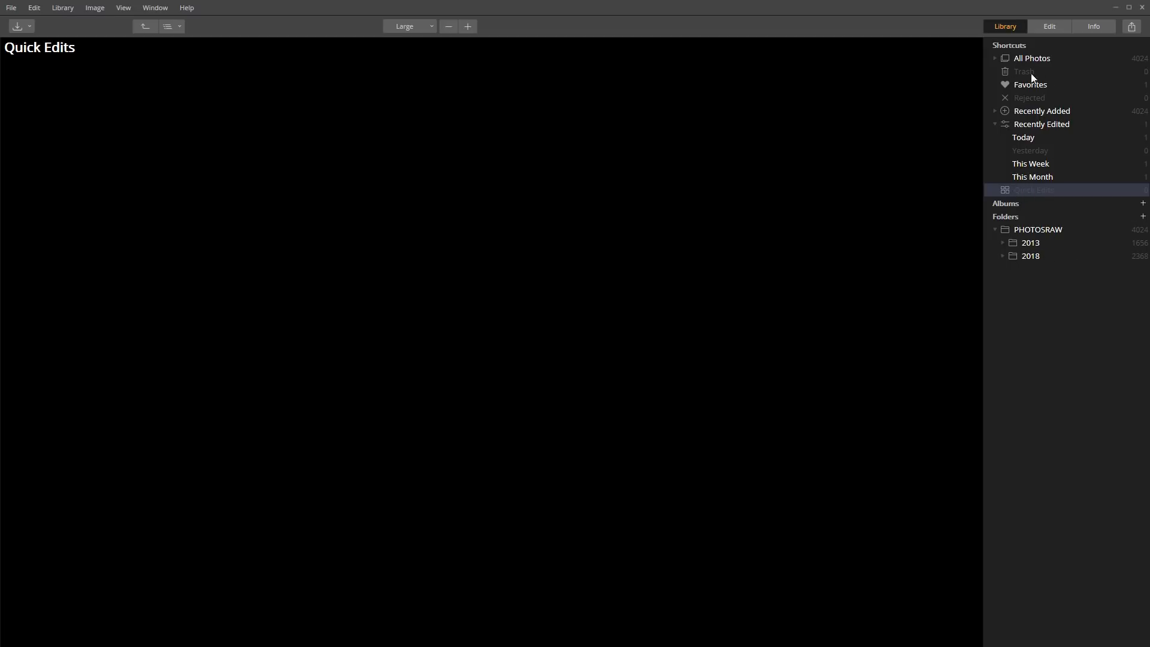
pyautogui.moveTo(995, 61)
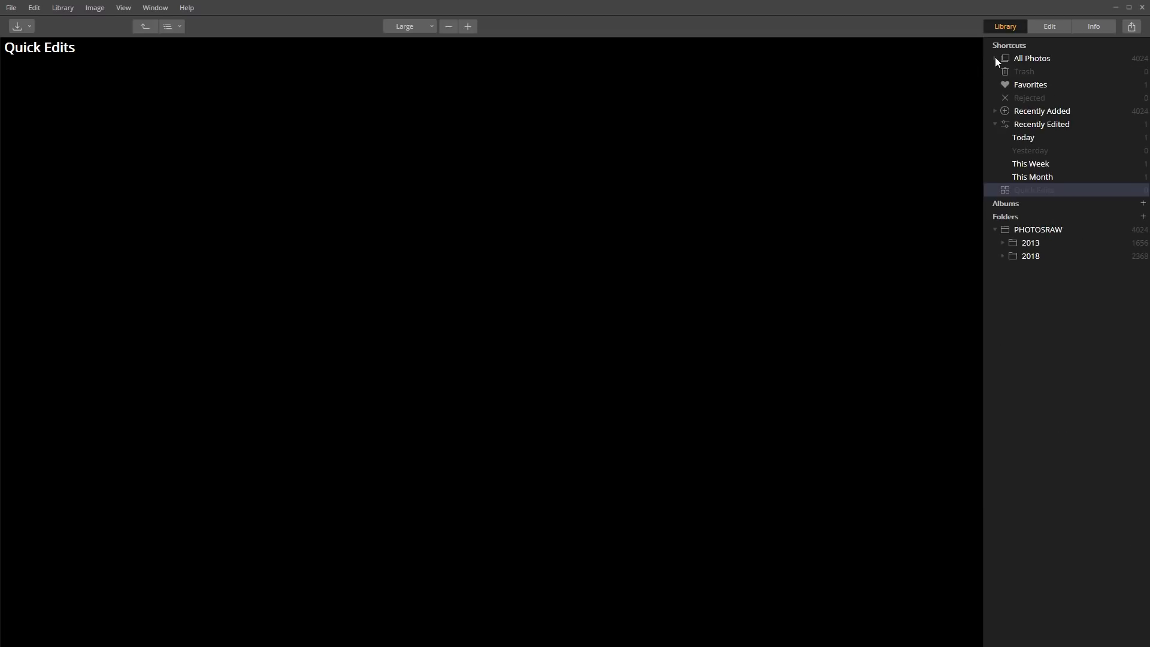
pyautogui.moveTo(1061, 230)
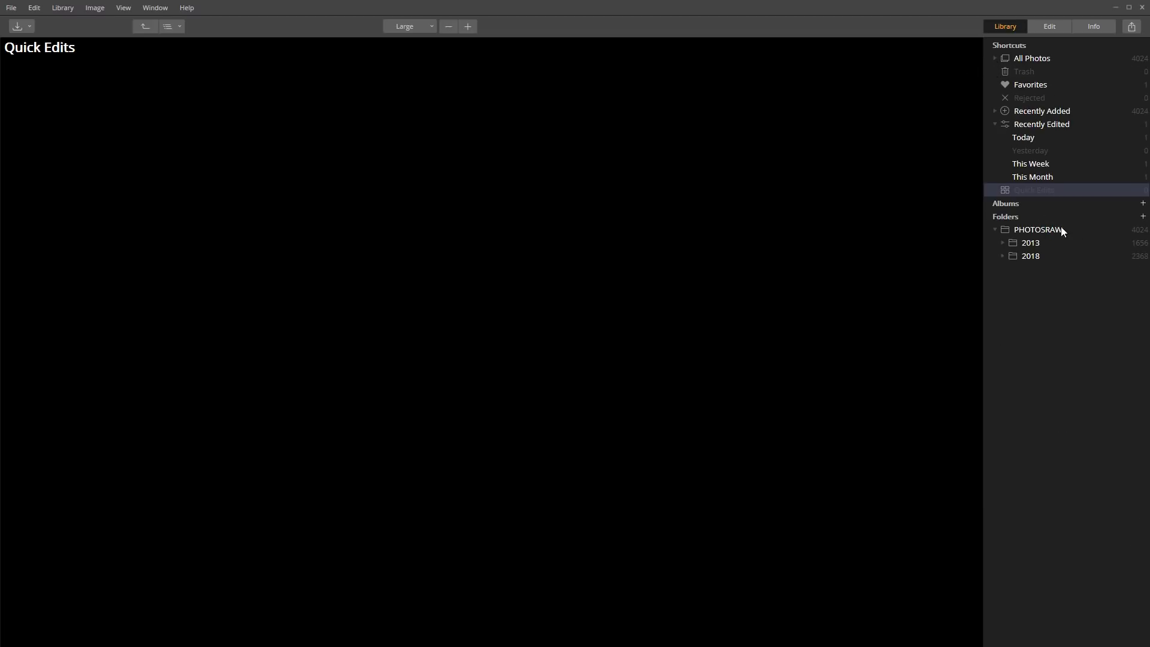
pyautogui.moveTo(1126, 217)
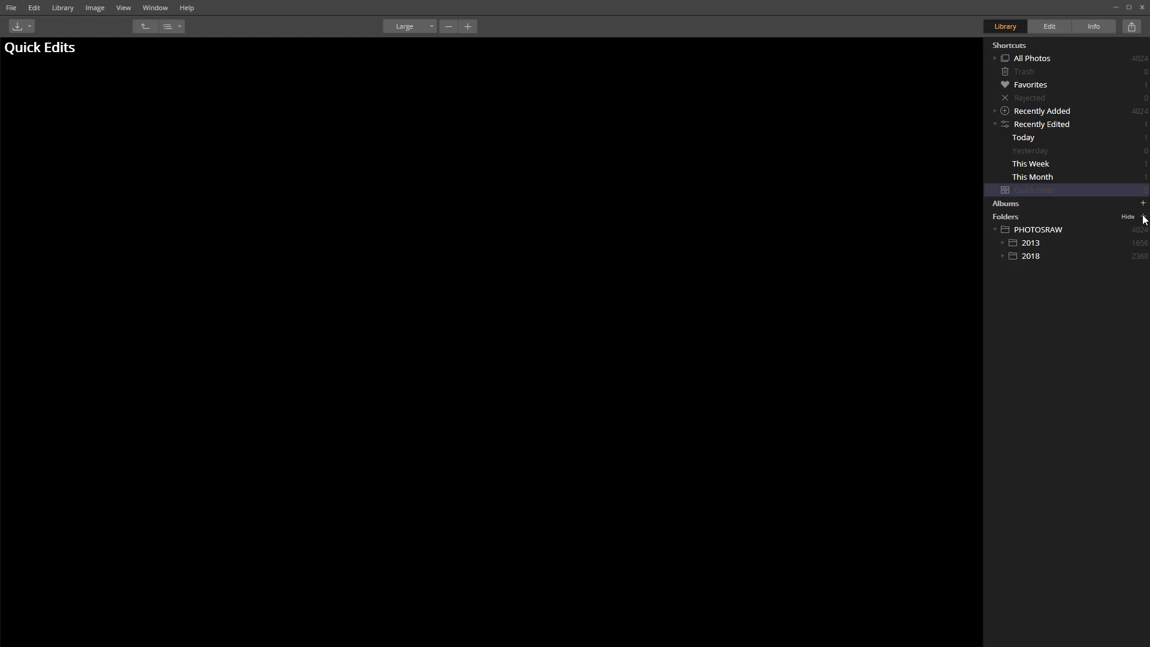
# Add the TD_Headshots folder from This PC > PHOTOGRAPHY (G:) to the library folders
pyautogui.click(1143, 217)
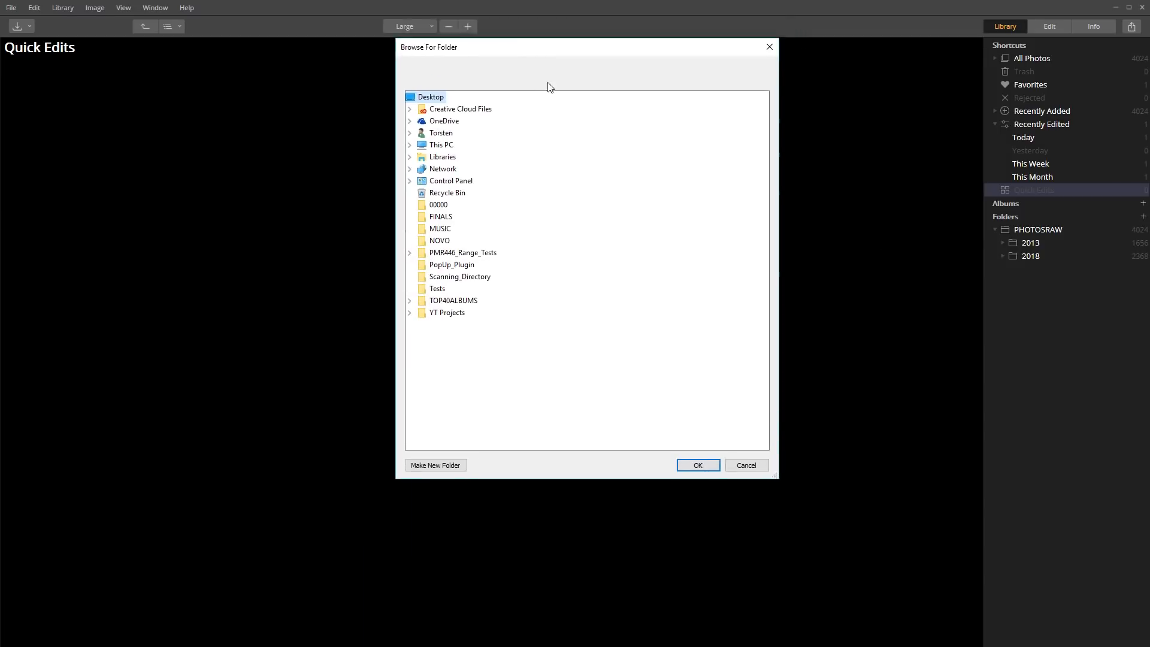
pyautogui.moveTo(550, 46); pyautogui.dragTo(543, 91)
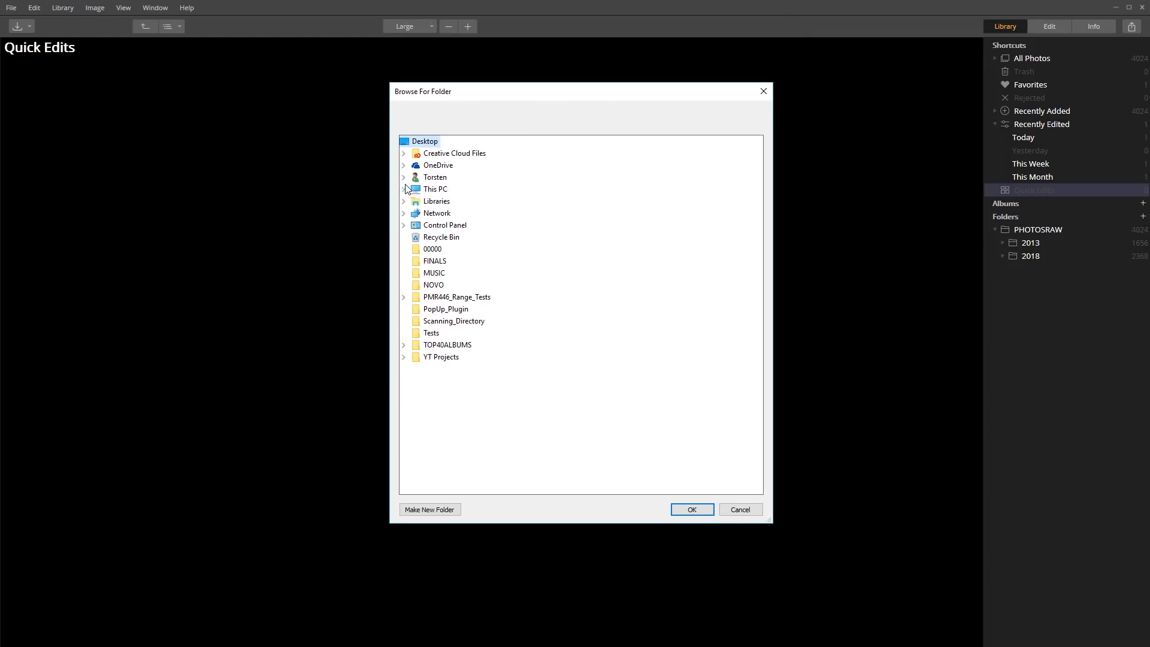
pyautogui.click(404, 188)
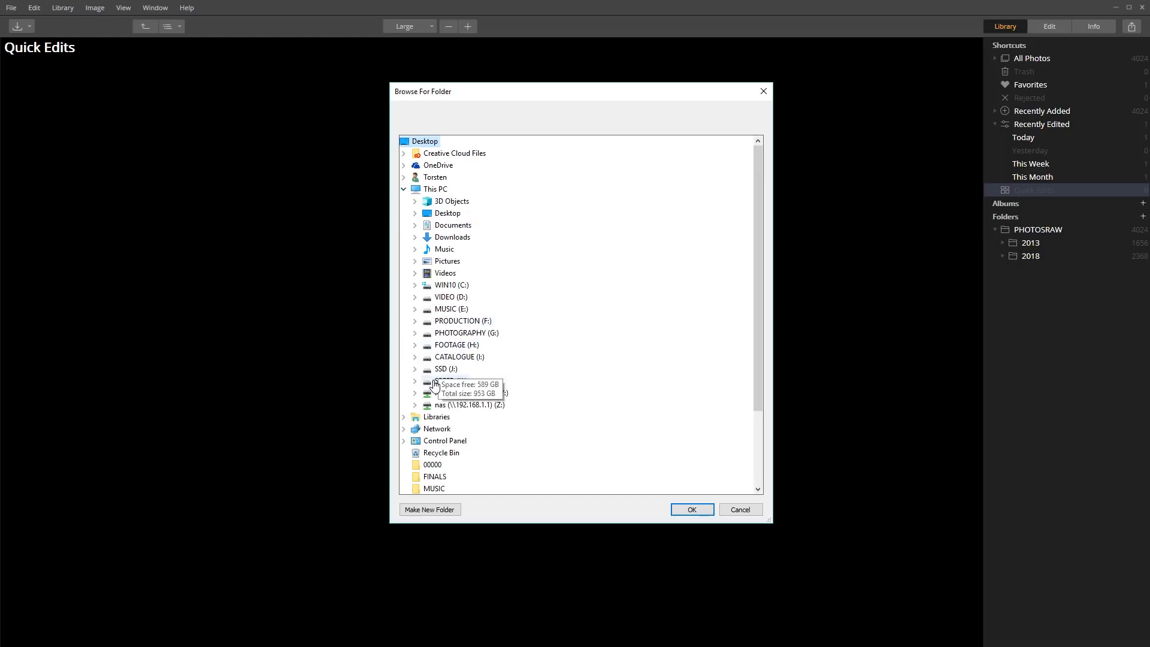
pyautogui.click(416, 381)
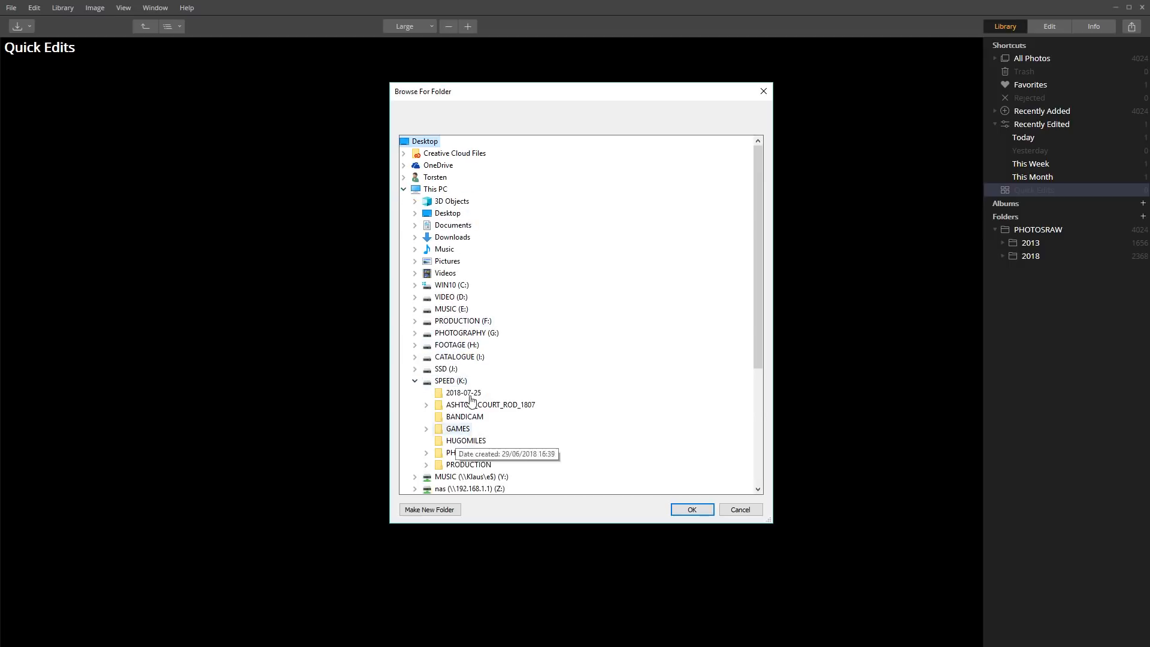
pyautogui.click(416, 332)
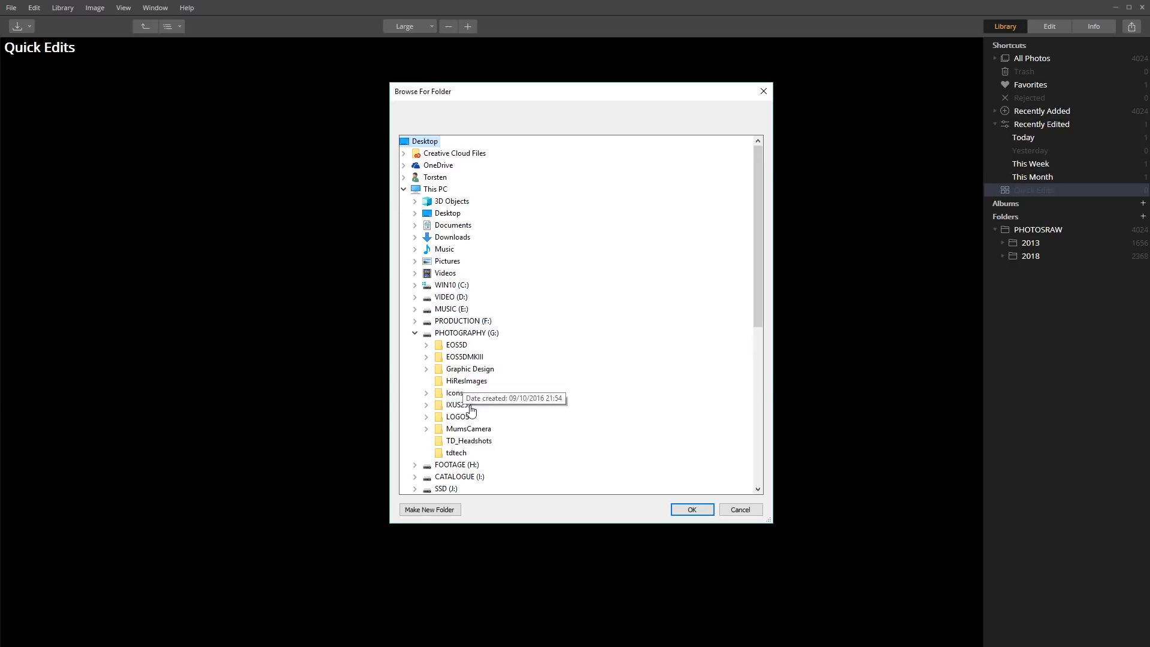
pyautogui.click(469, 440)
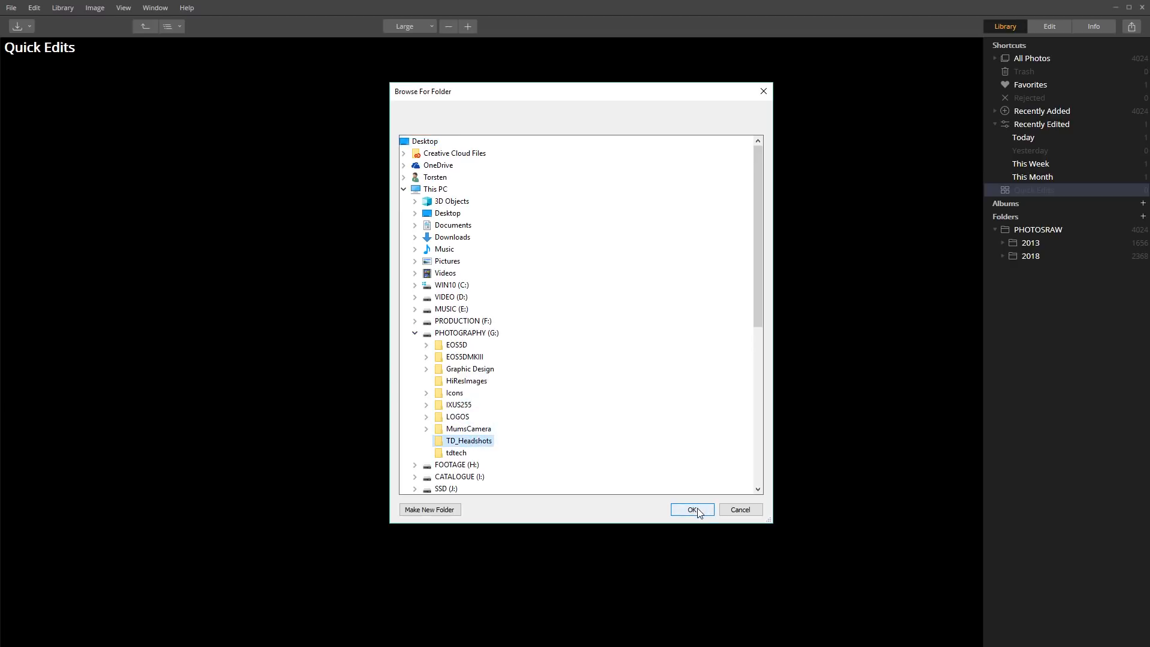
pyautogui.click(690, 509)
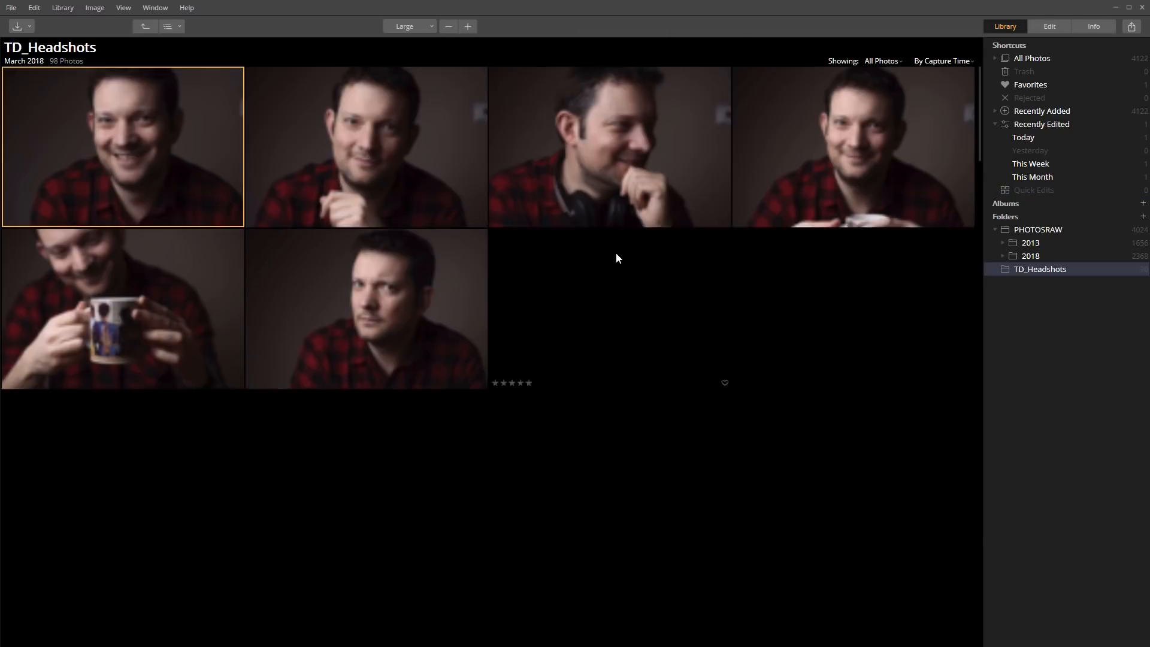
# Scroll down through the 98 headshot thumbnails in the library grid
pyautogui.scroll(-3)
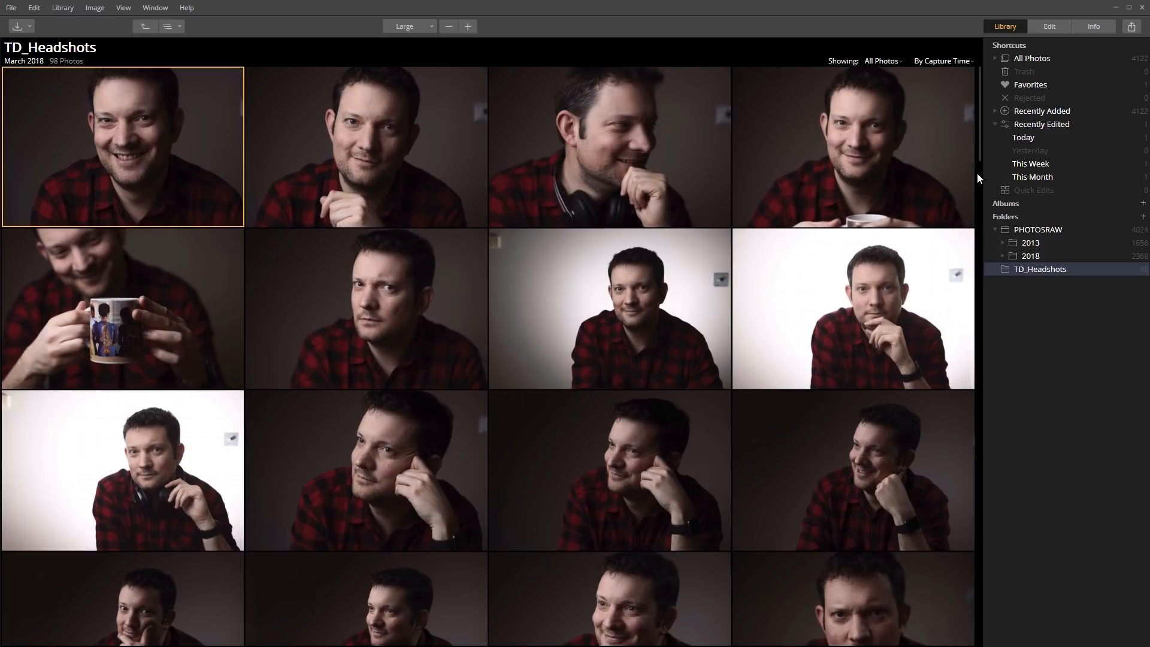
pyautogui.scroll(-3)
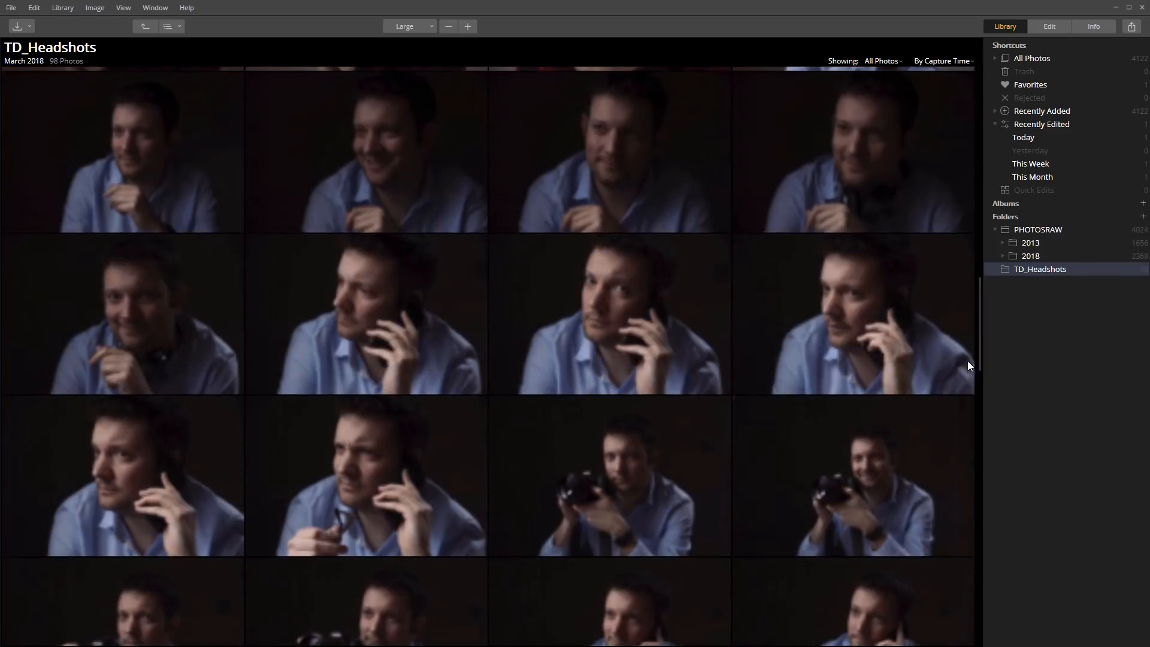
pyautogui.scroll(-3)
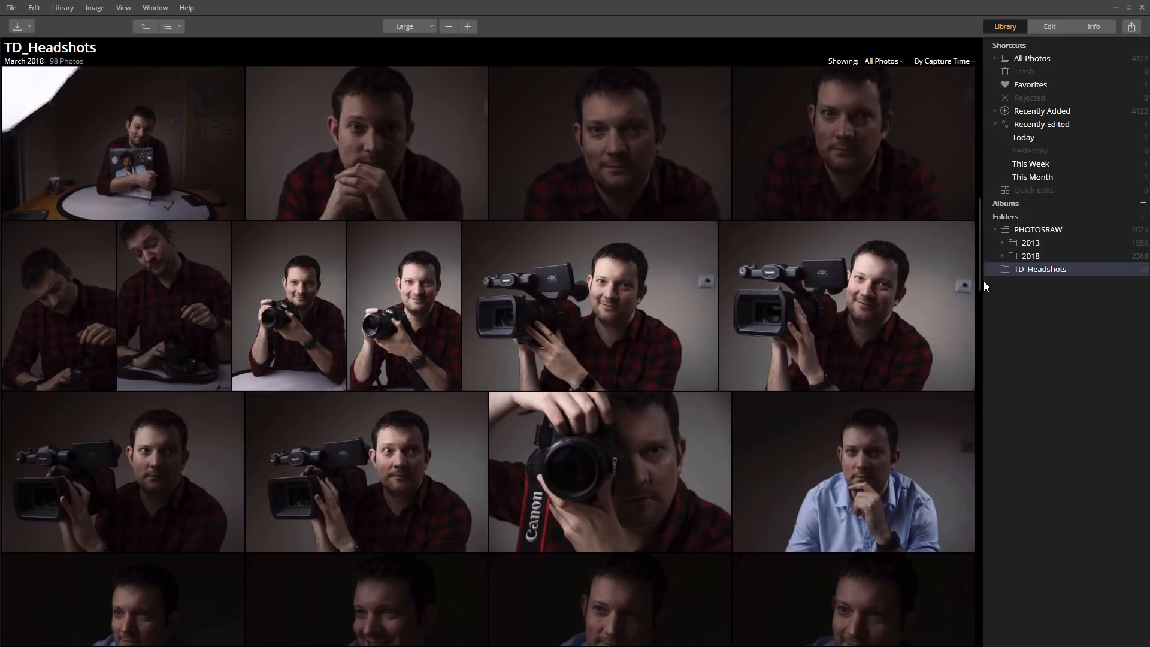
pyautogui.scroll(-3)
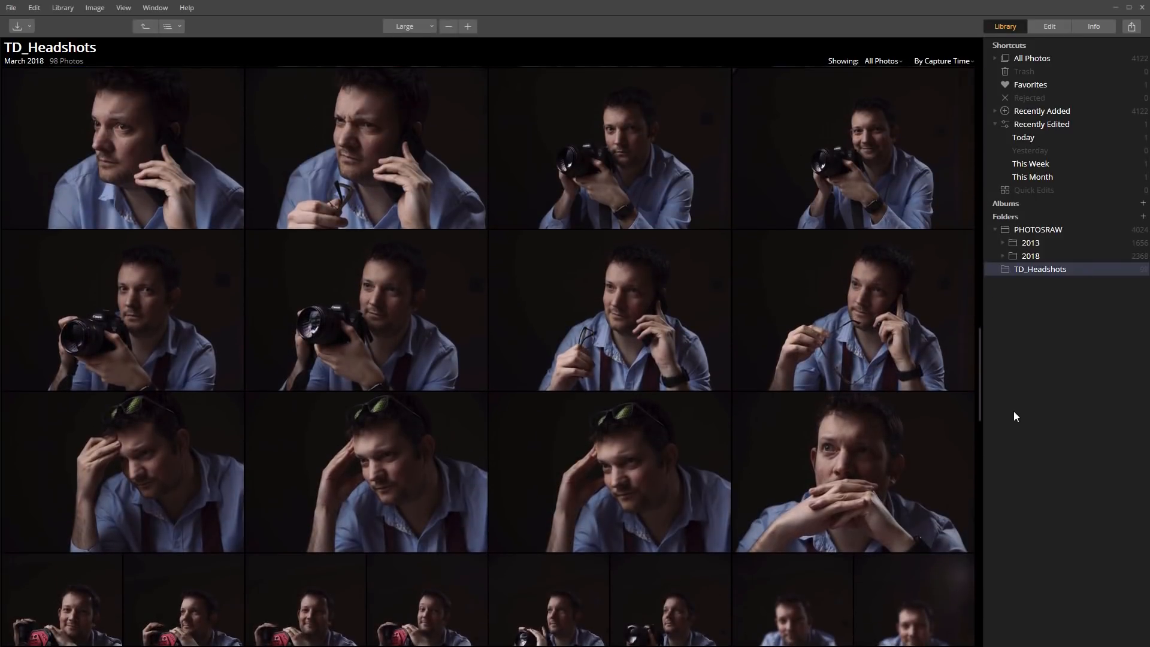
pyautogui.scroll(-3)
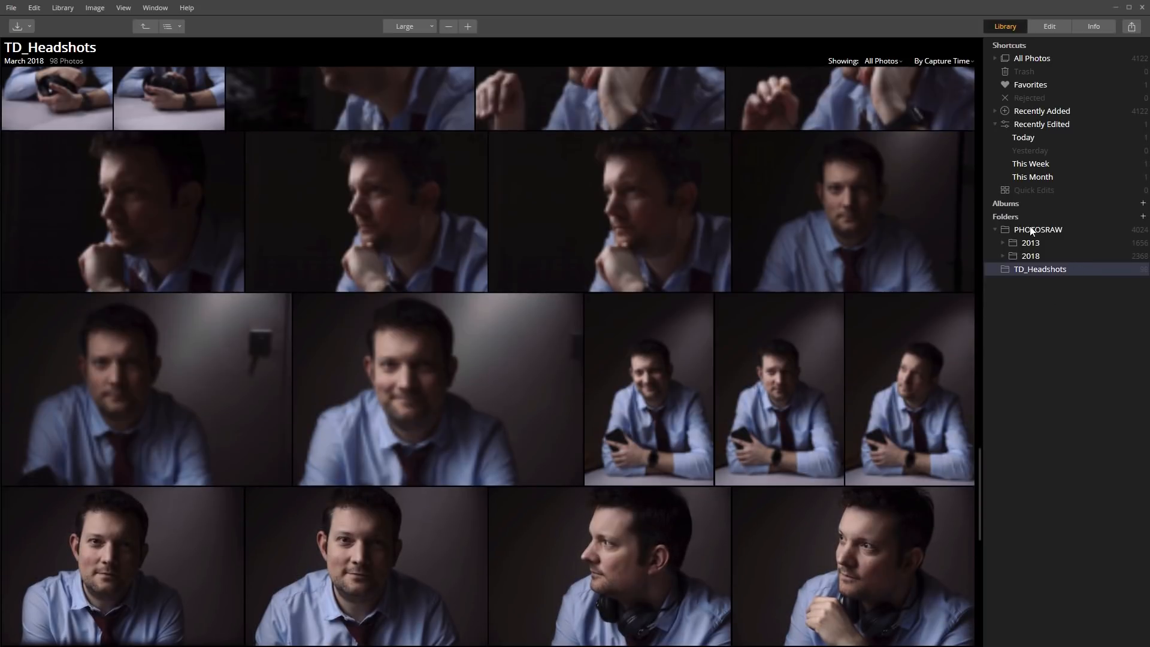
pyautogui.click(1038, 229)
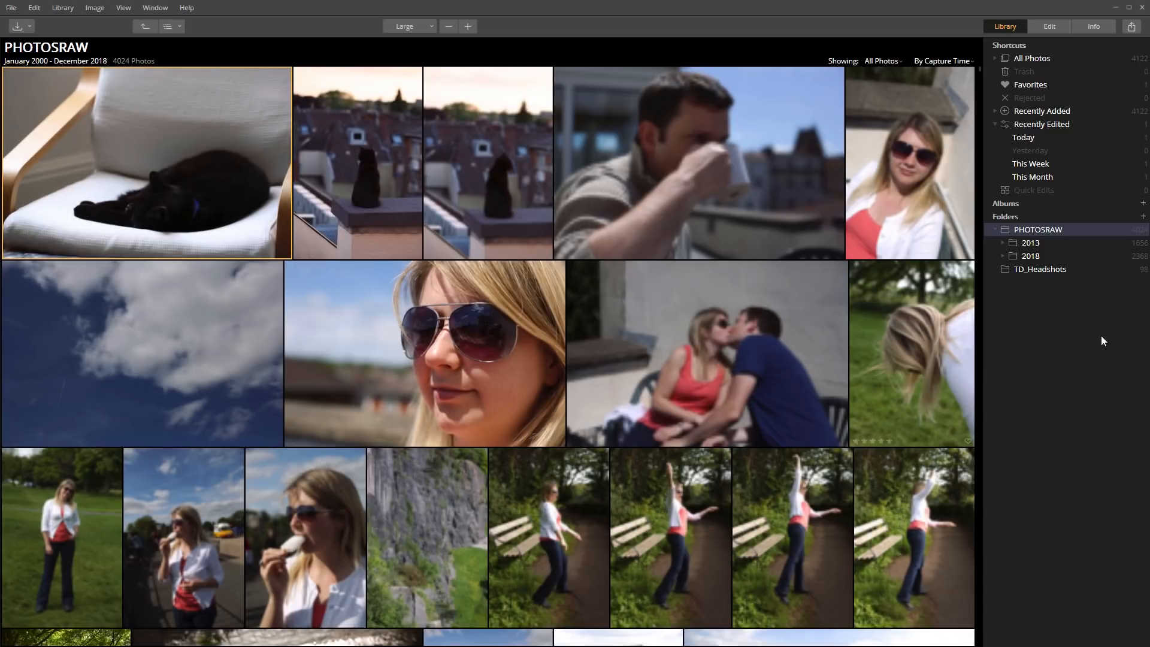
pyautogui.click(1029, 255)
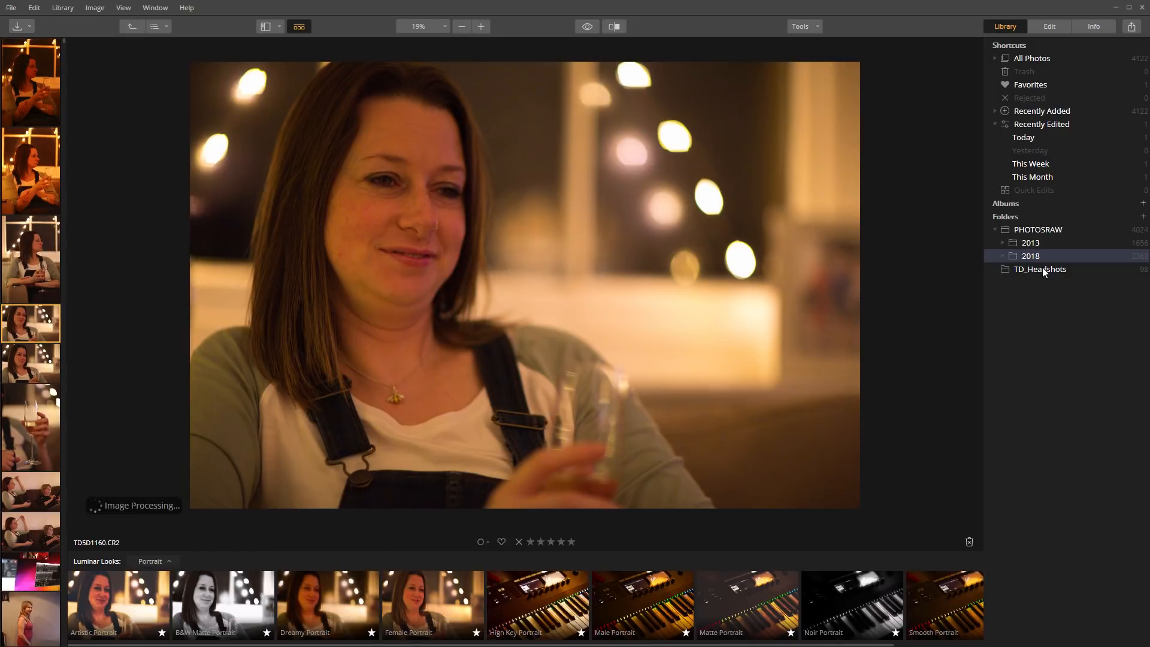
pyautogui.click(1037, 268)
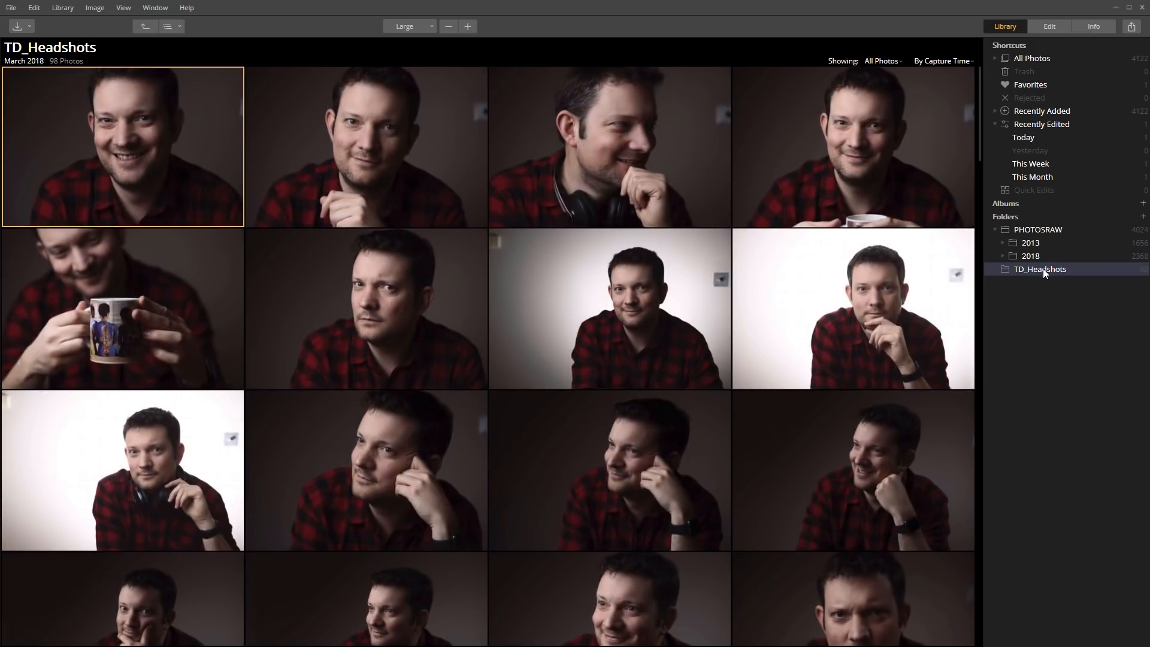
pyautogui.click(1030, 57)
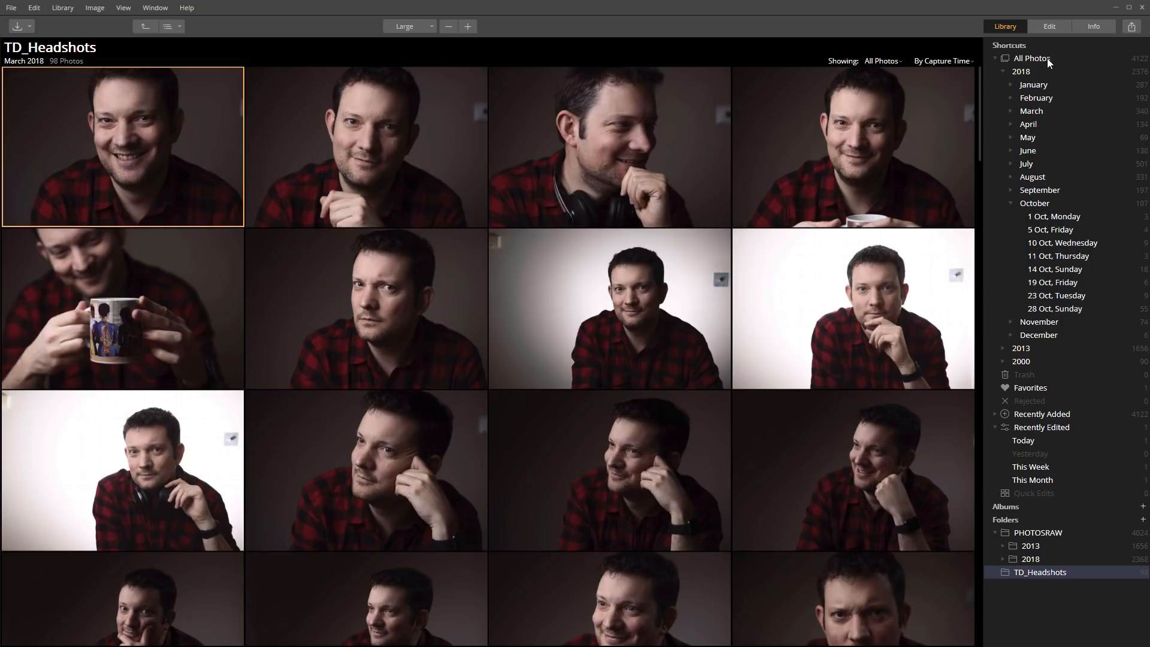
pyautogui.moveTo(1080, 303)
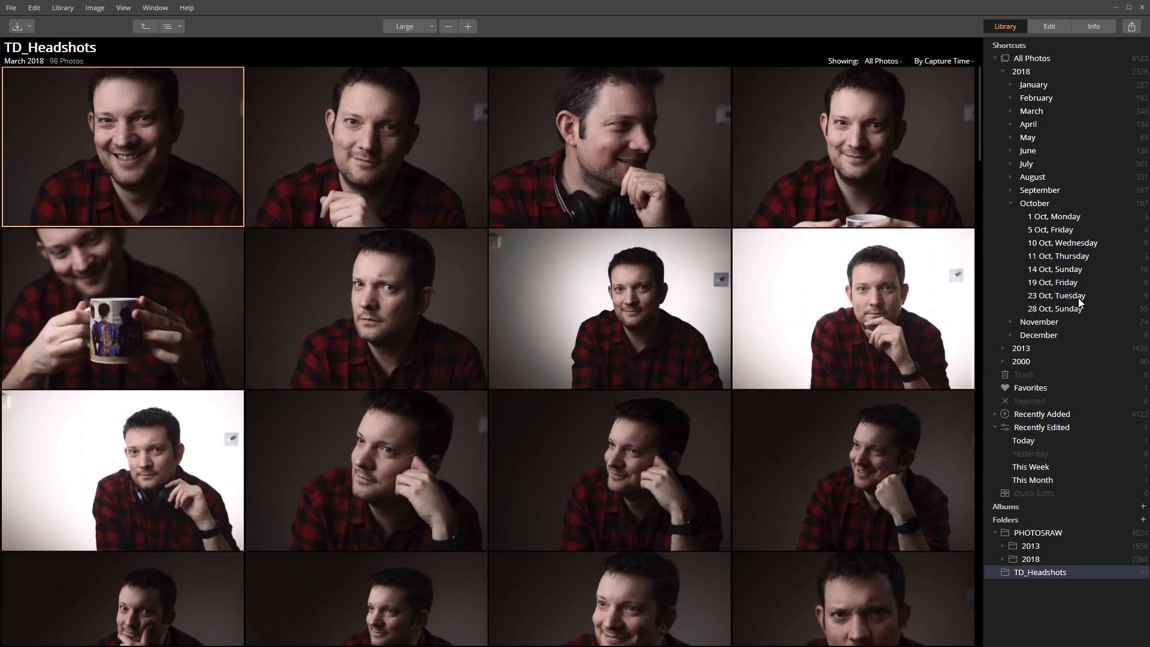
pyautogui.moveTo(1039, 127)
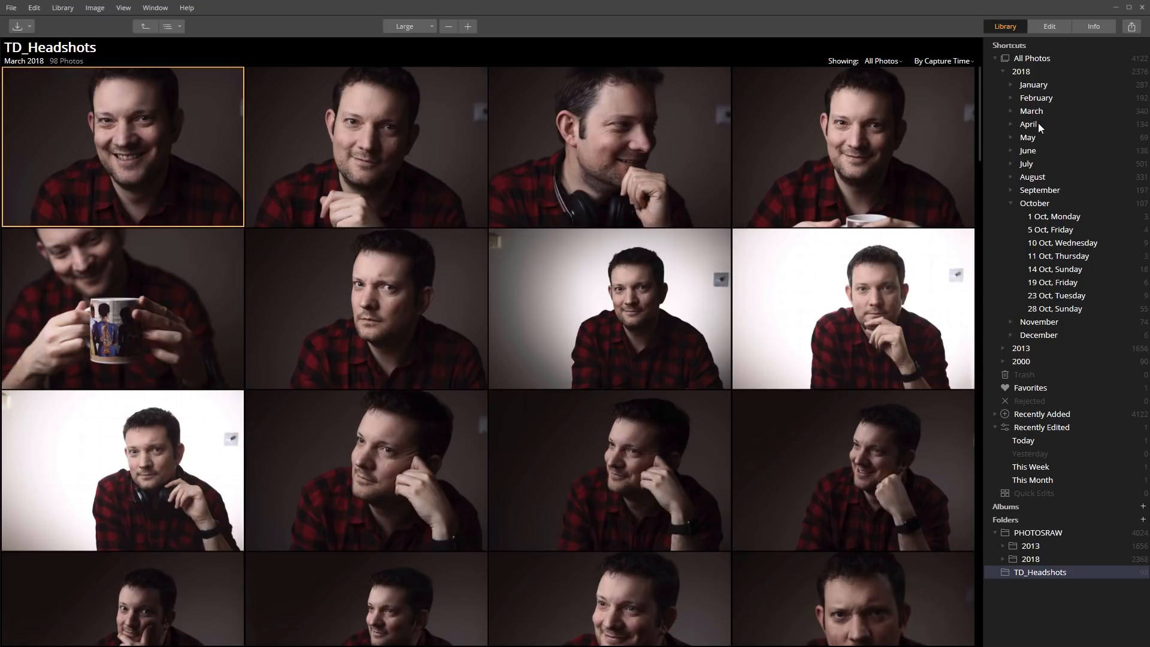
pyautogui.moveTo(1039, 116)
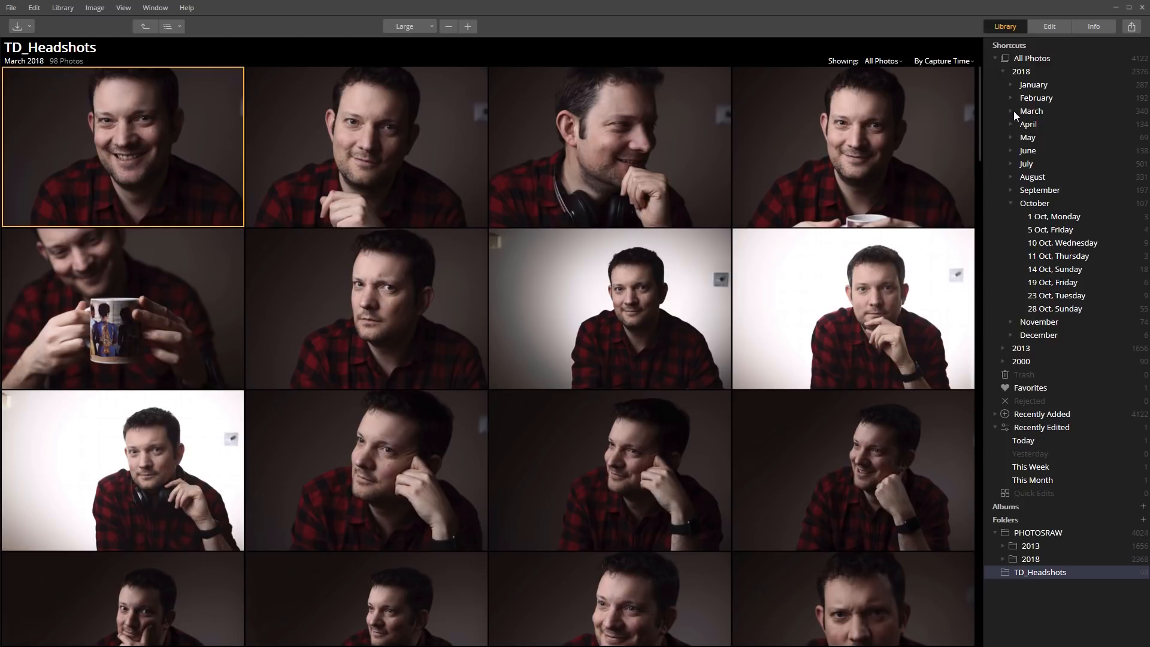
pyautogui.moveTo(1024, 119)
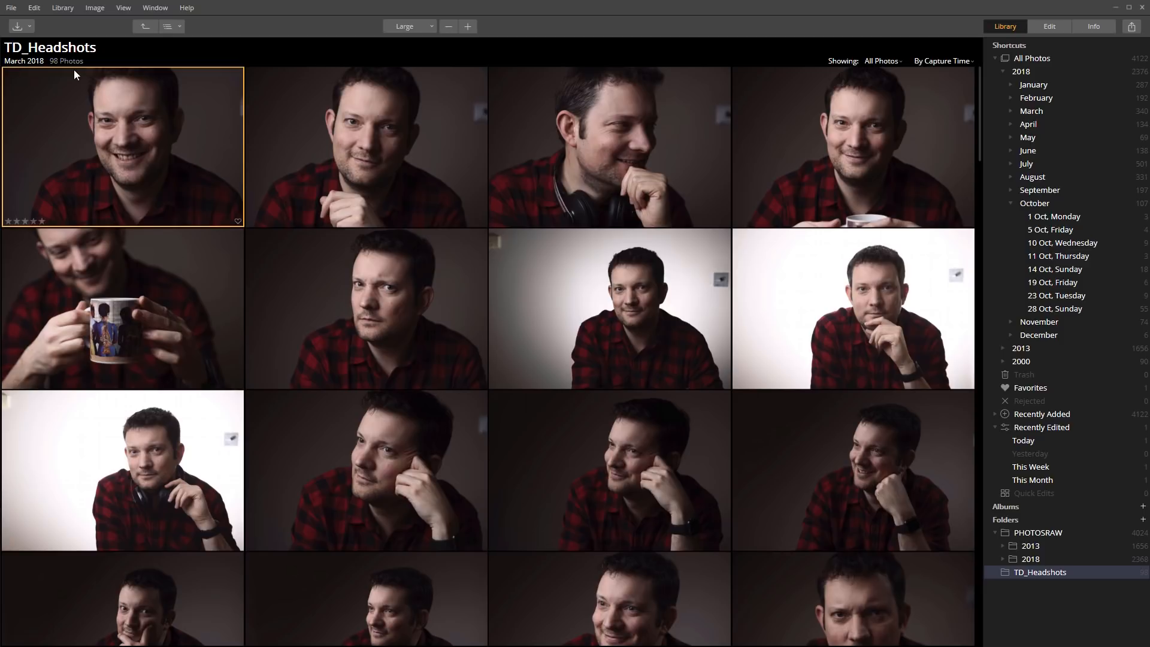
pyautogui.moveTo(511, 211)
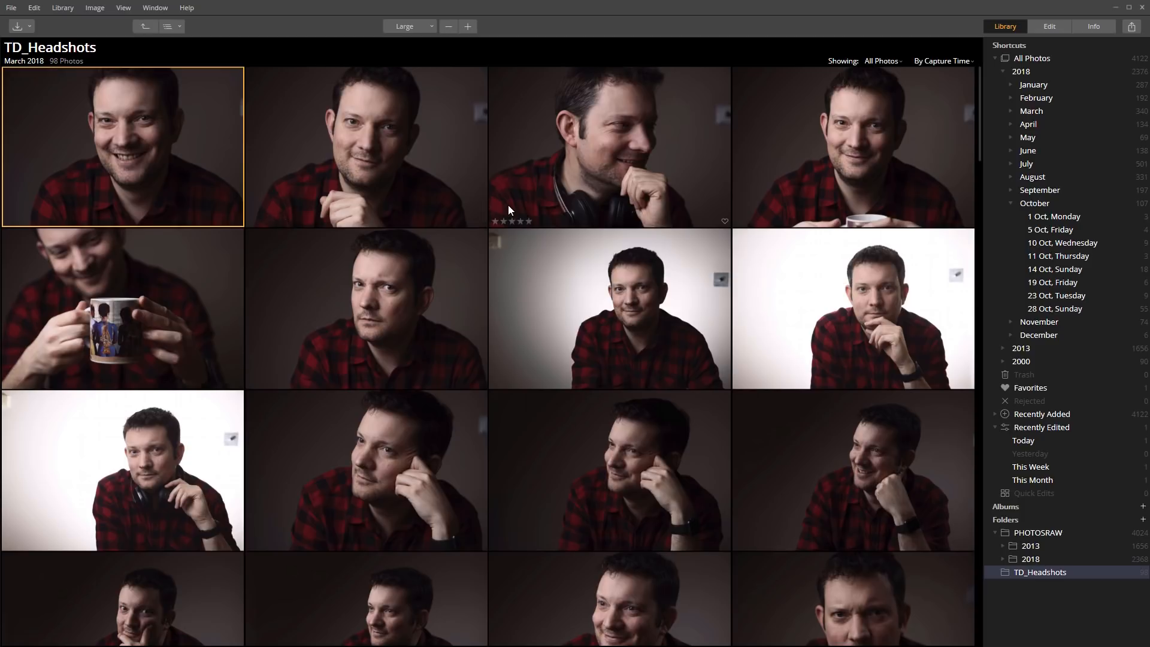
pyautogui.click(1003, 70)
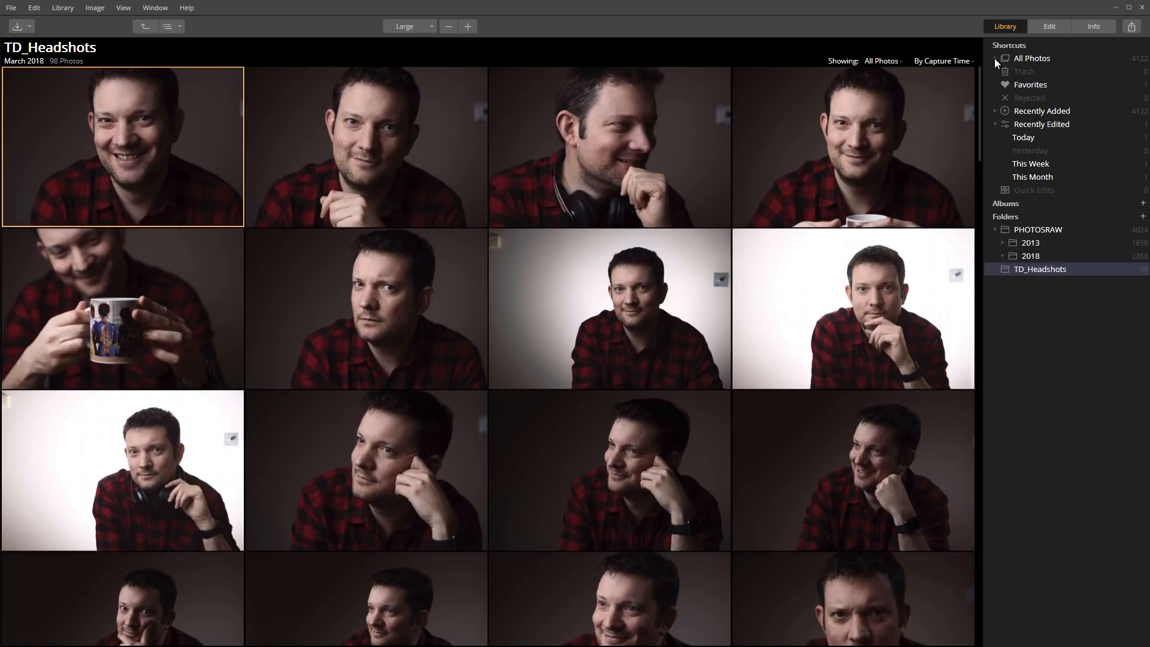
pyautogui.moveTo(1015, 253)
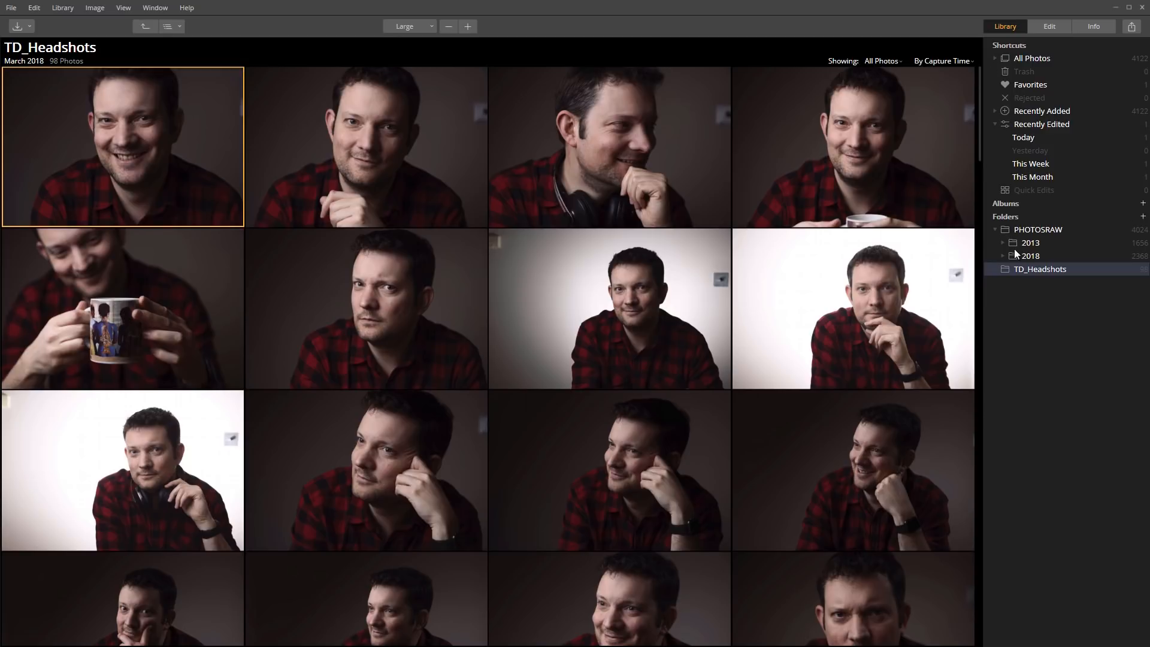
pyautogui.moveTo(1034, 274)
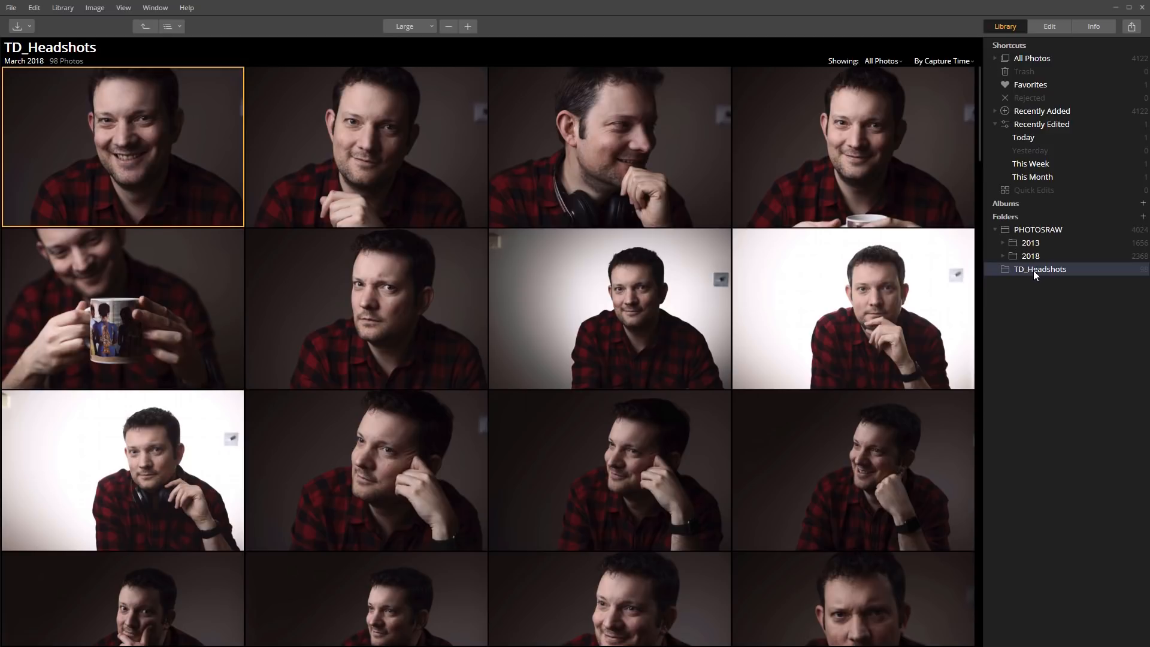
pyautogui.moveTo(1032, 279)
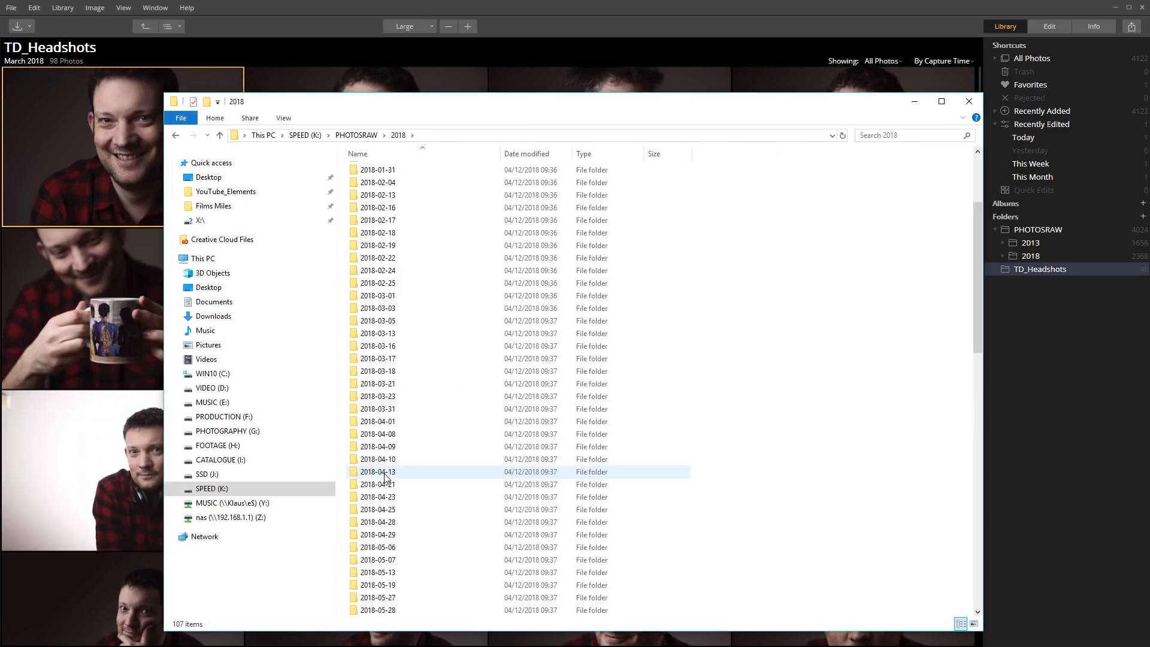
# Open the 2018-10-05 folder and rename TD5D3460.CR2, typing 'SOMETHING'
pyautogui.scroll(-3)
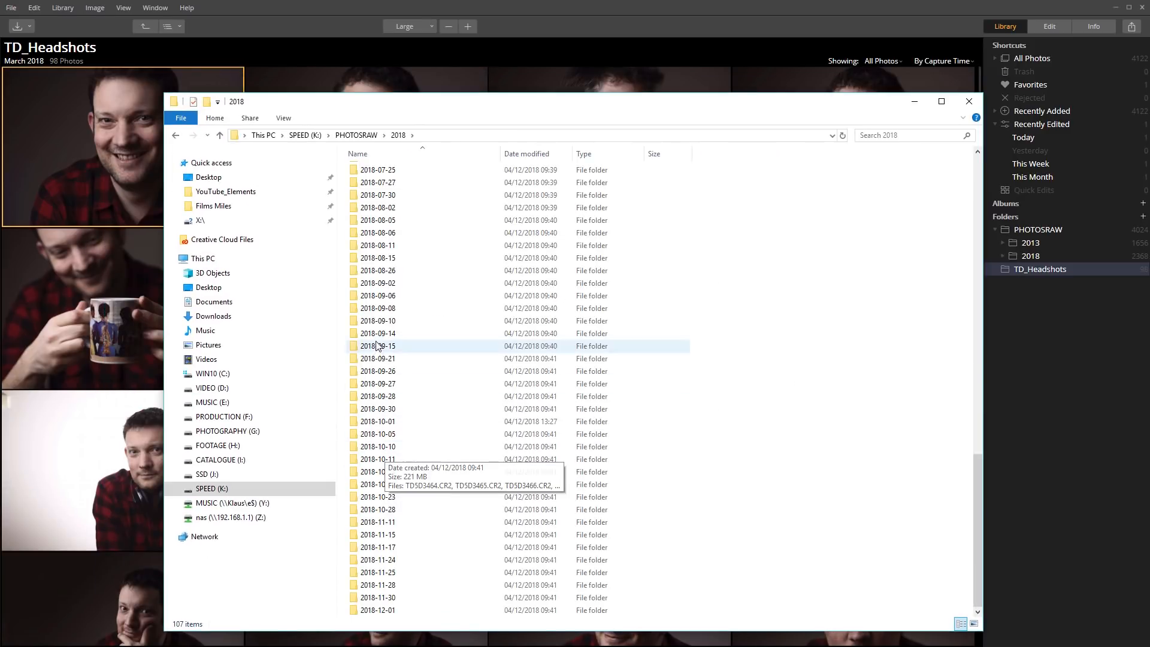
pyautogui.doubleClick(377, 434)
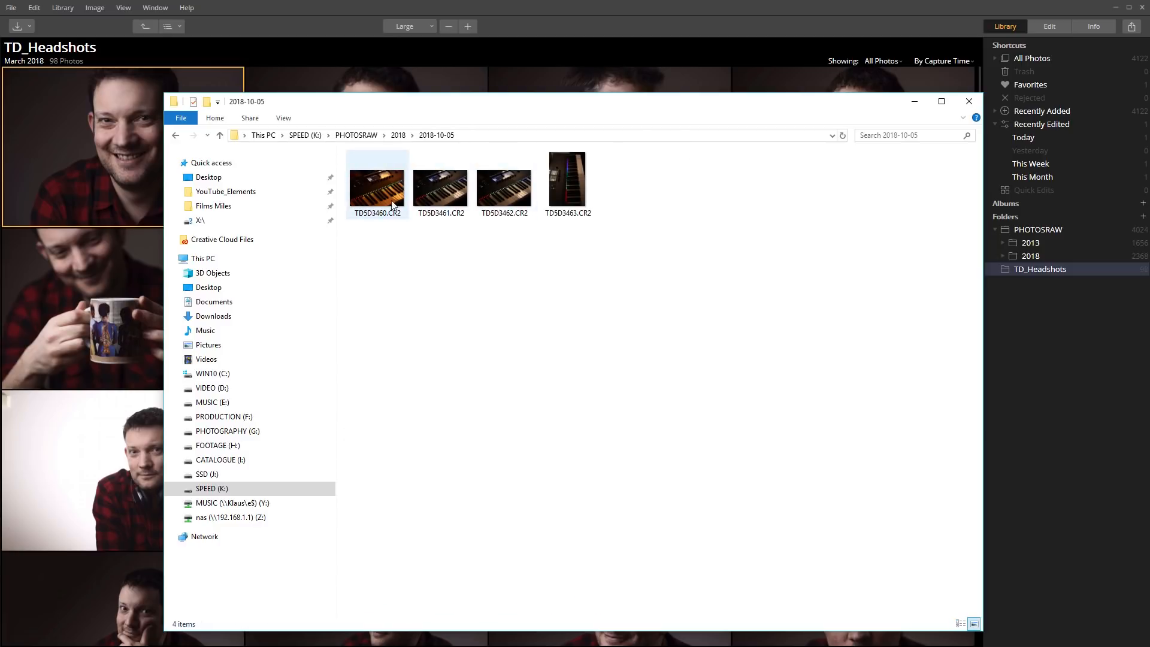
pyautogui.moveTo(376, 183)
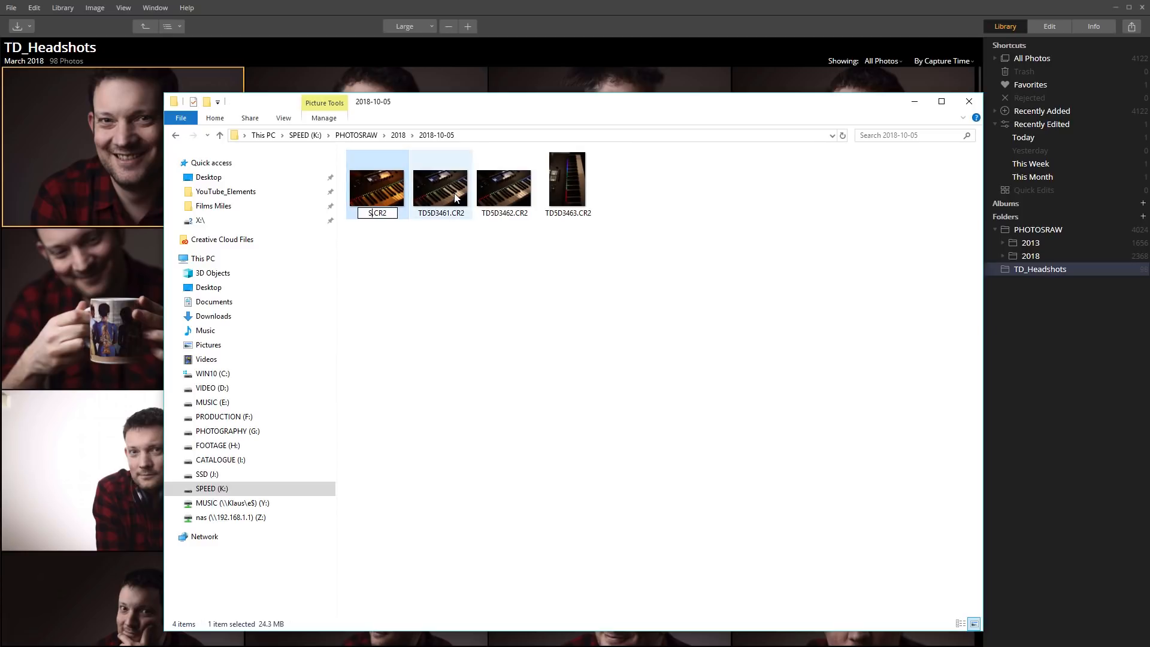
pyautogui.write('SOMETHING')
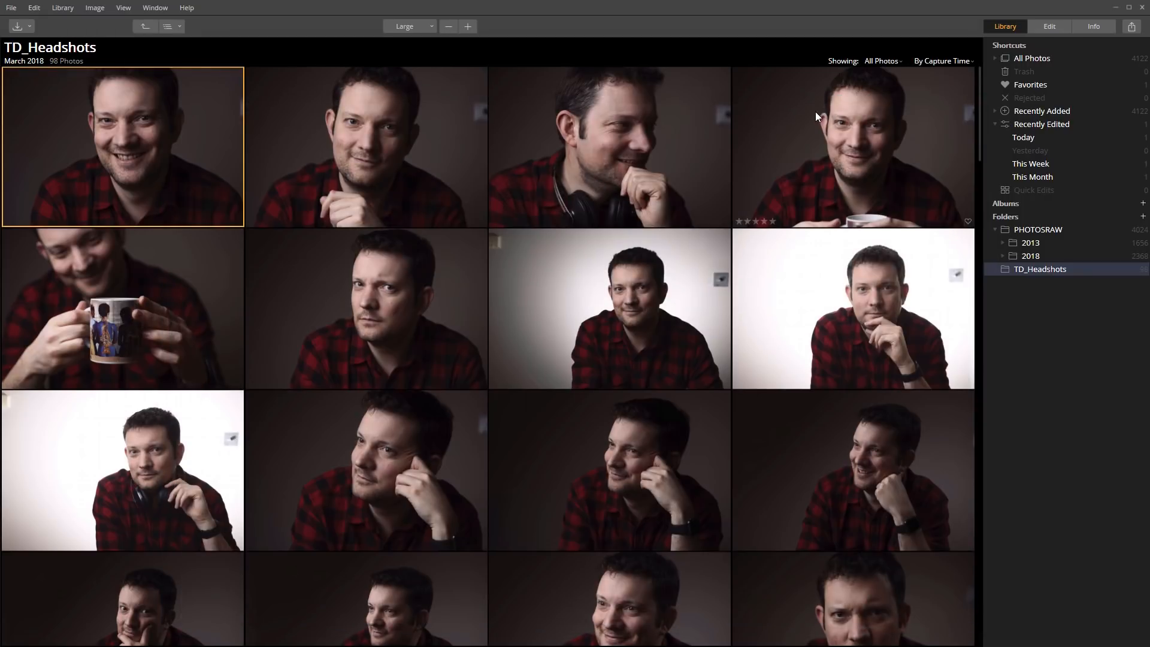
pyautogui.moveTo(847, 135)
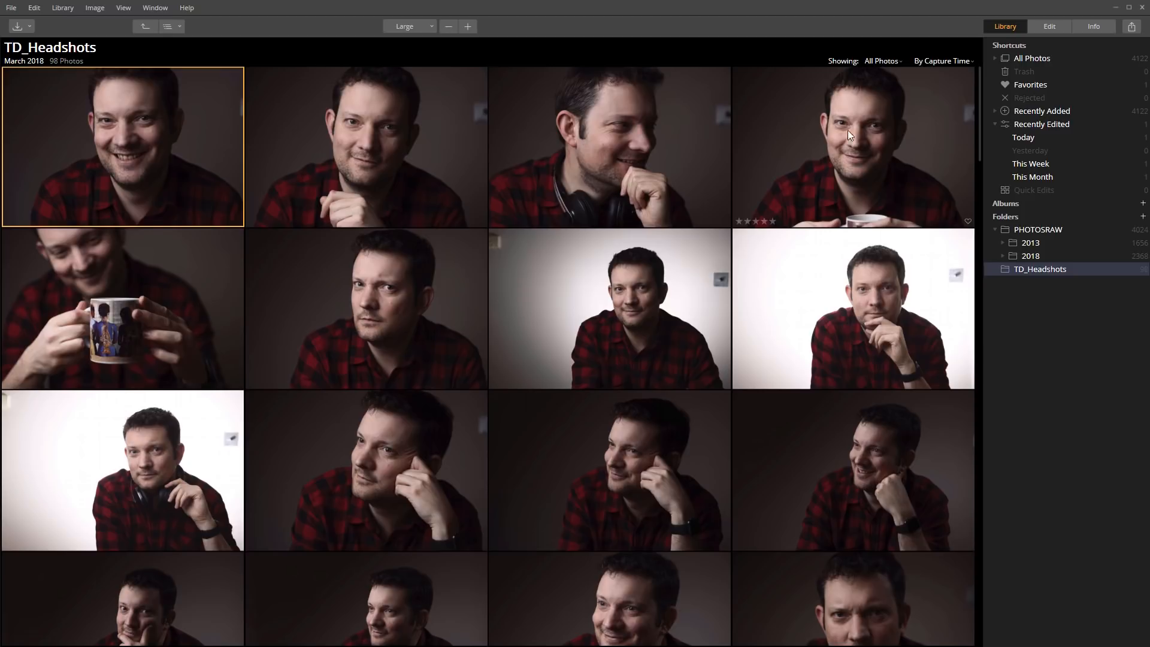
pyautogui.moveTo(1033, 61)
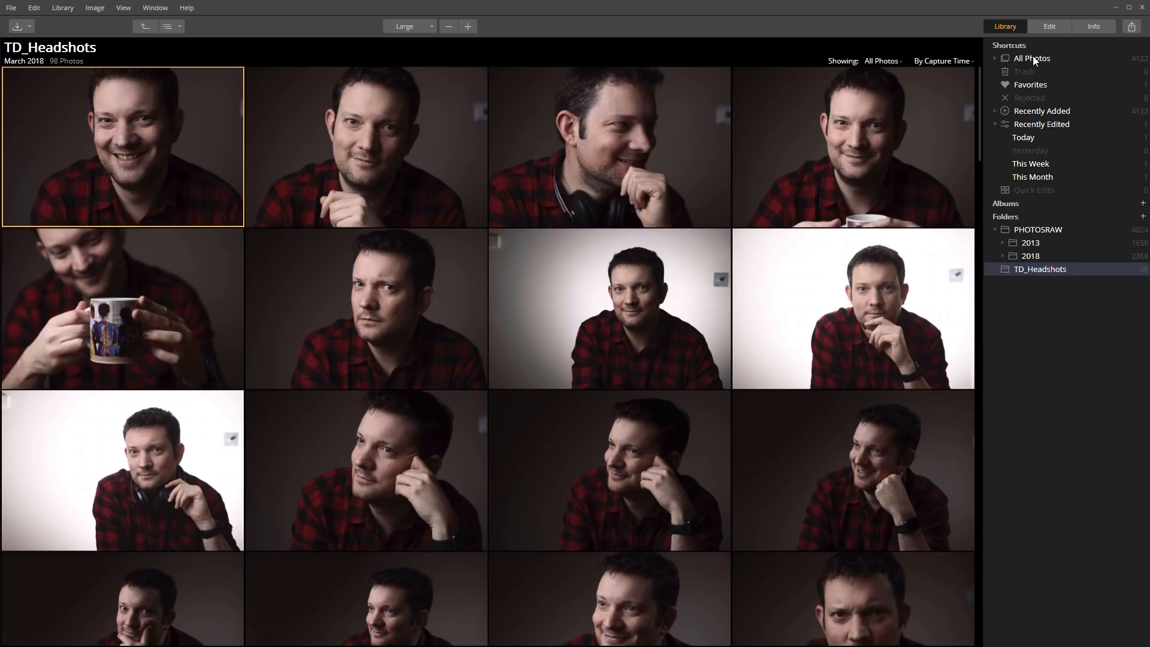
# Expand All Photos by date and show the photos from 5 Oct, Friday
pyautogui.click(1005, 71)
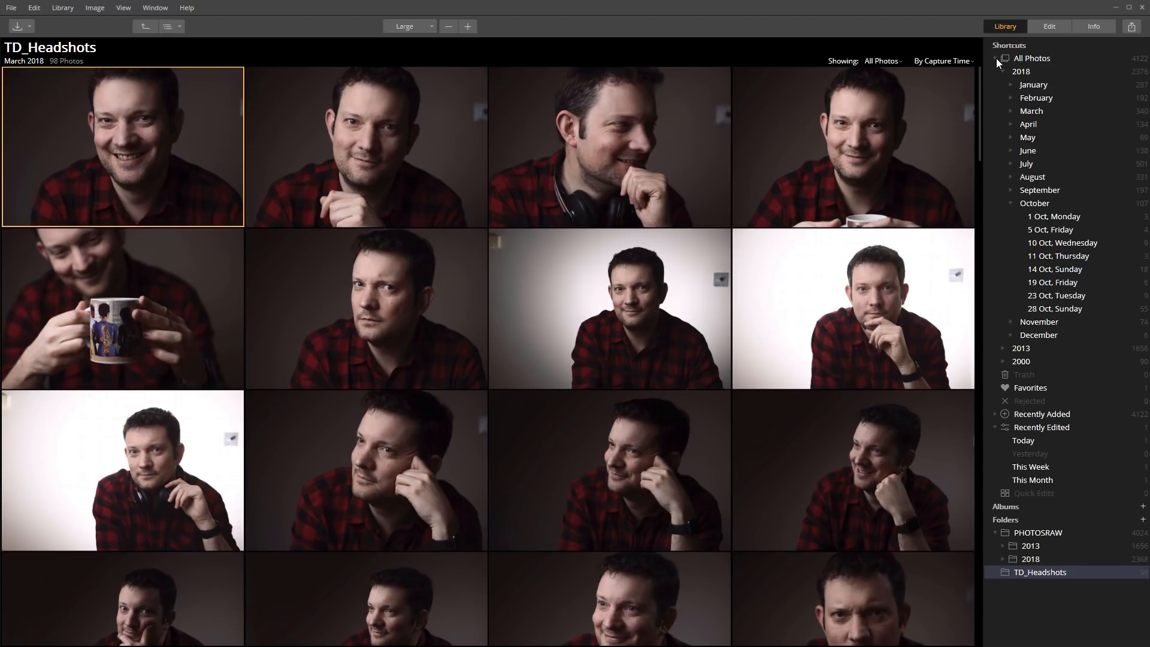
pyautogui.moveTo(1056, 235)
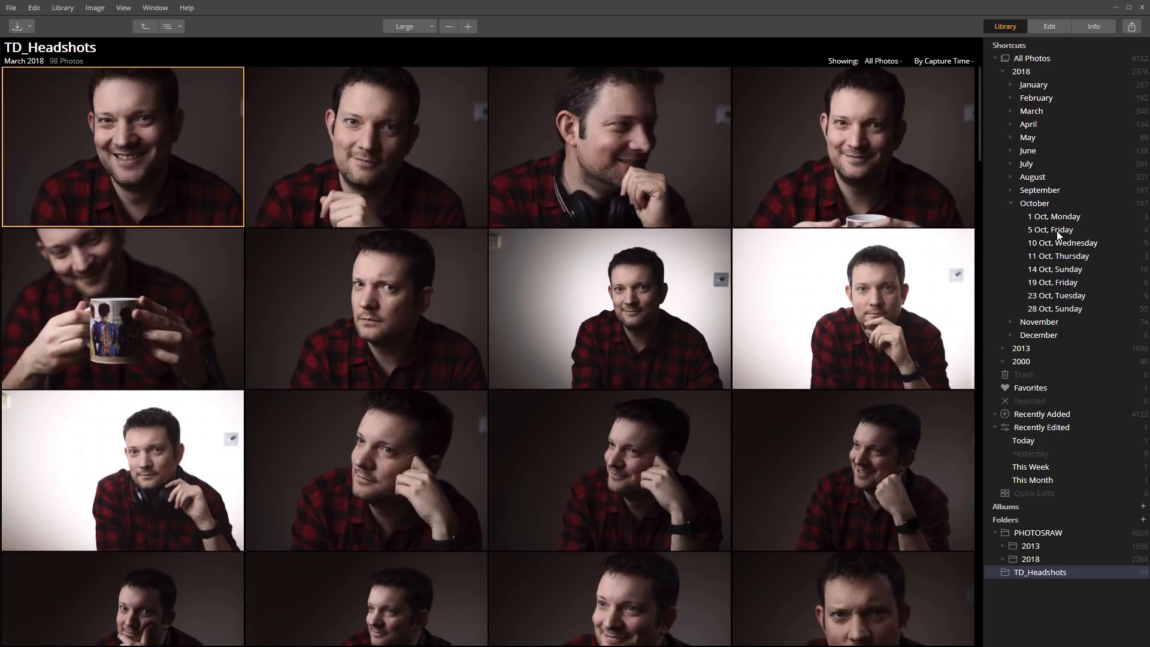
pyautogui.click(1051, 230)
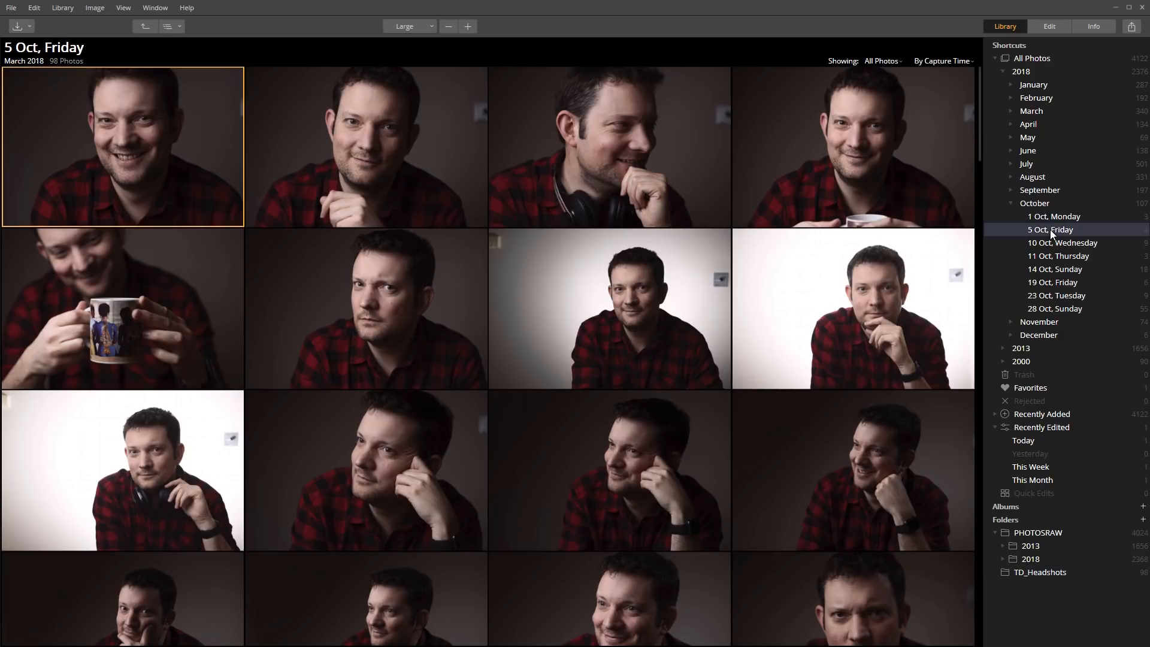
pyautogui.click(1049, 230)
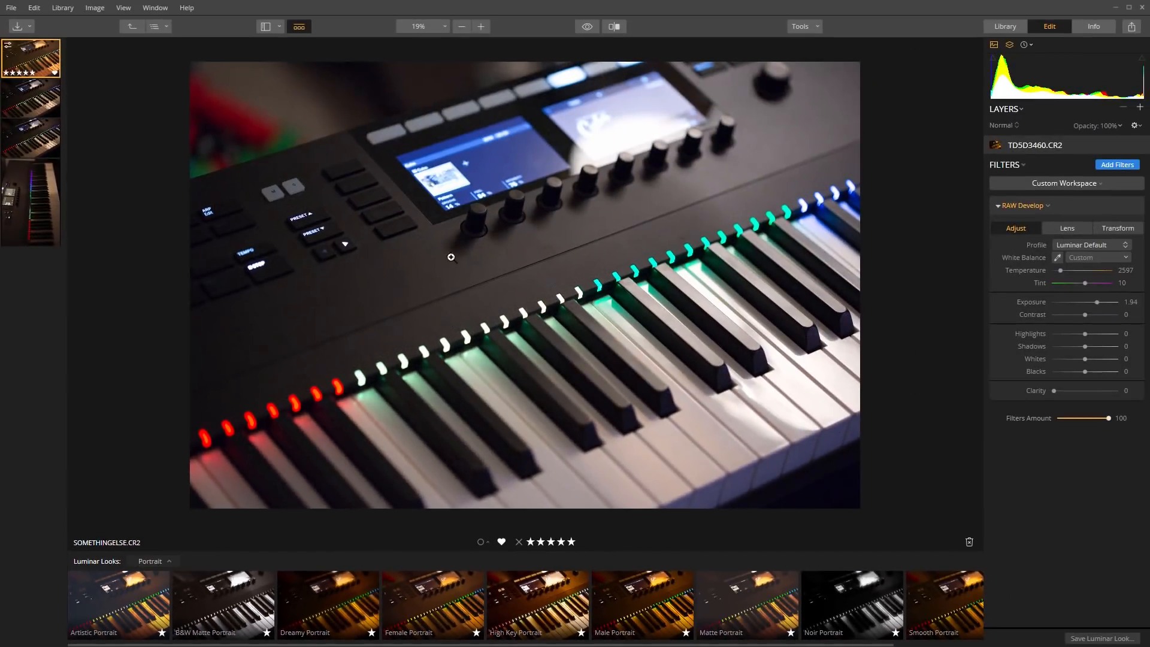
pyautogui.moveTo(466, 213)
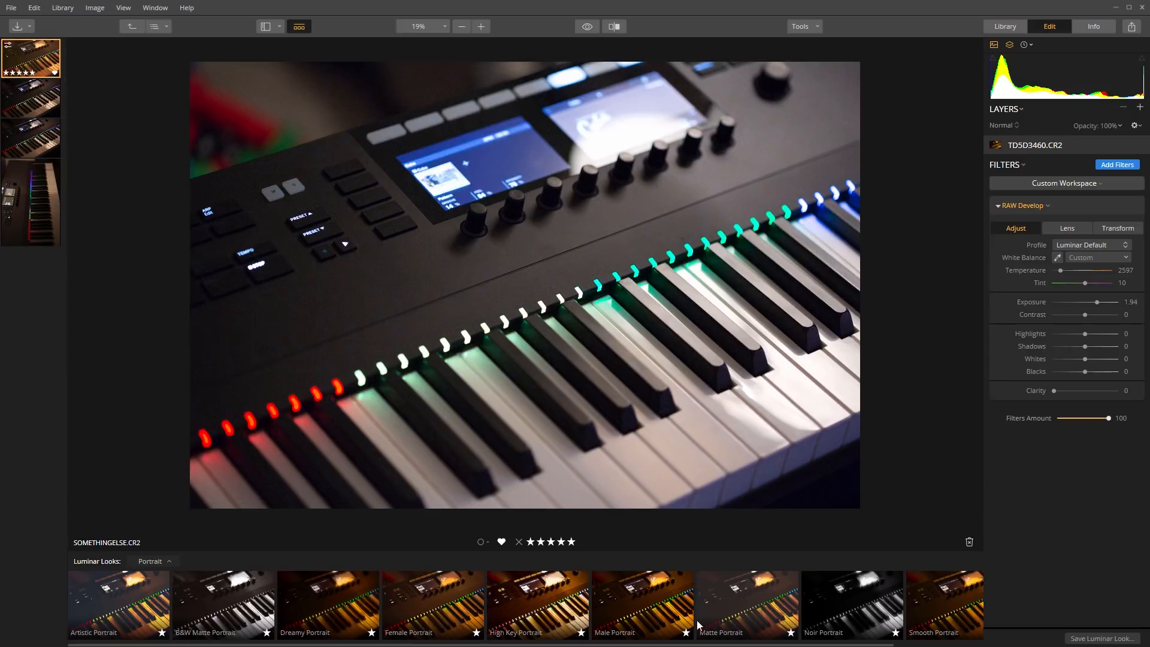
pyautogui.moveTo(726, 594)
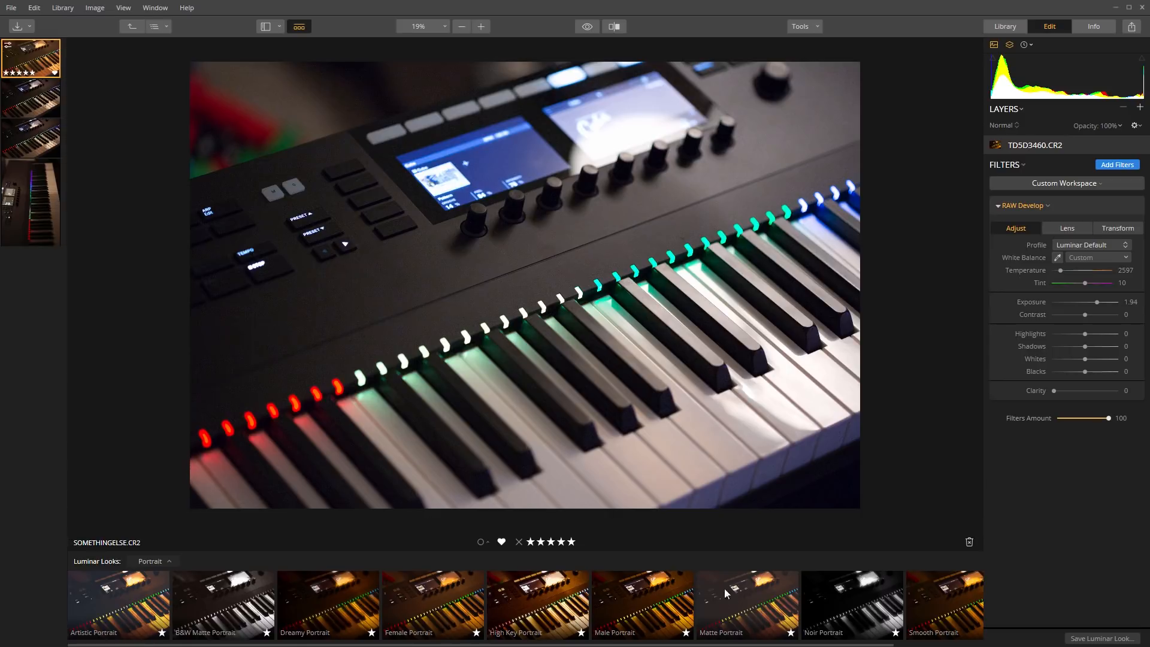
# Hide the Luminar Looks panel via View > Hide Looks Panel
pyautogui.click(124, 8)
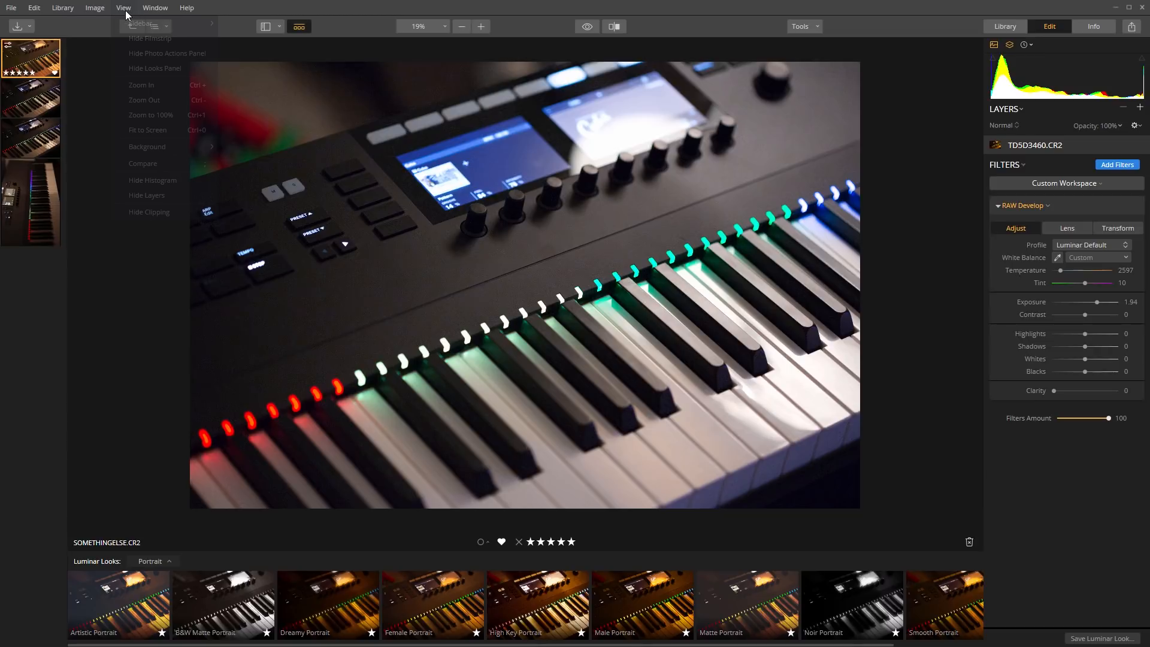
pyautogui.moveTo(155, 67)
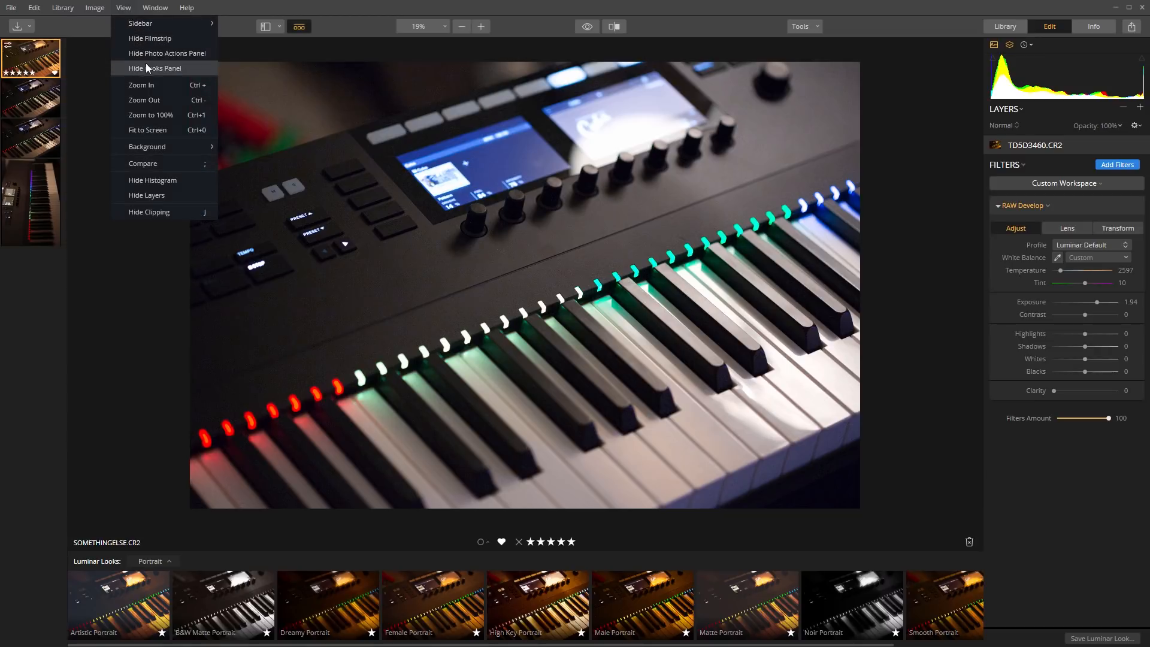
pyautogui.click(155, 67)
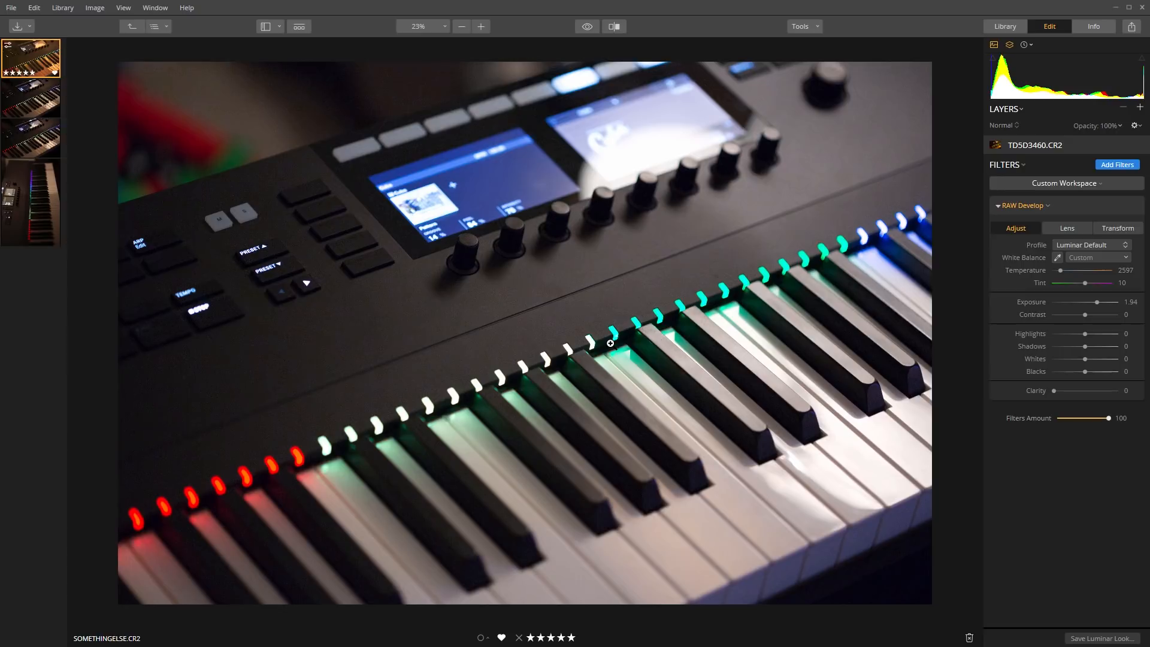
pyautogui.moveTo(570, 284)
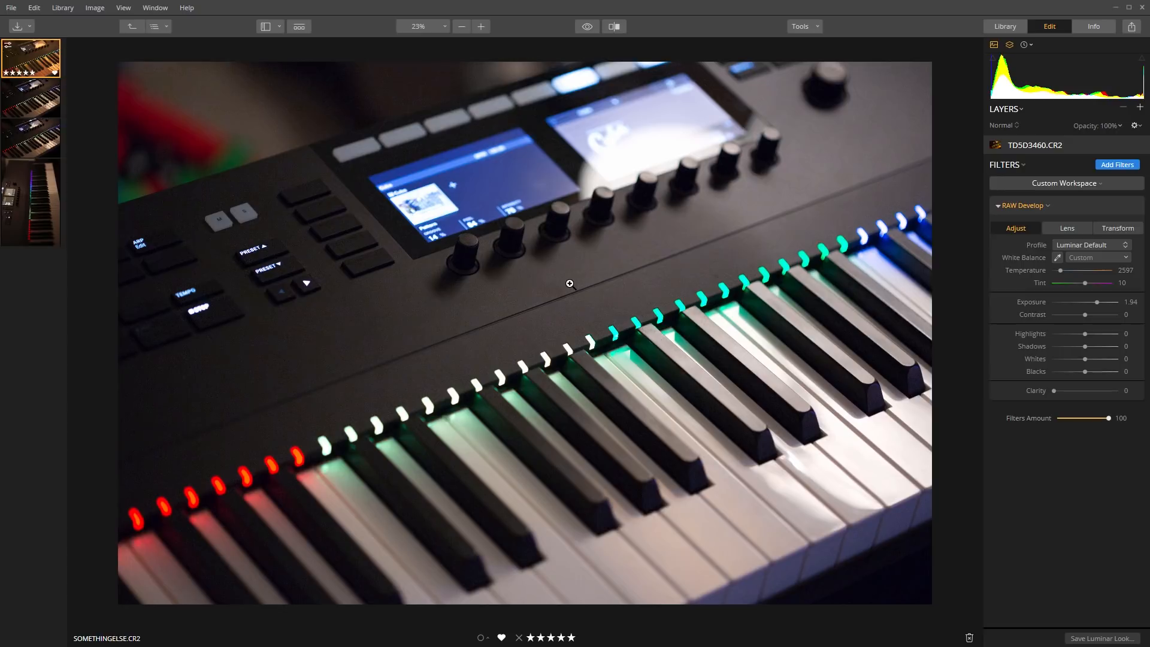